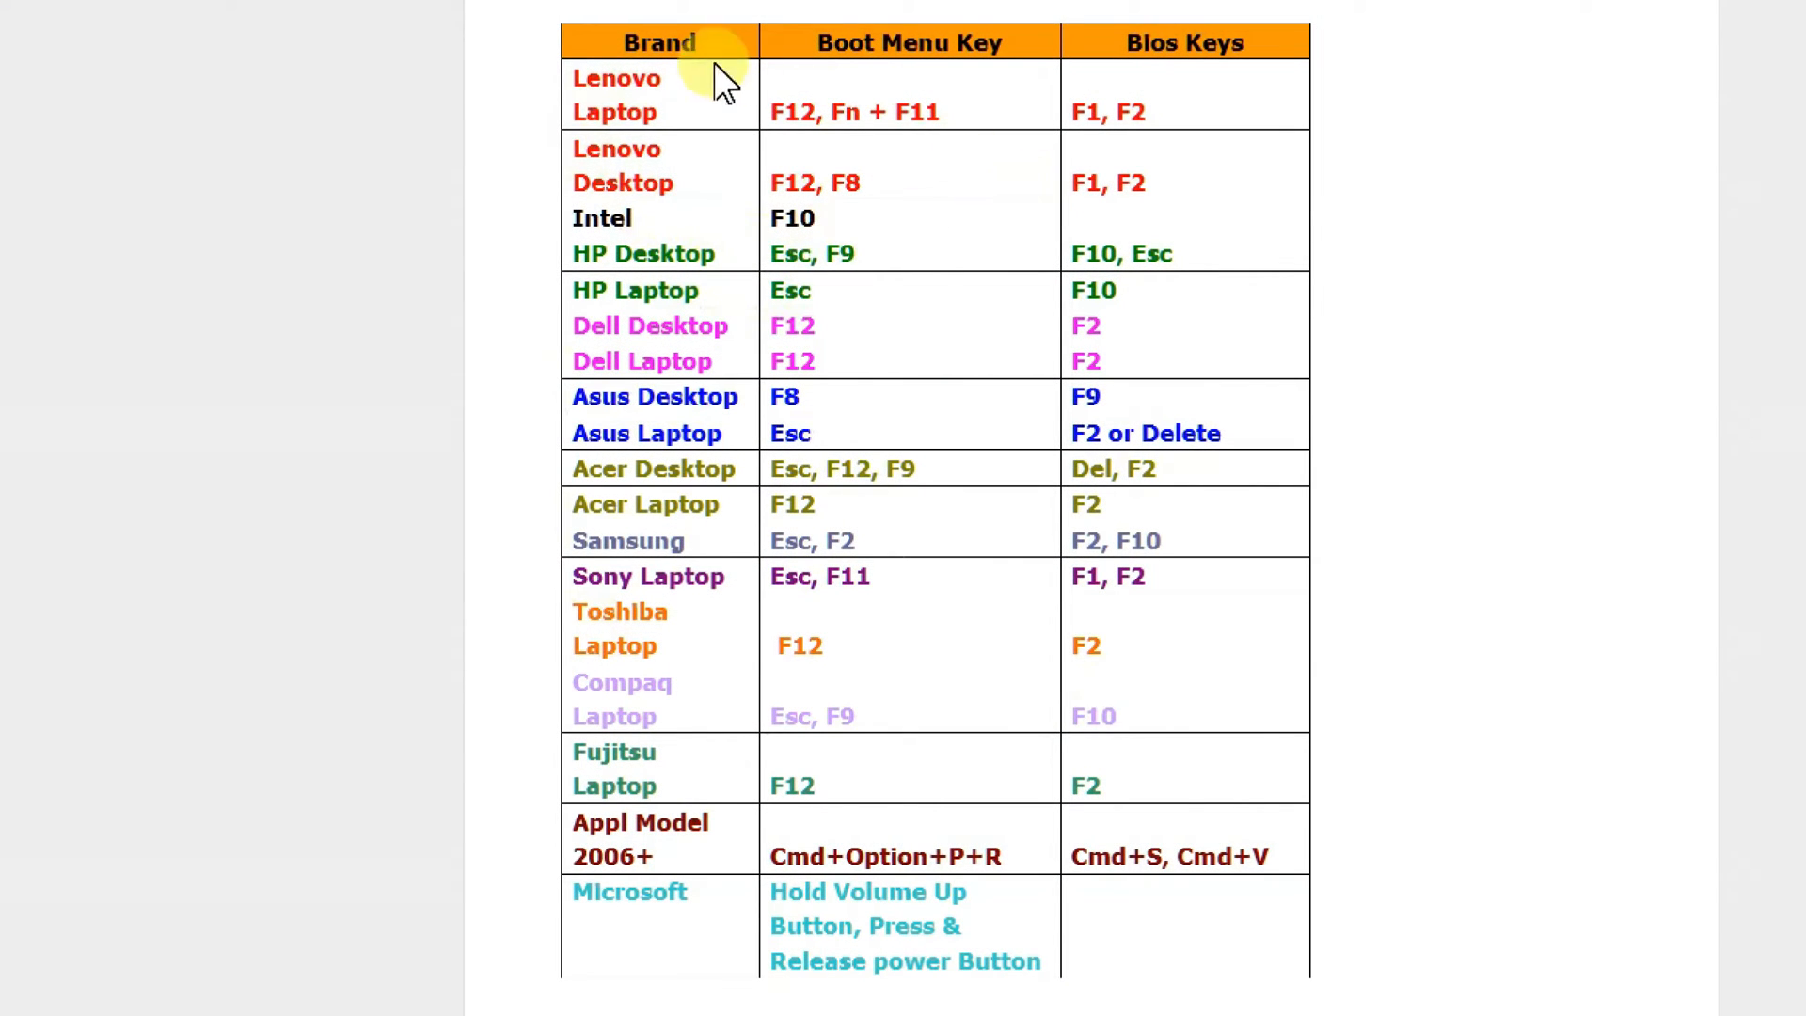
# Single out the boot keys F12 for Lenovo and F2 for Samsung in the boot key list
pyautogui.doubleClick(792, 111)
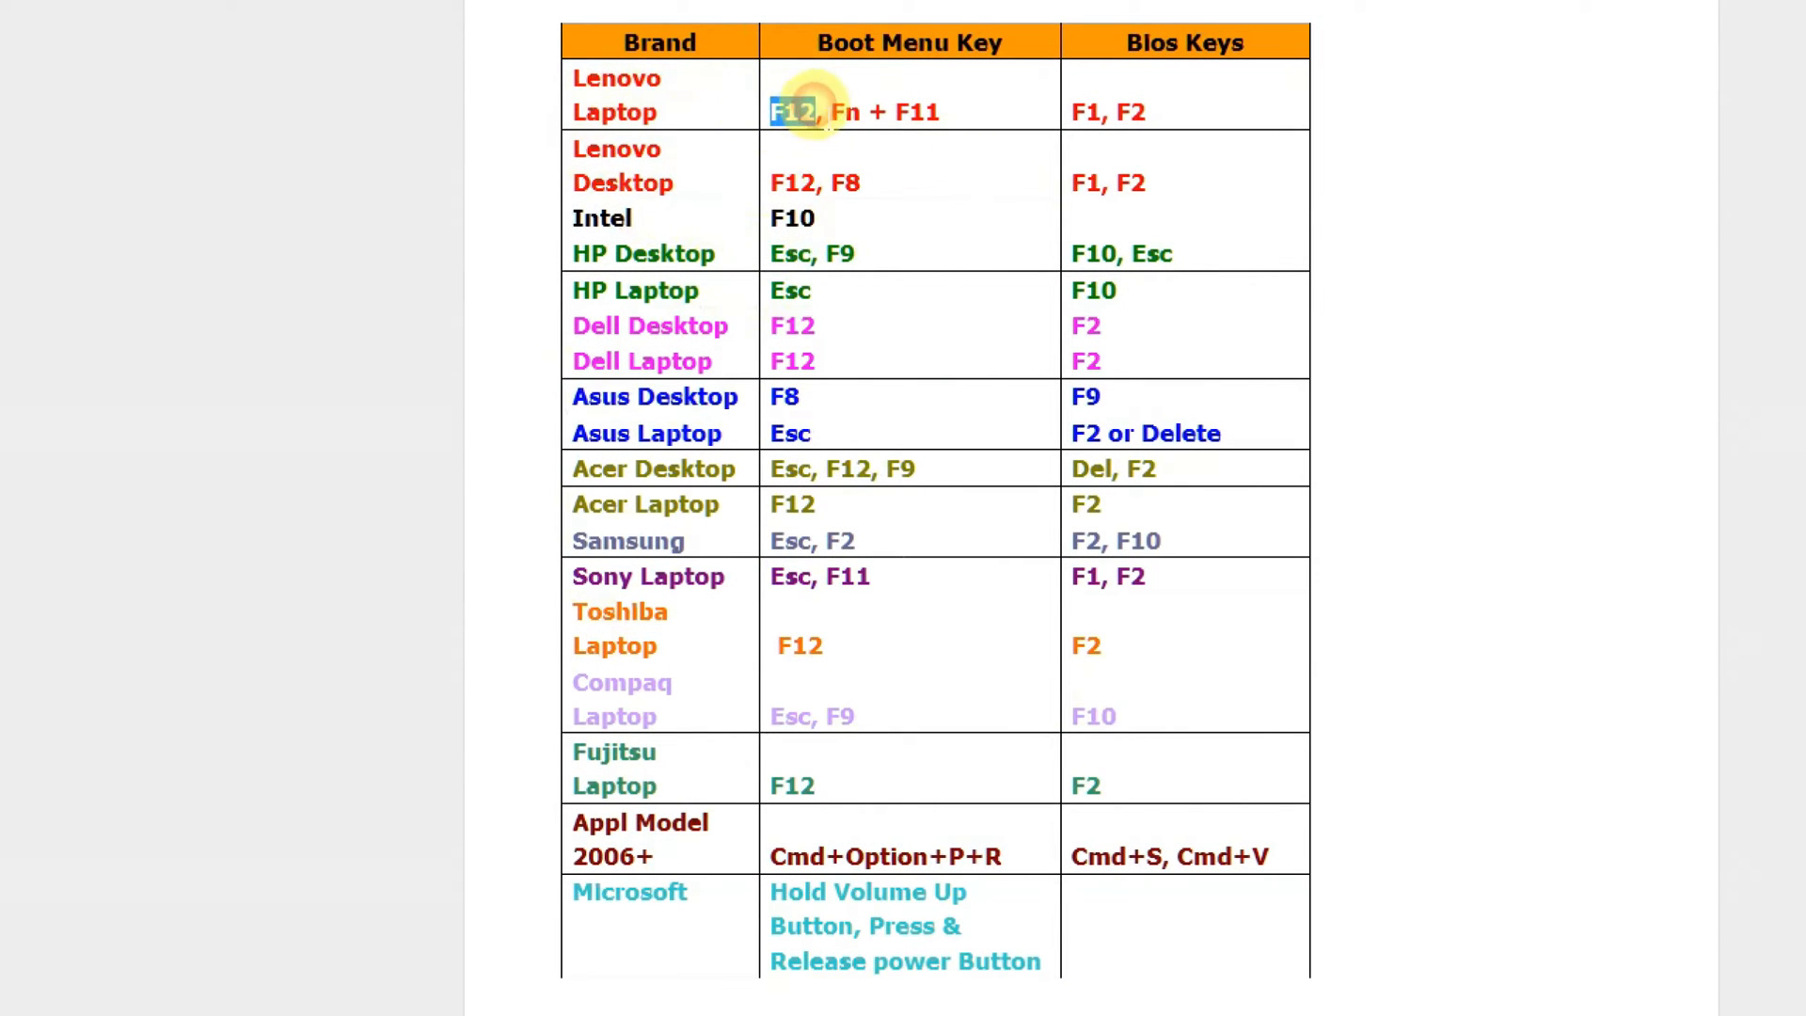
pyautogui.doubleClick(791, 289)
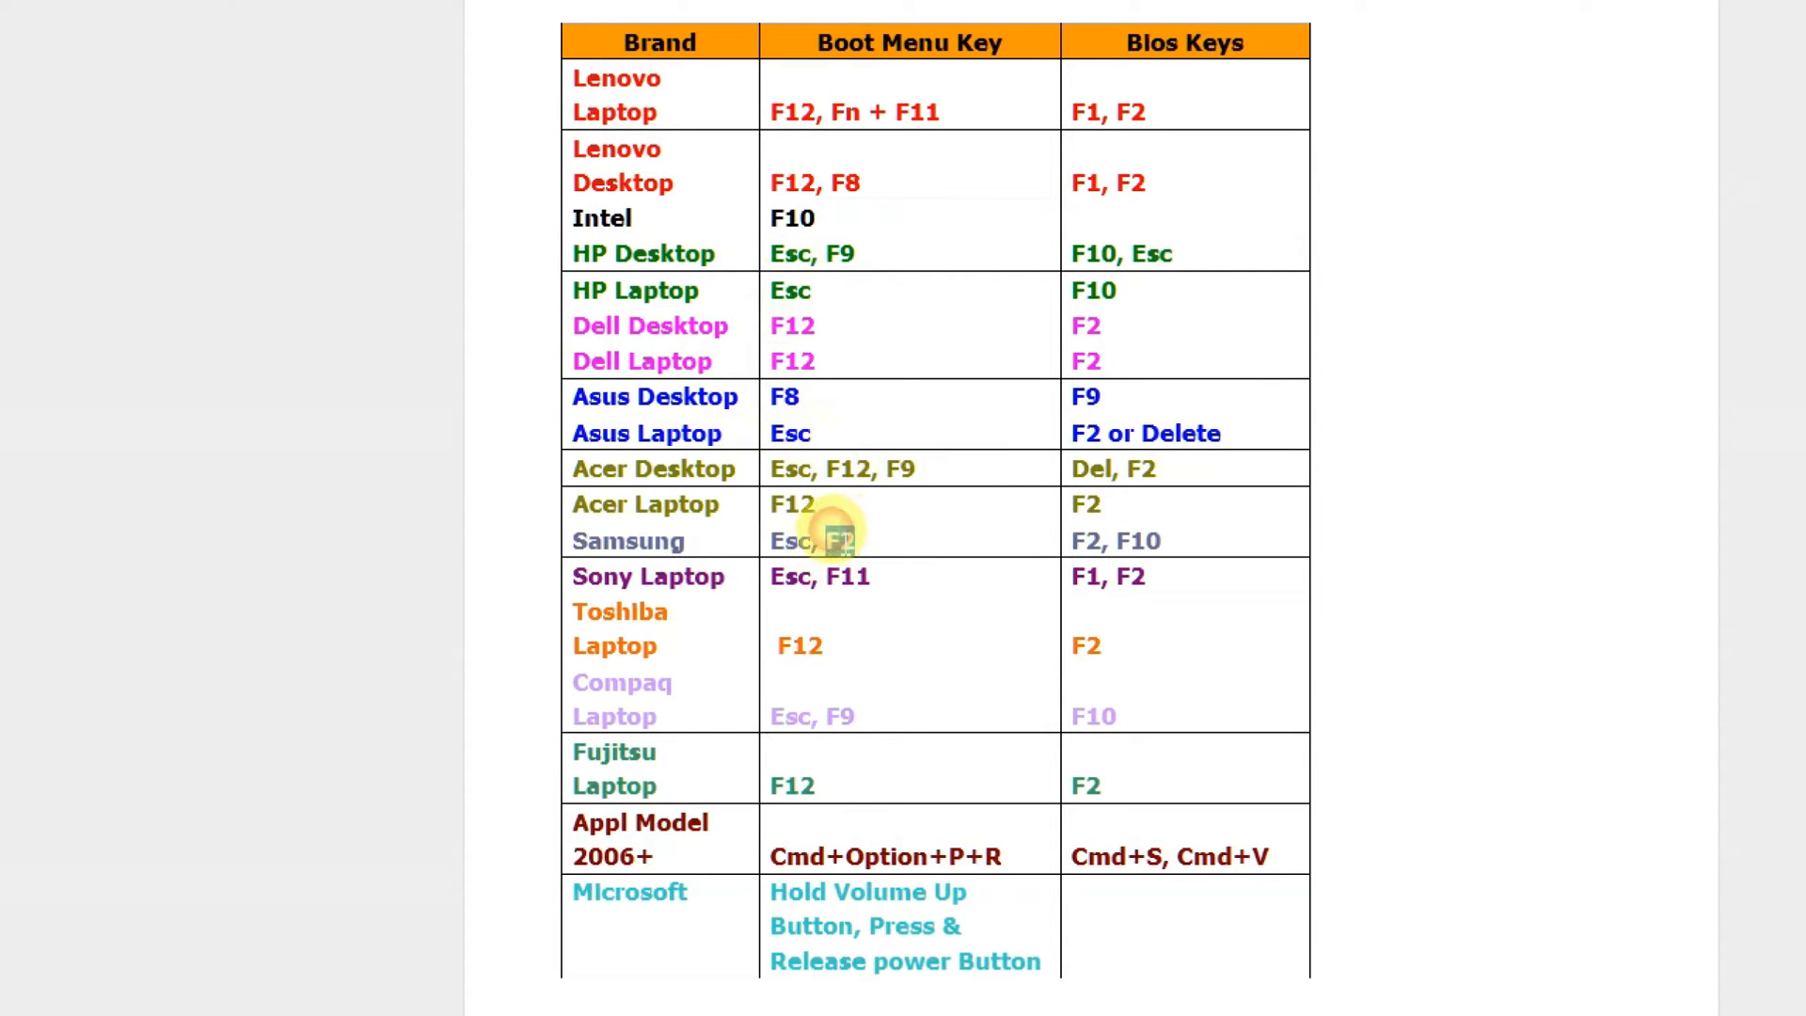
pyautogui.doubleClick(841, 542)
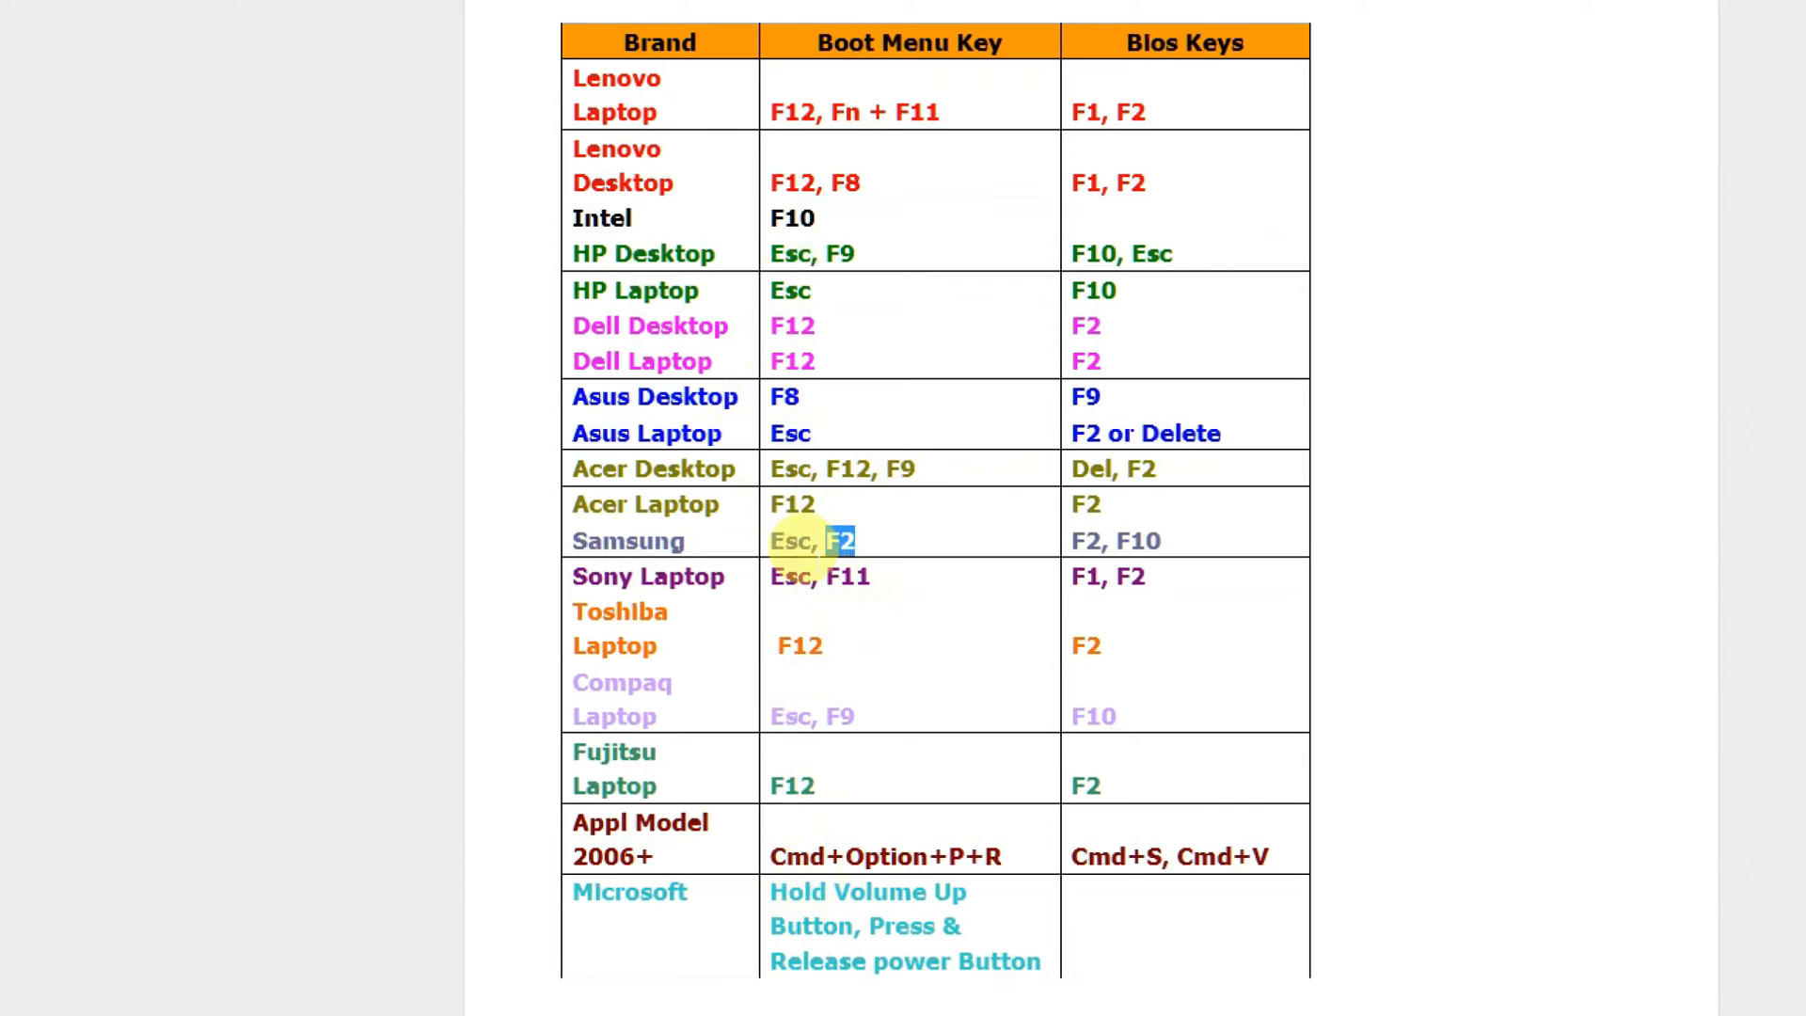
pyautogui.moveTo(1285, 550)
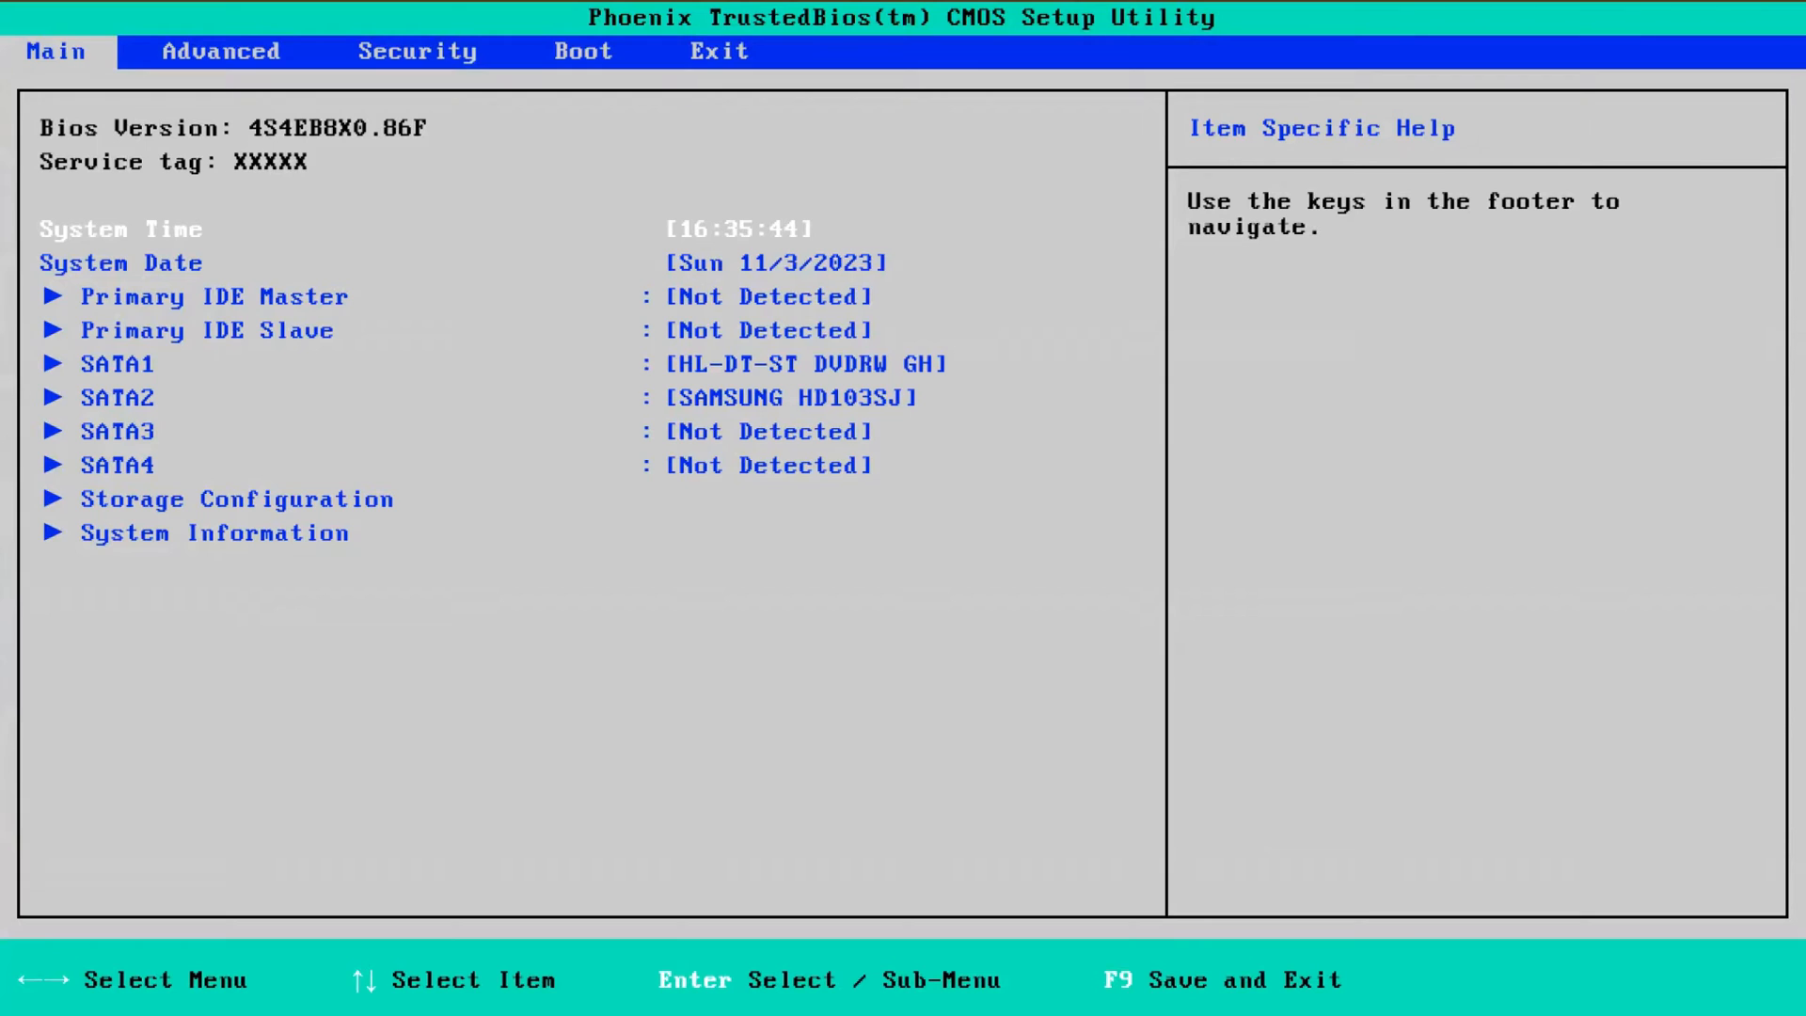
pyautogui.moveTo(542, 47)
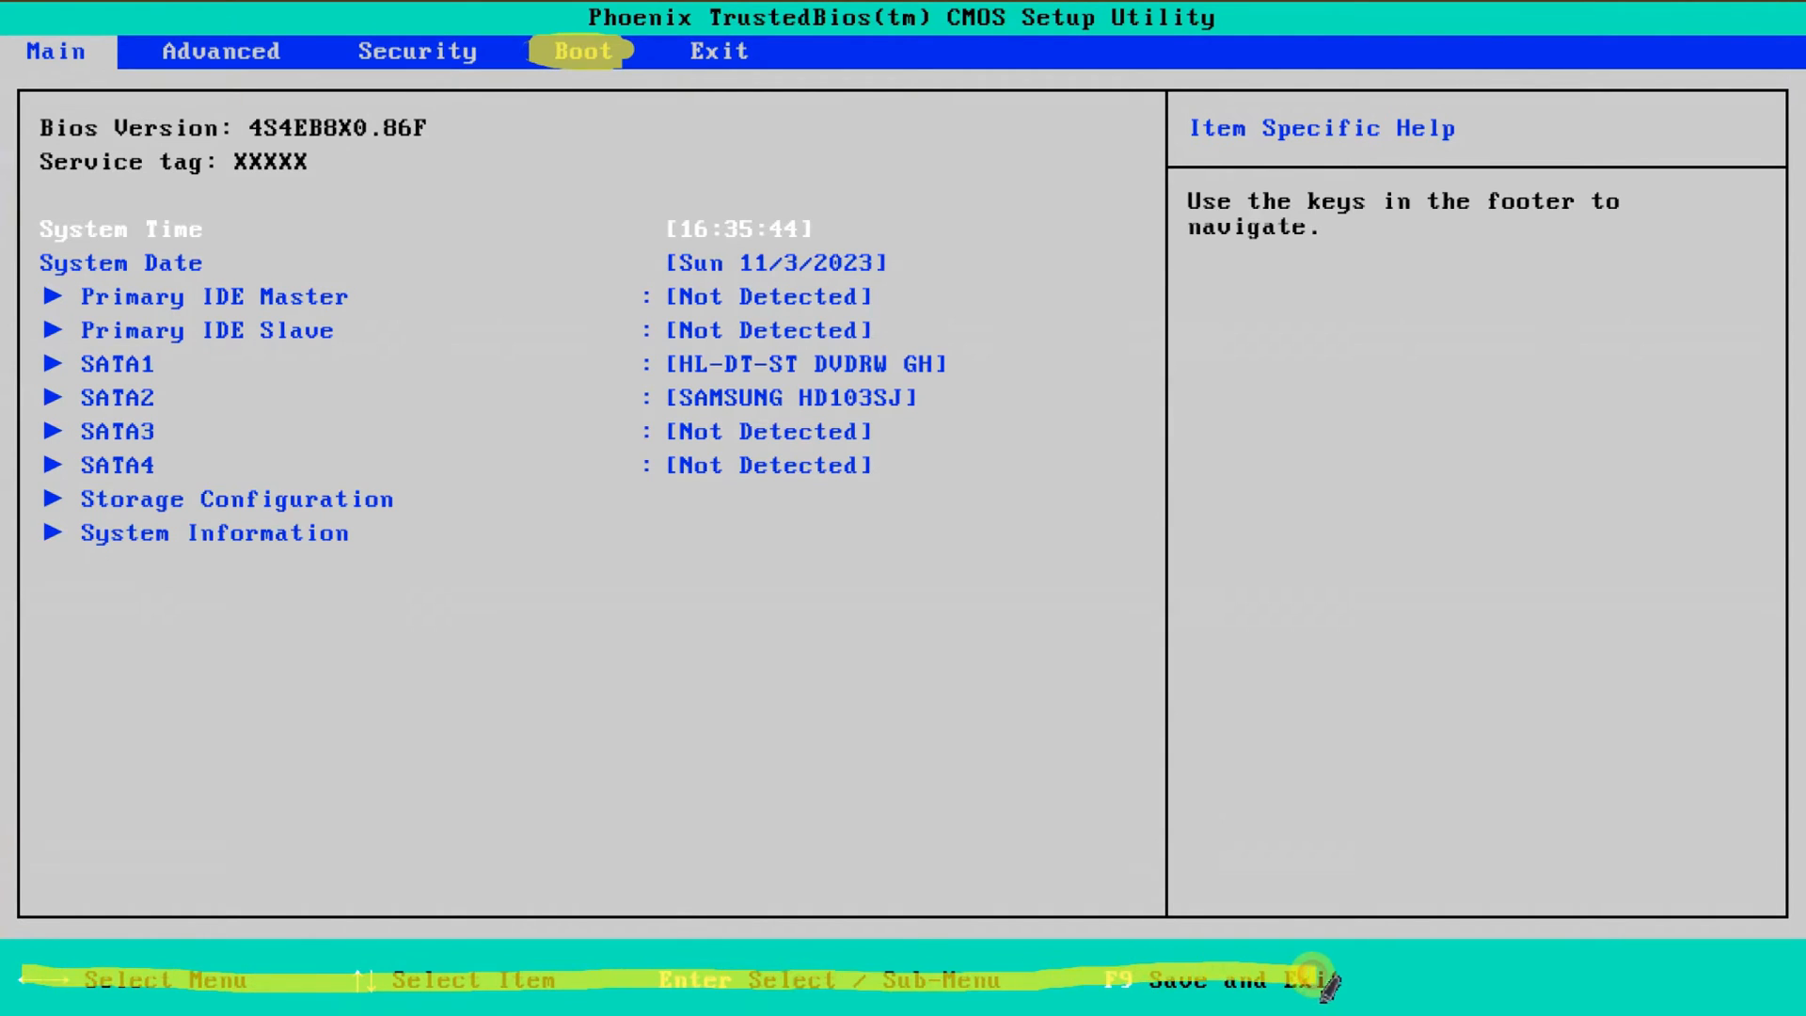
pyautogui.moveTo(1197, 866)
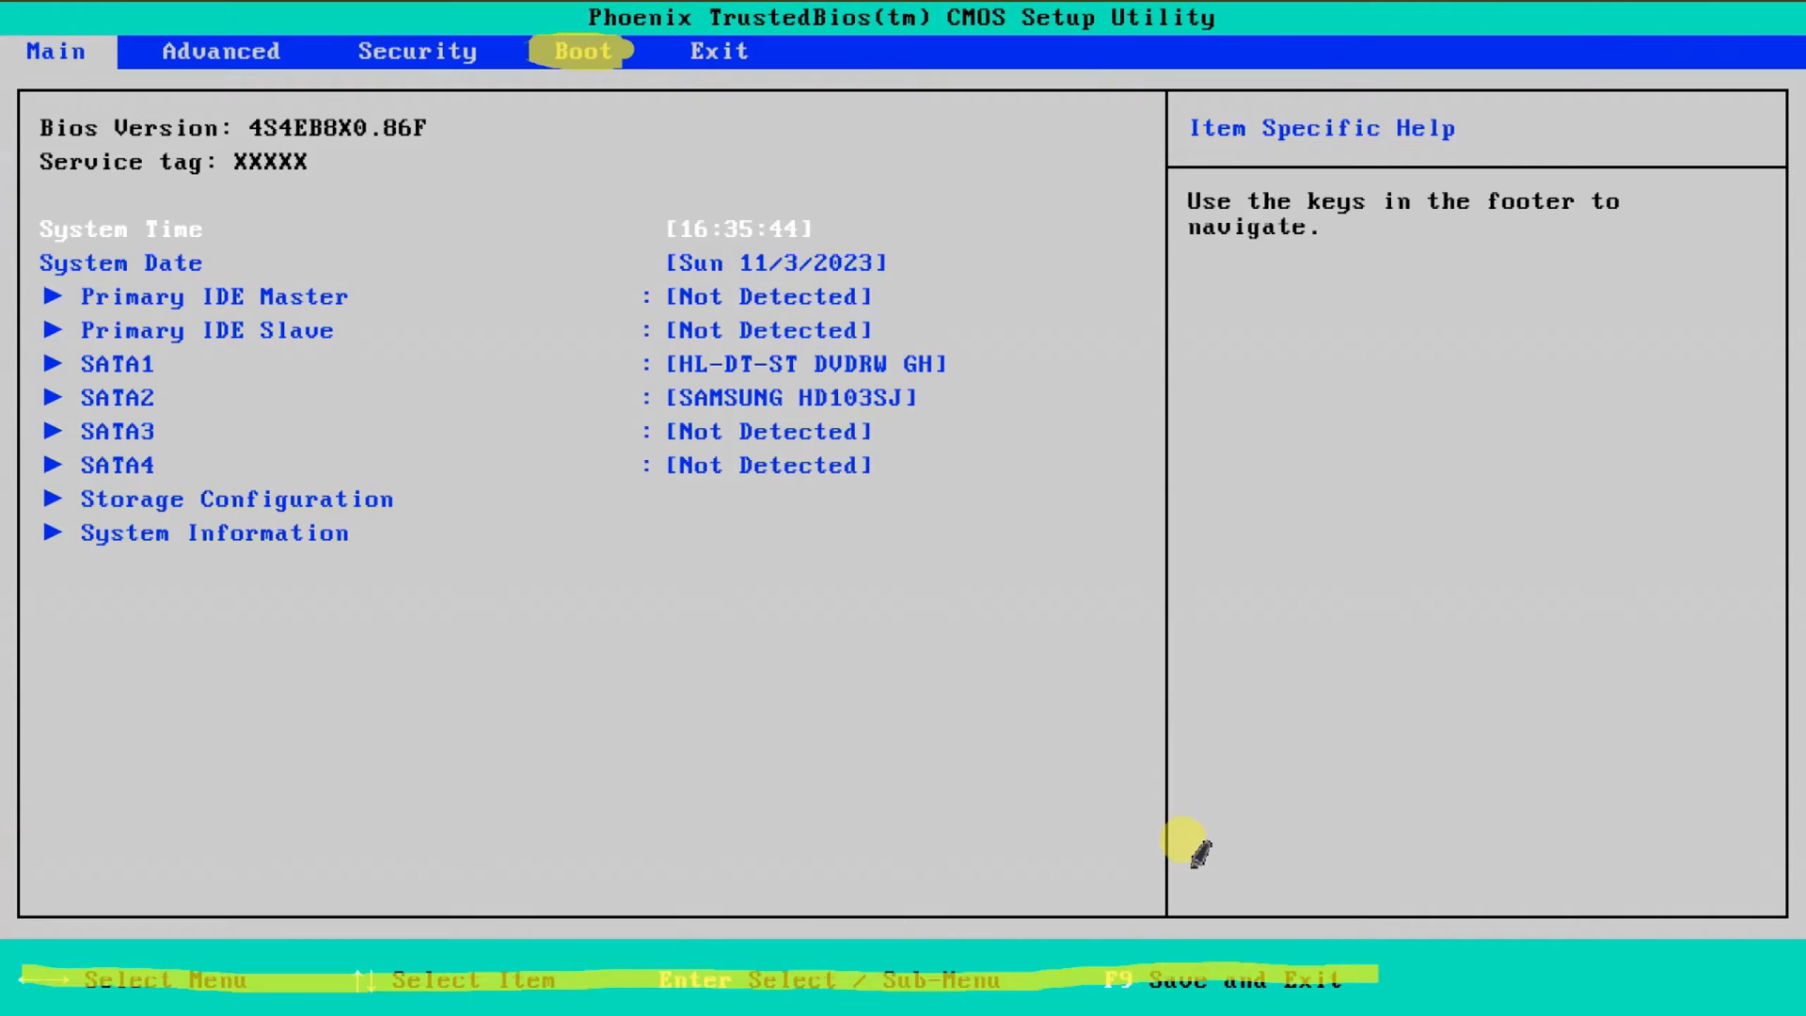
# Show the boot priority order in BIOS setup, then return to Disk Management
pyautogui.click(417, 53)
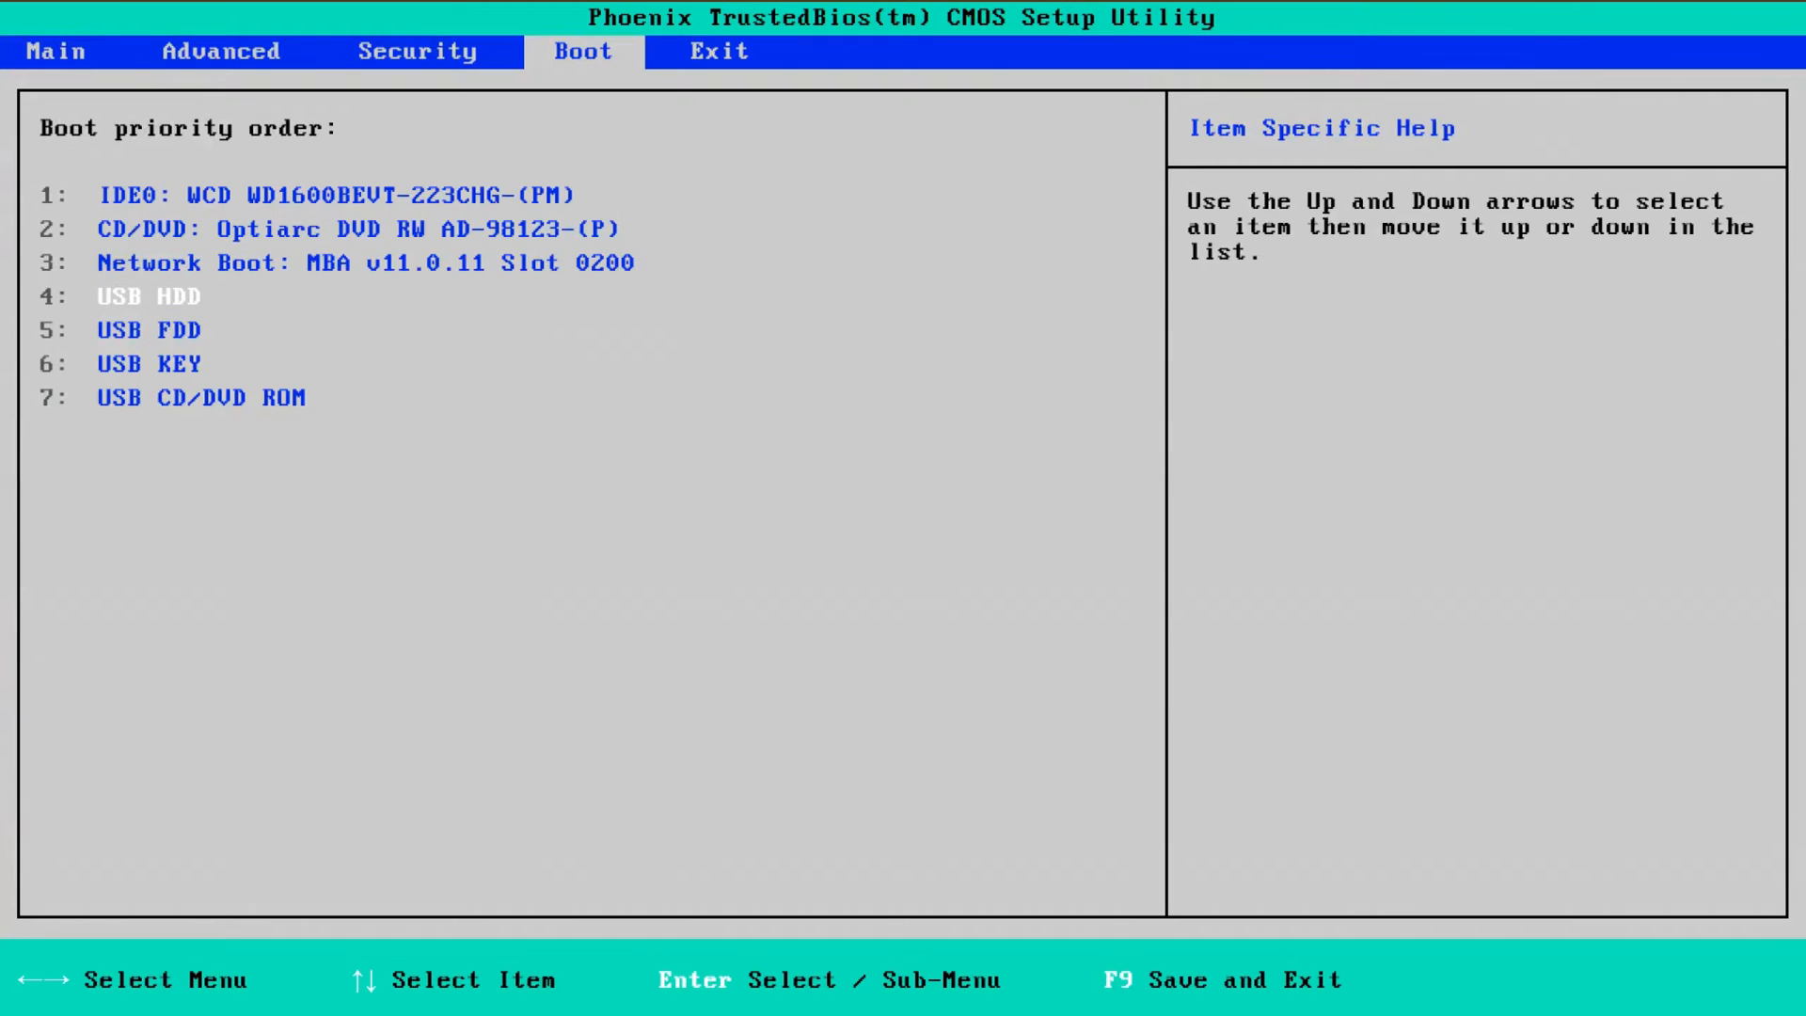
pyautogui.press('Up')
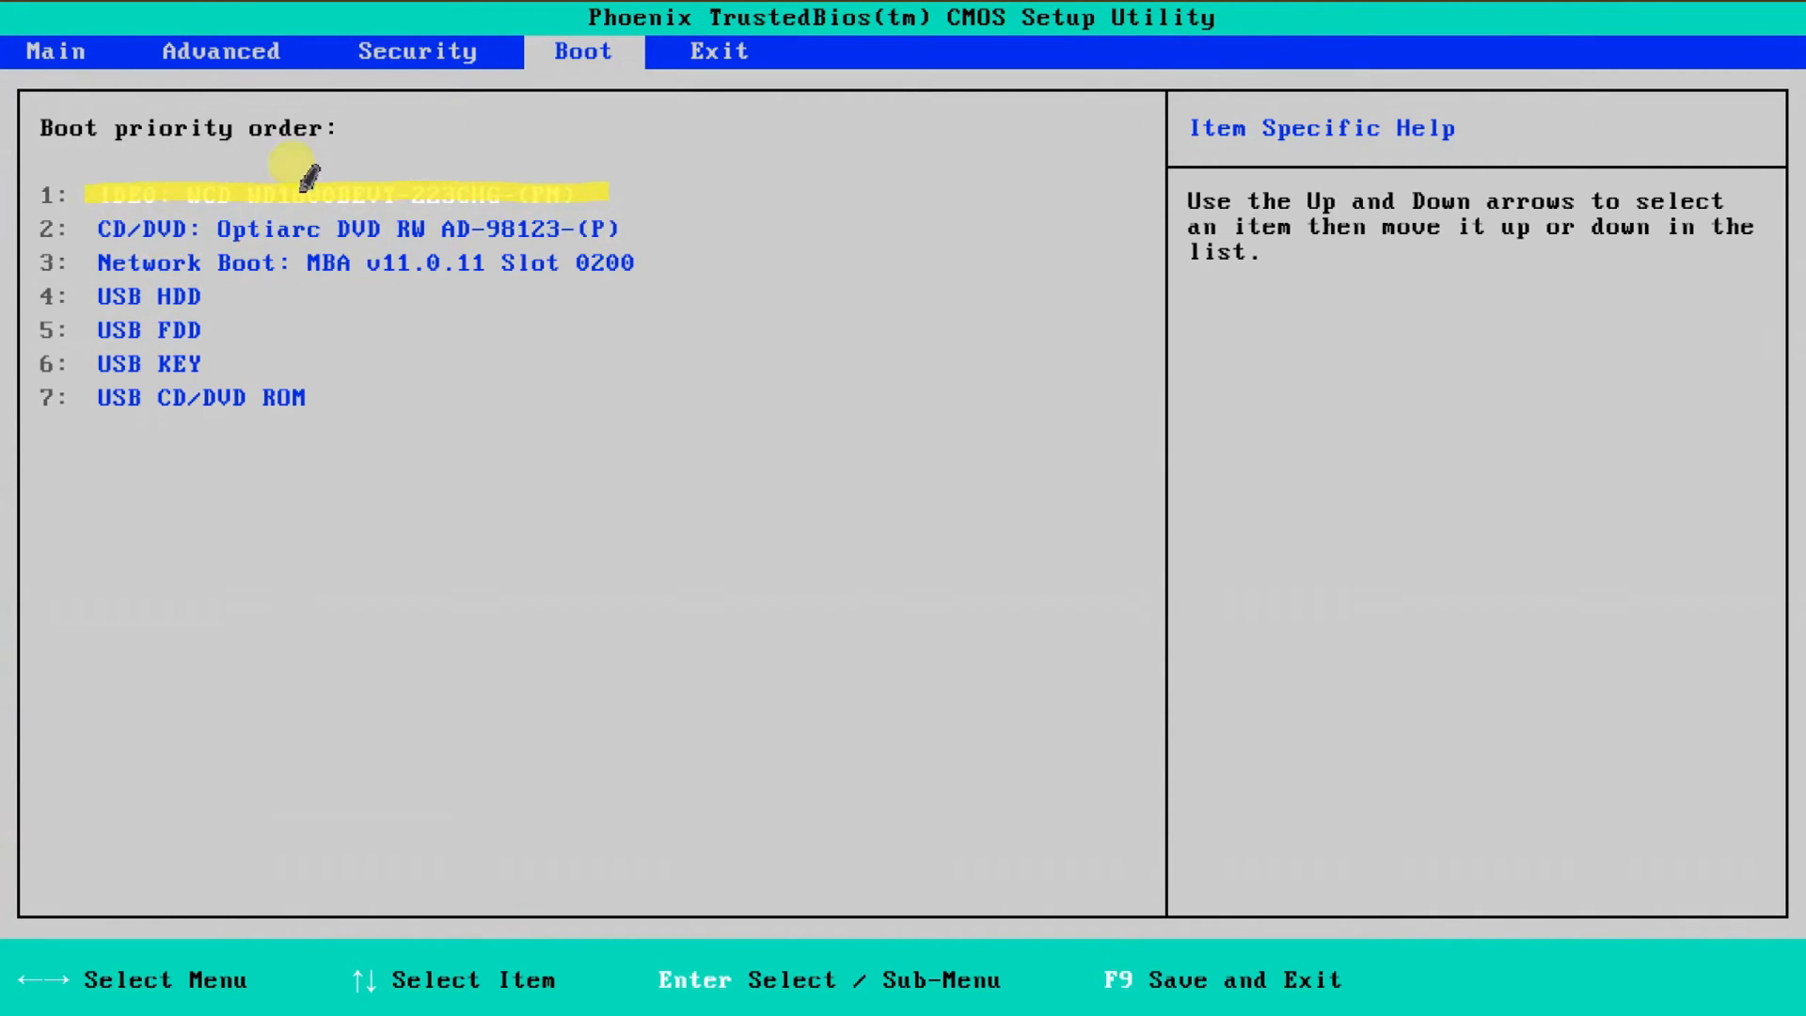
pyautogui.moveTo(342, 346)
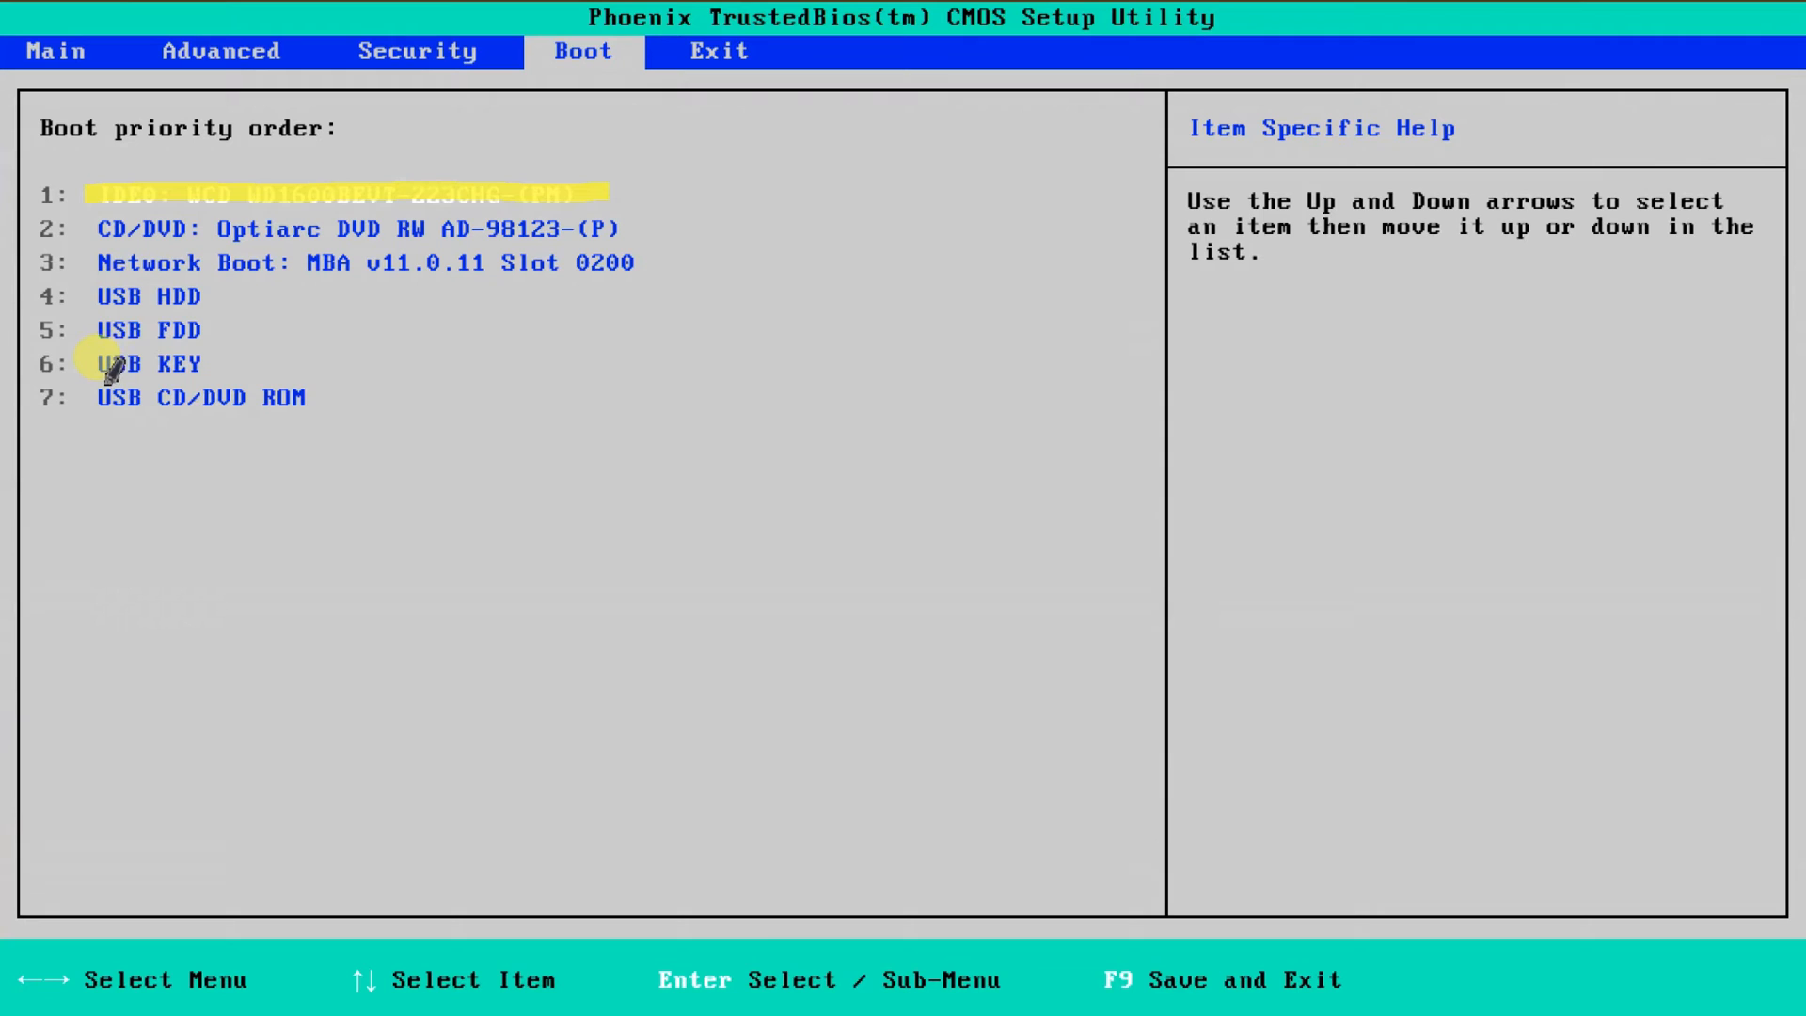
pyautogui.click(122, 363)
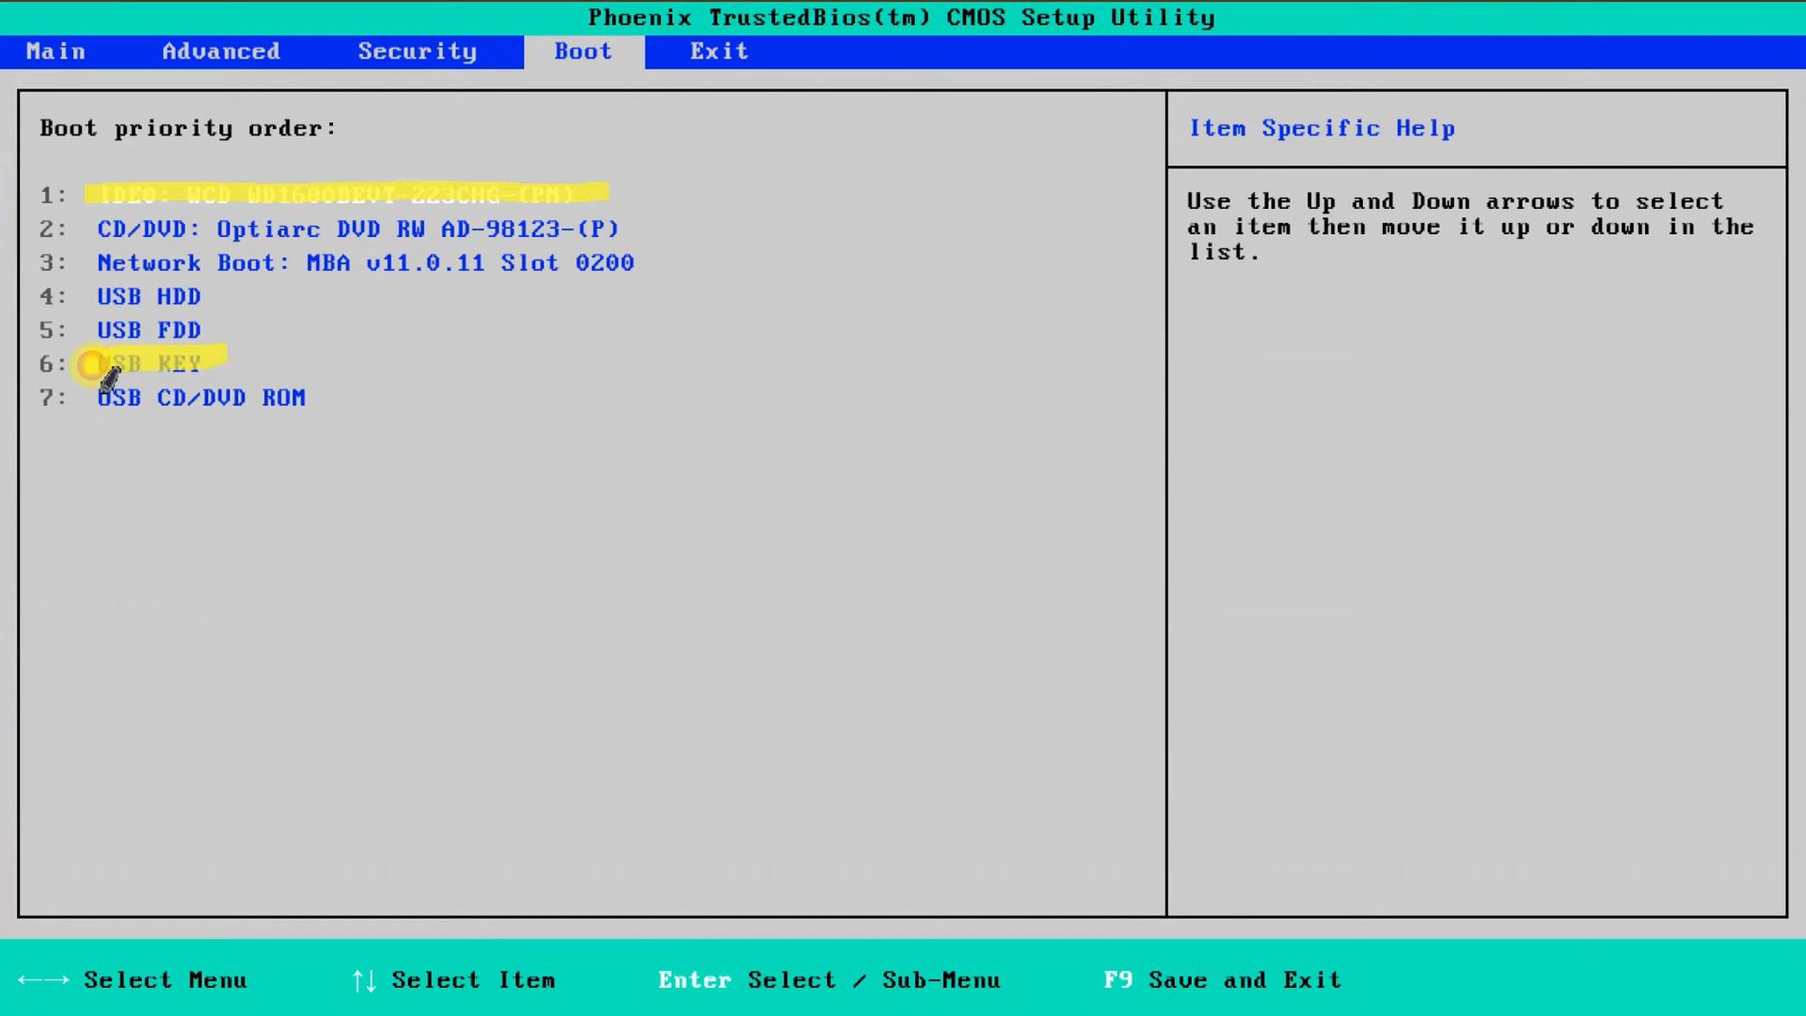
pyautogui.moveTo(106, 173)
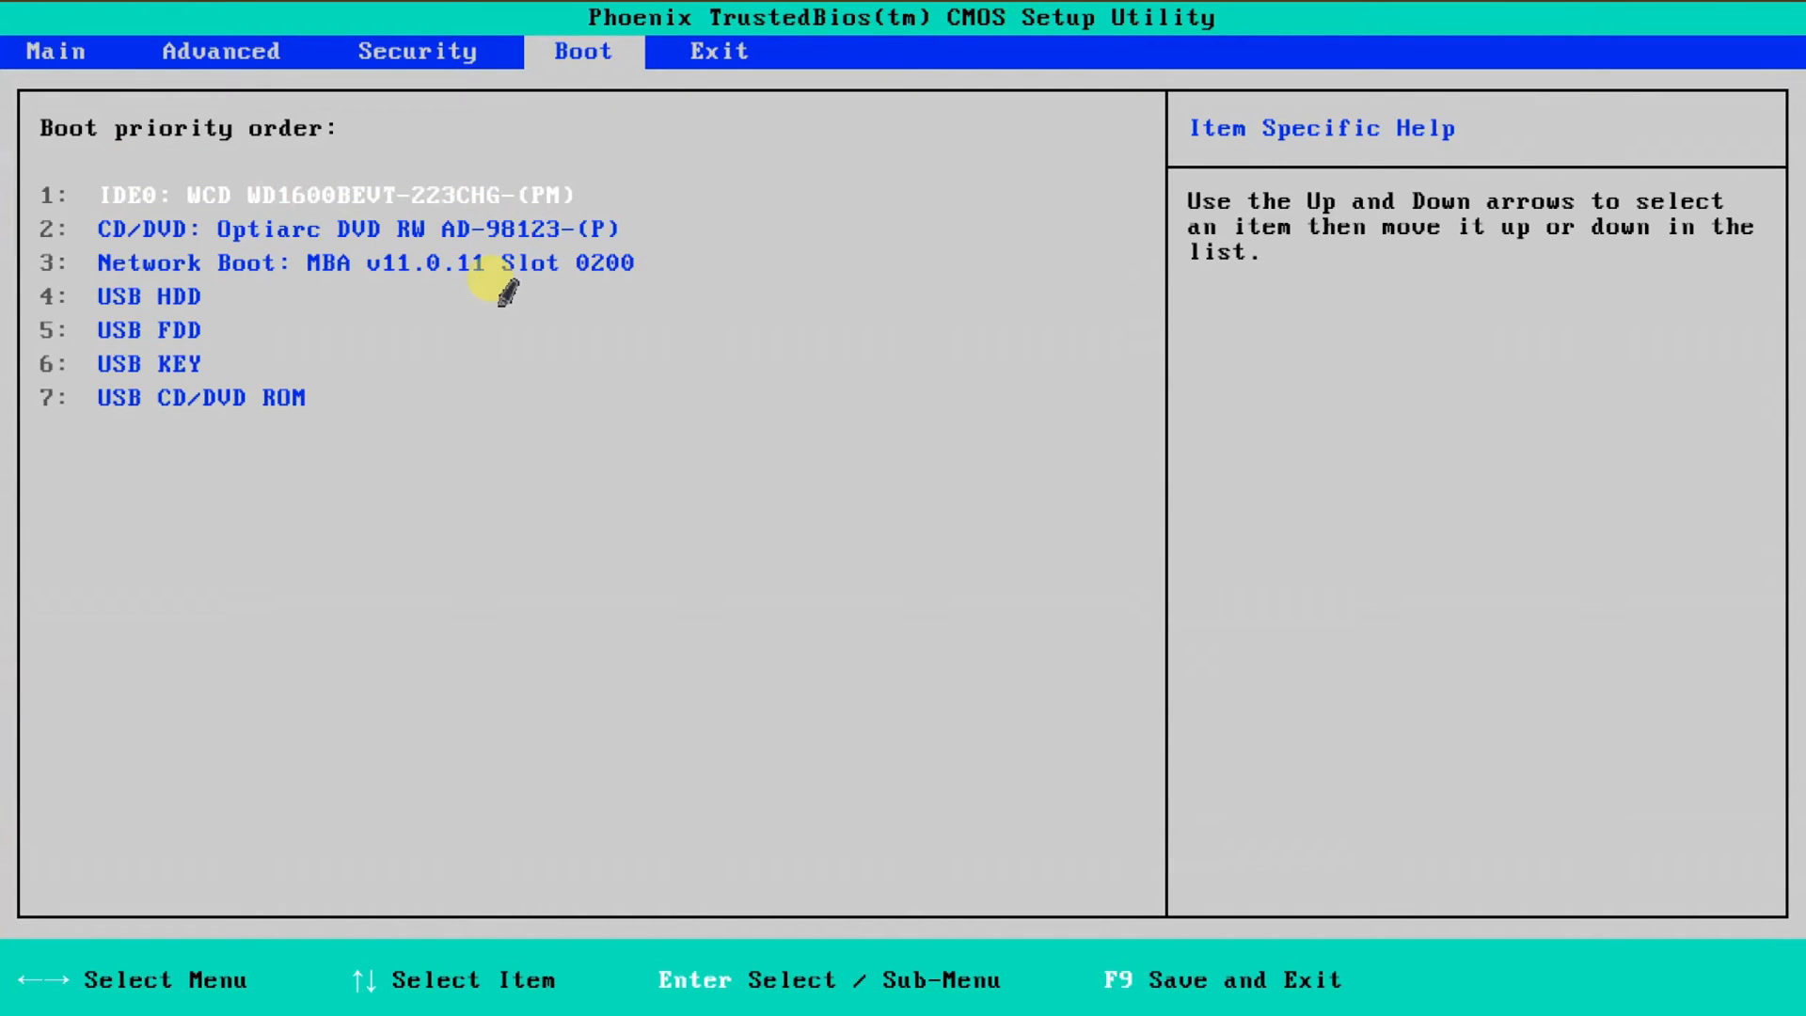
pyautogui.click(718, 51)
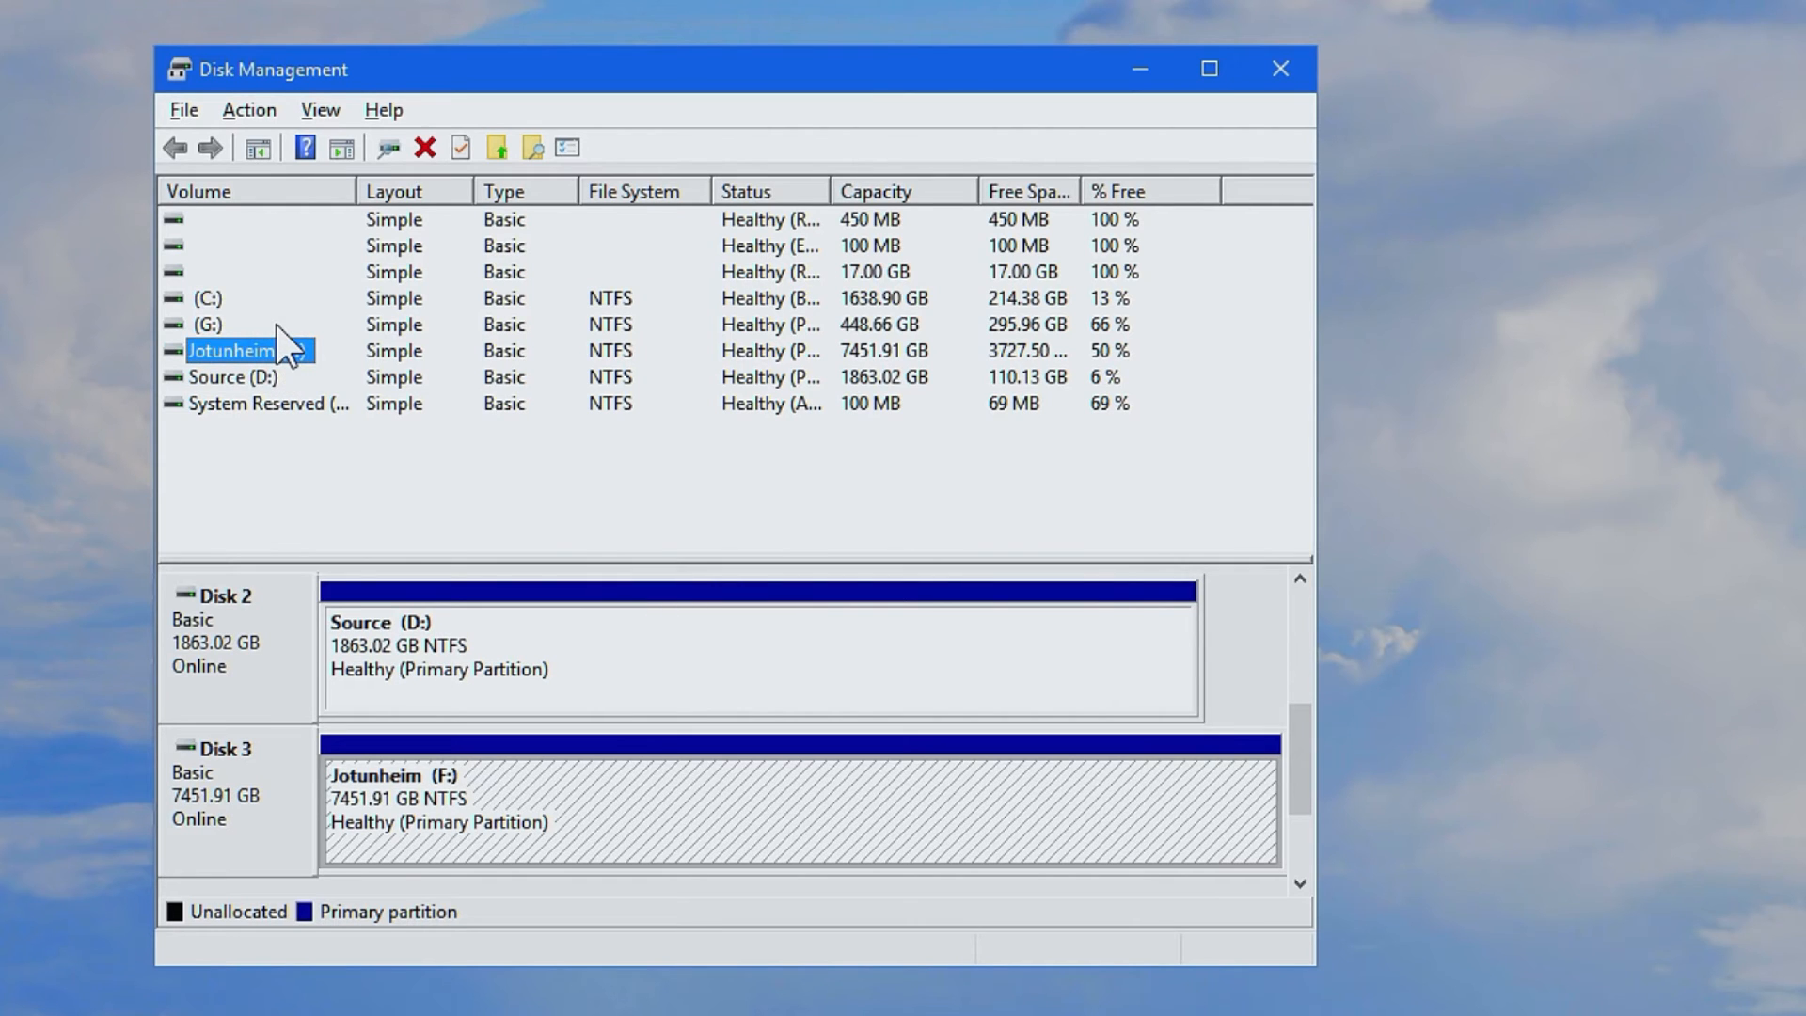
# Explore the G: volume from Disk Management so it shows in File Explorer's This PC view
pyautogui.click(200, 324)
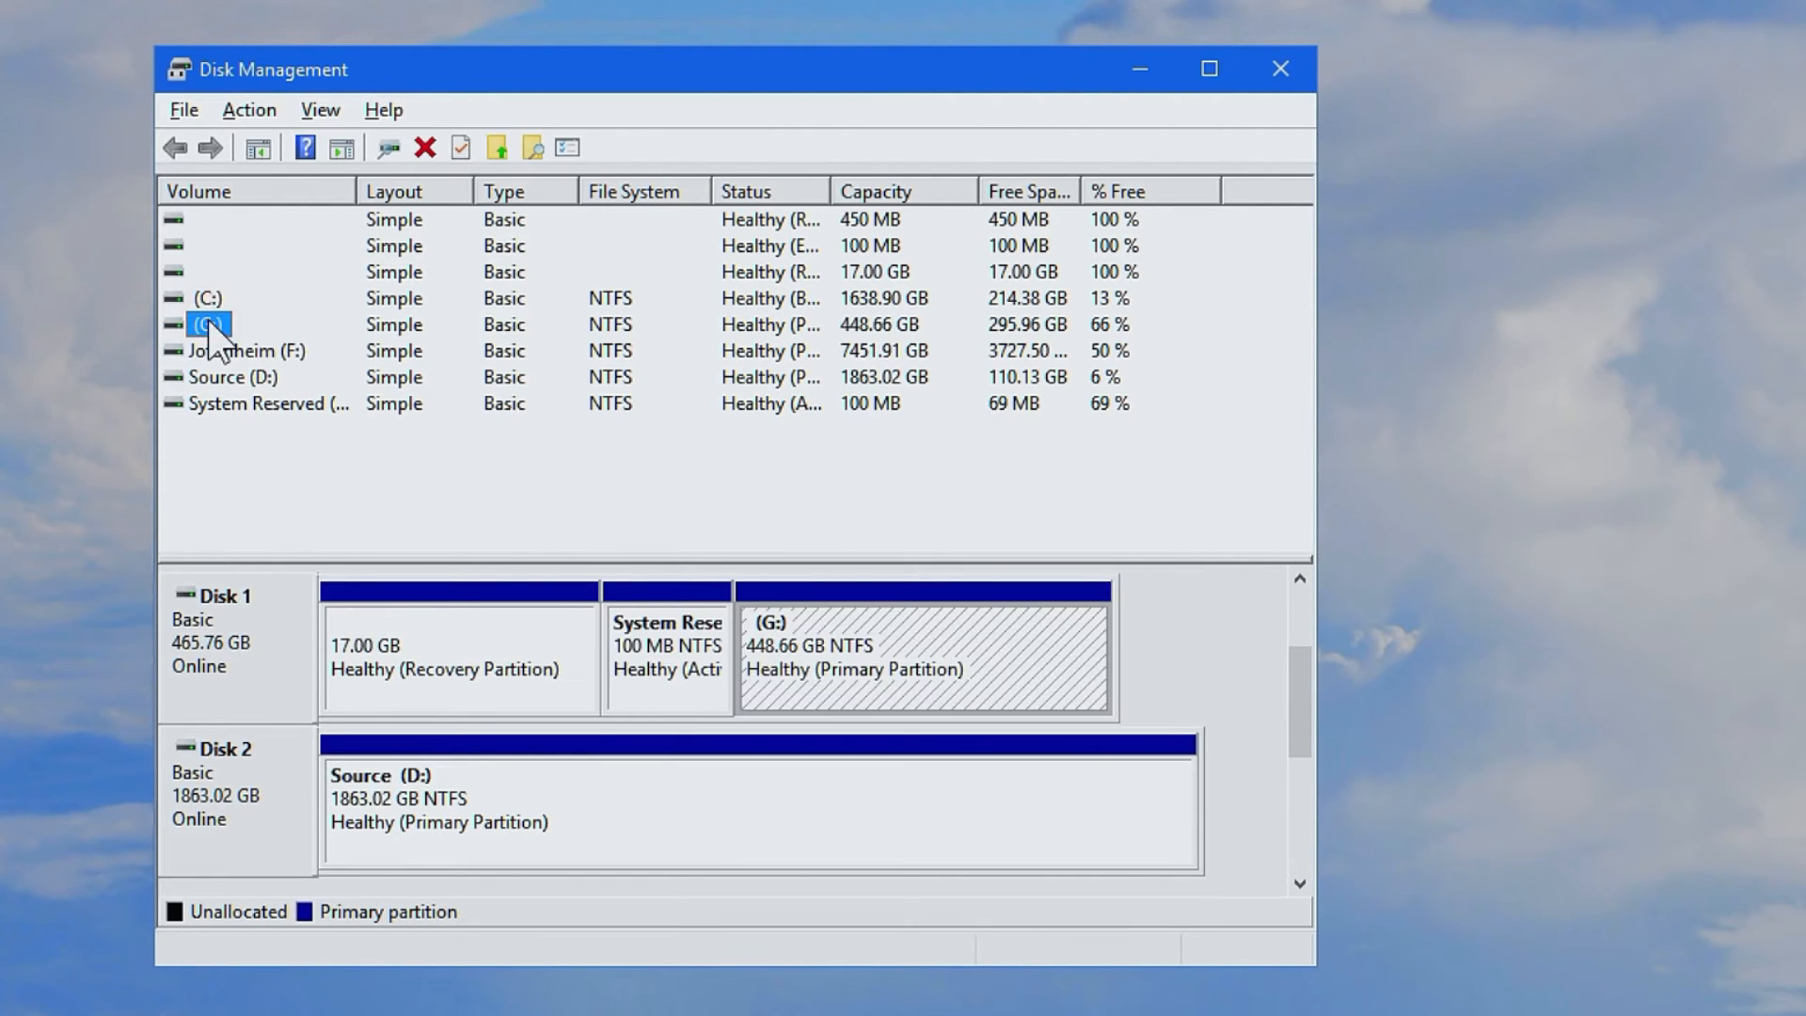
pyautogui.rightClick(203, 324)
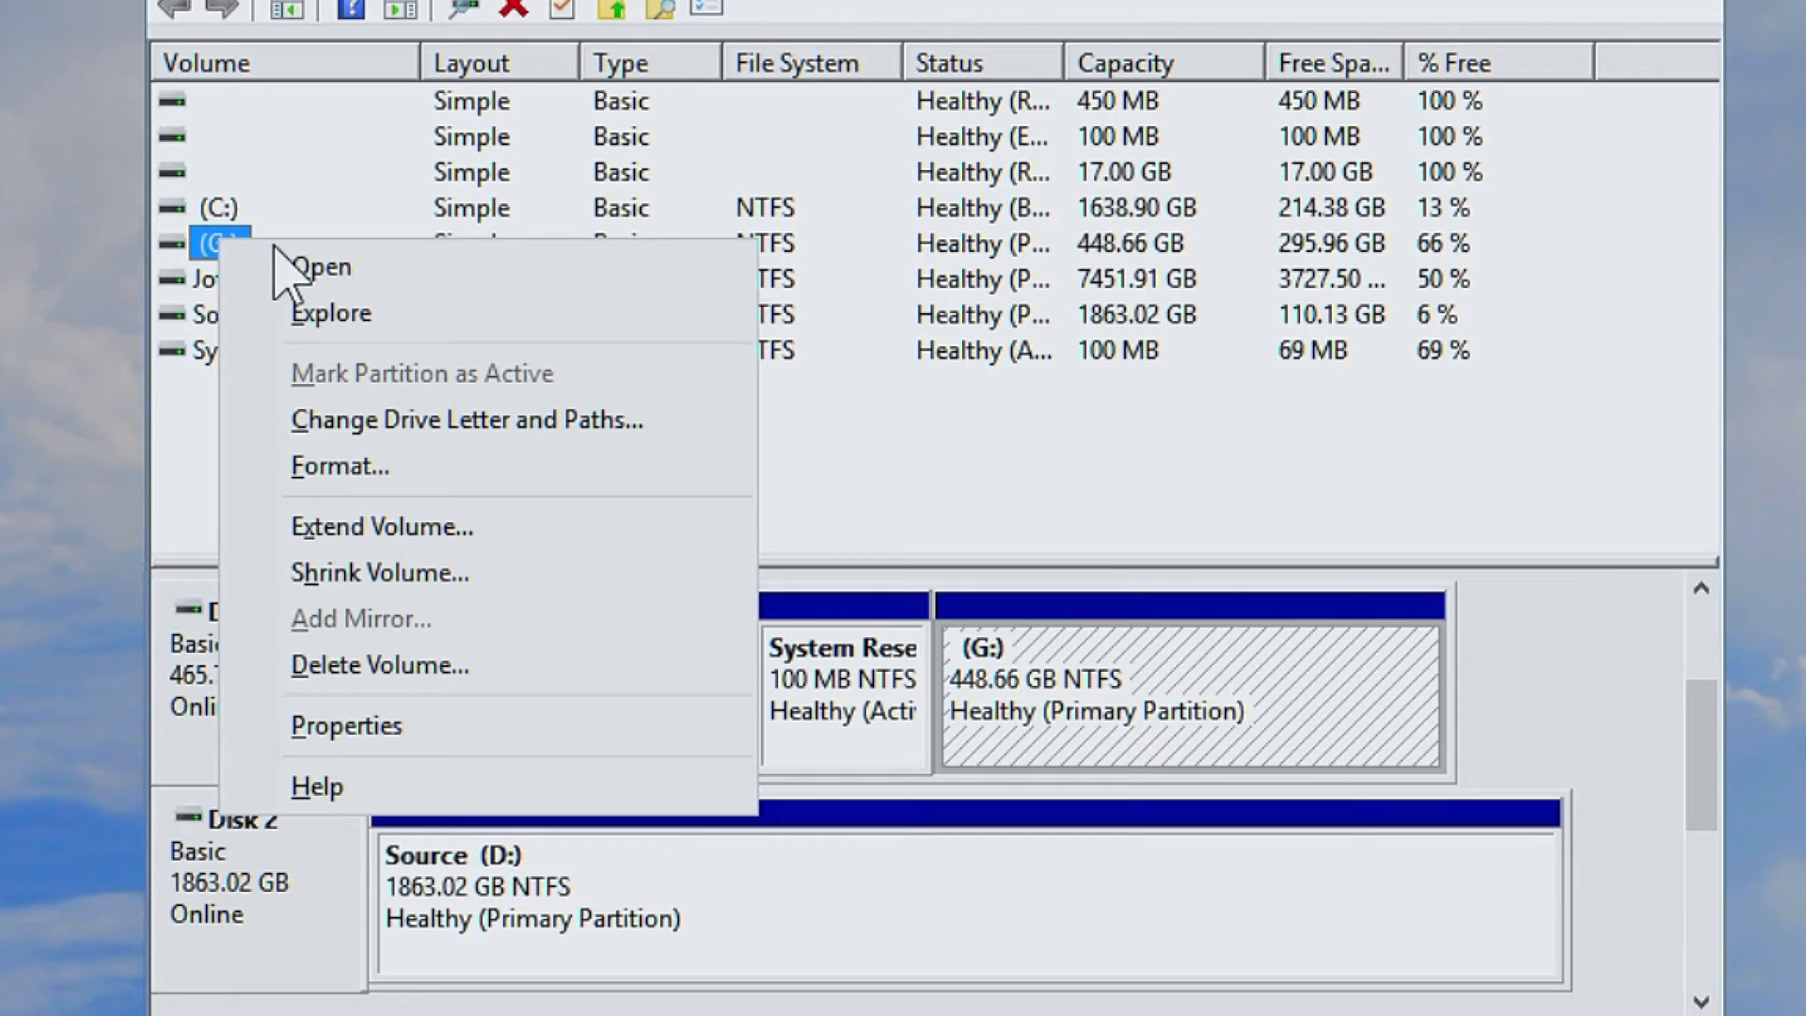
pyautogui.click(323, 268)
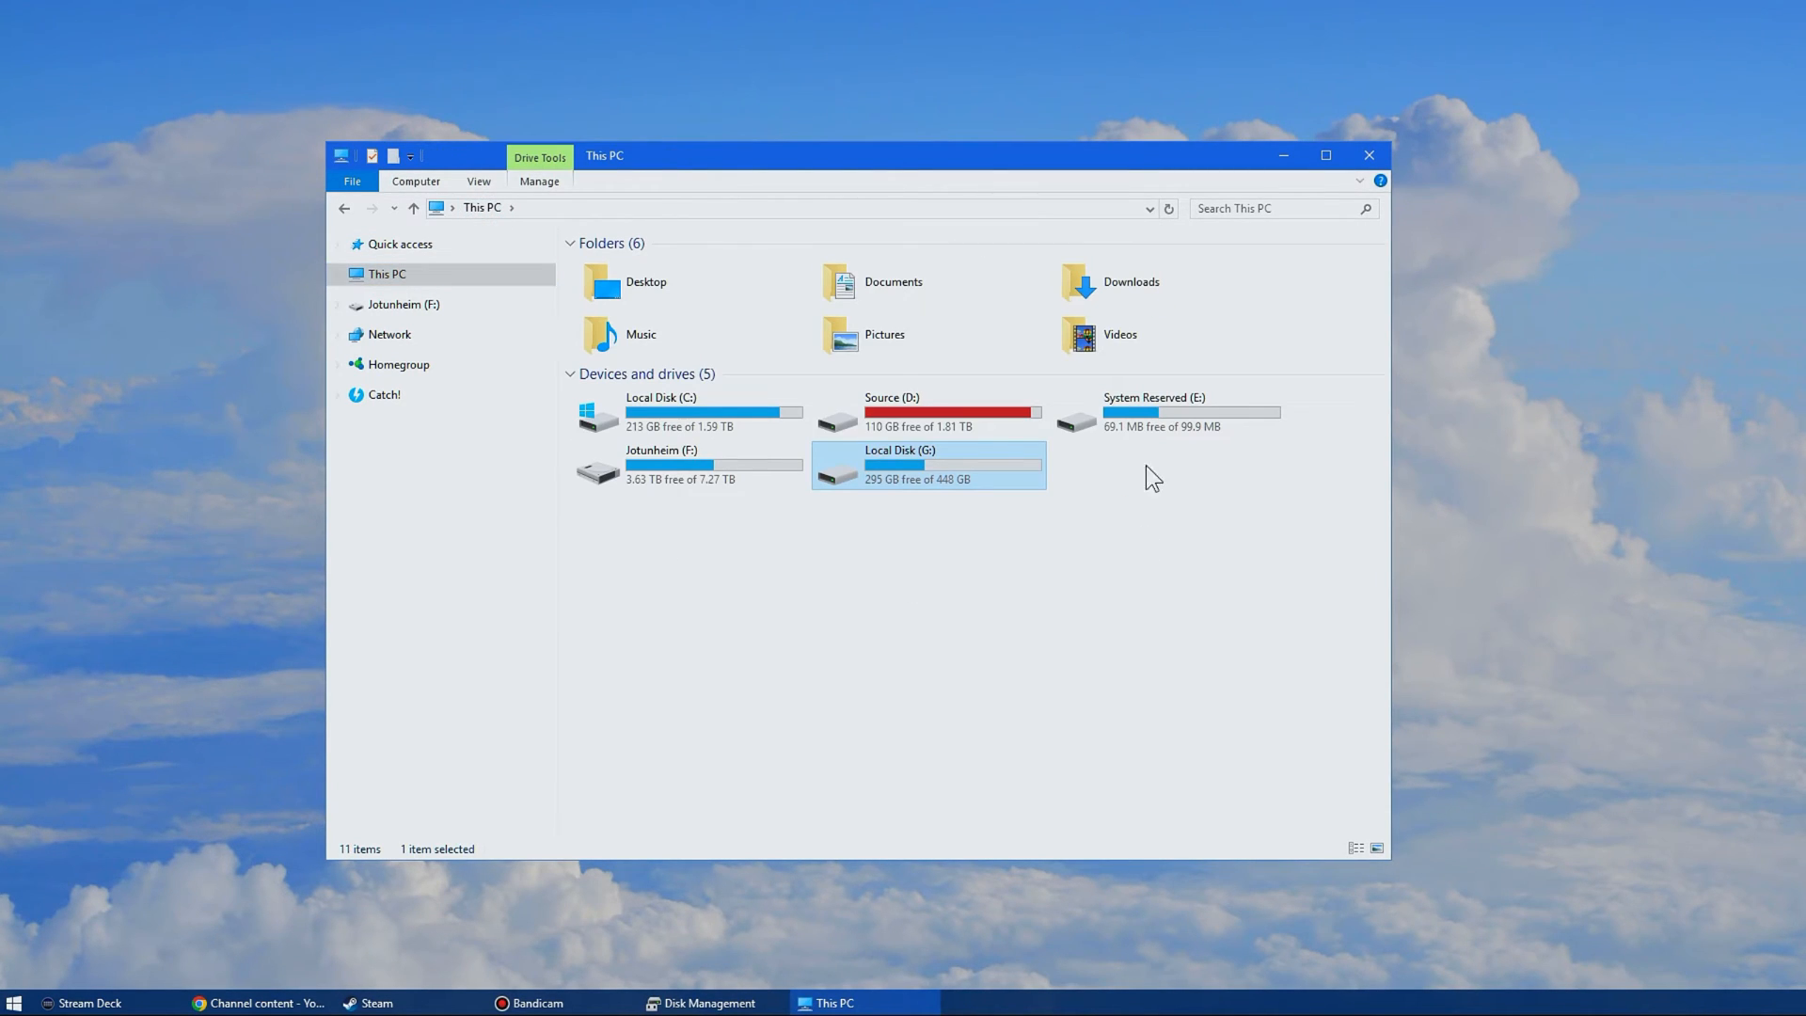
# Browse into System Reserved (E:), go back to This PC, then into Local Disk (C:)
pyautogui.doubleClick(1154, 414)
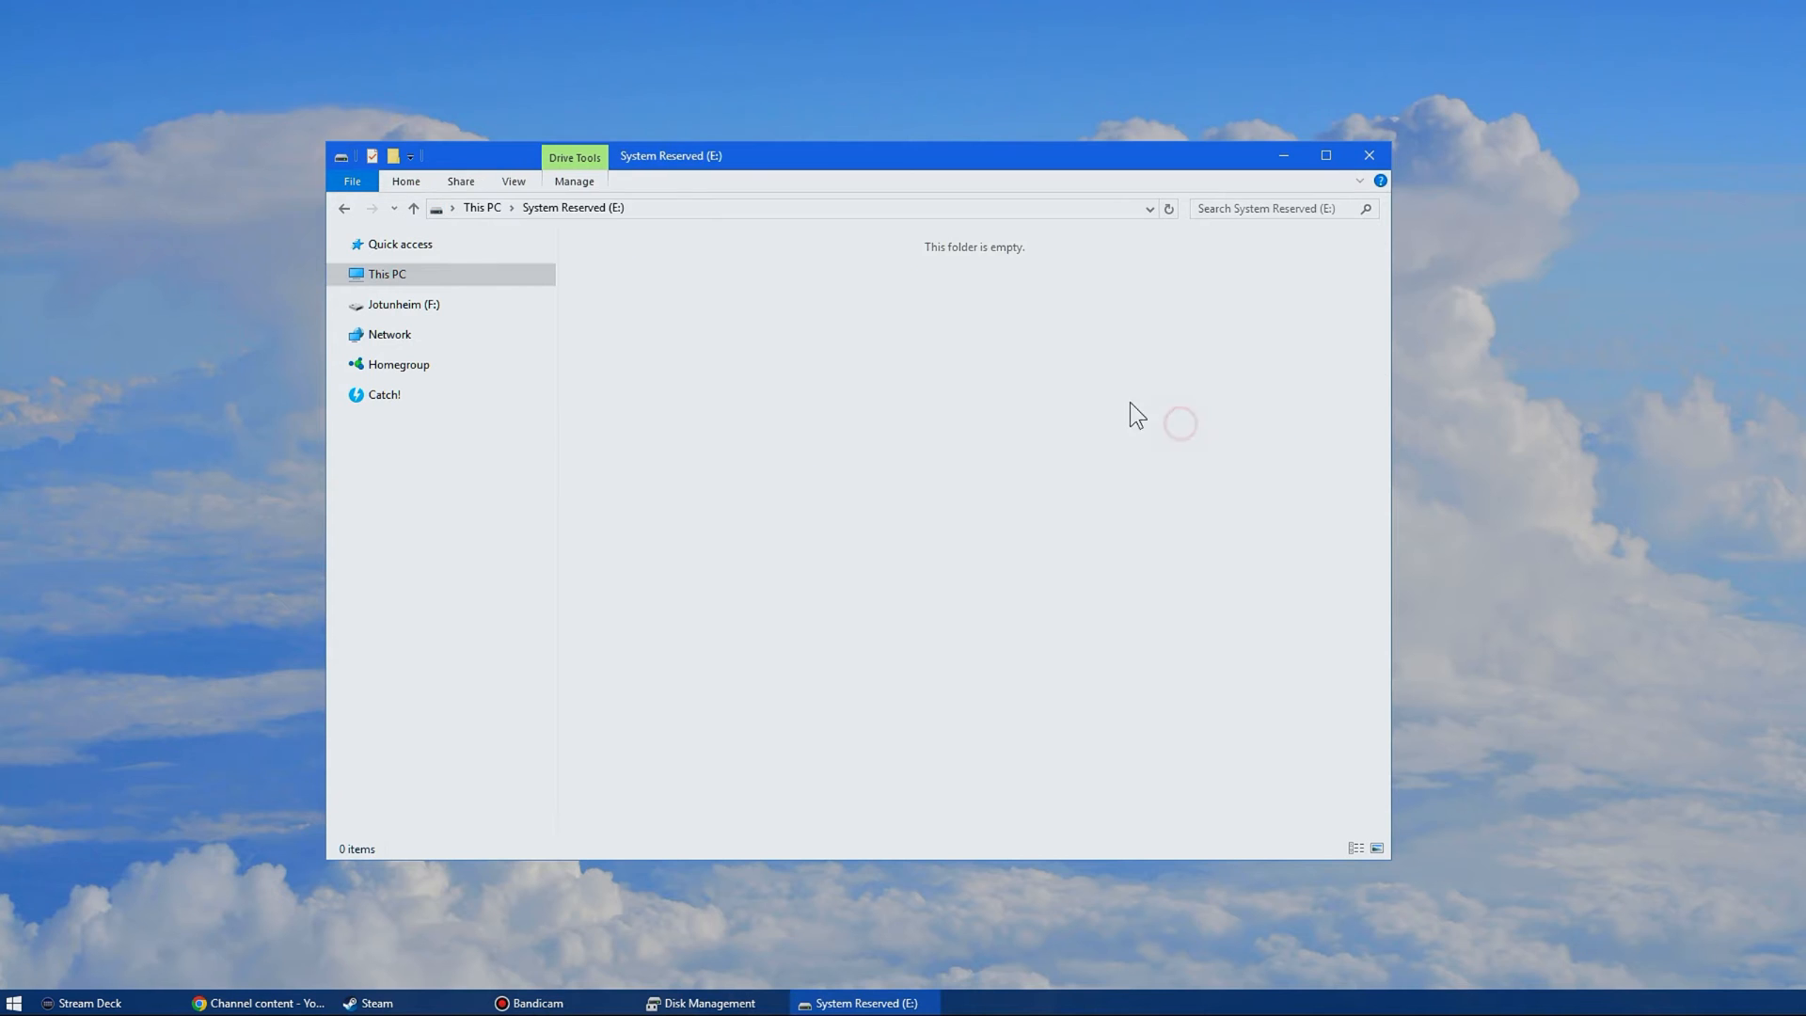
pyautogui.click(386, 275)
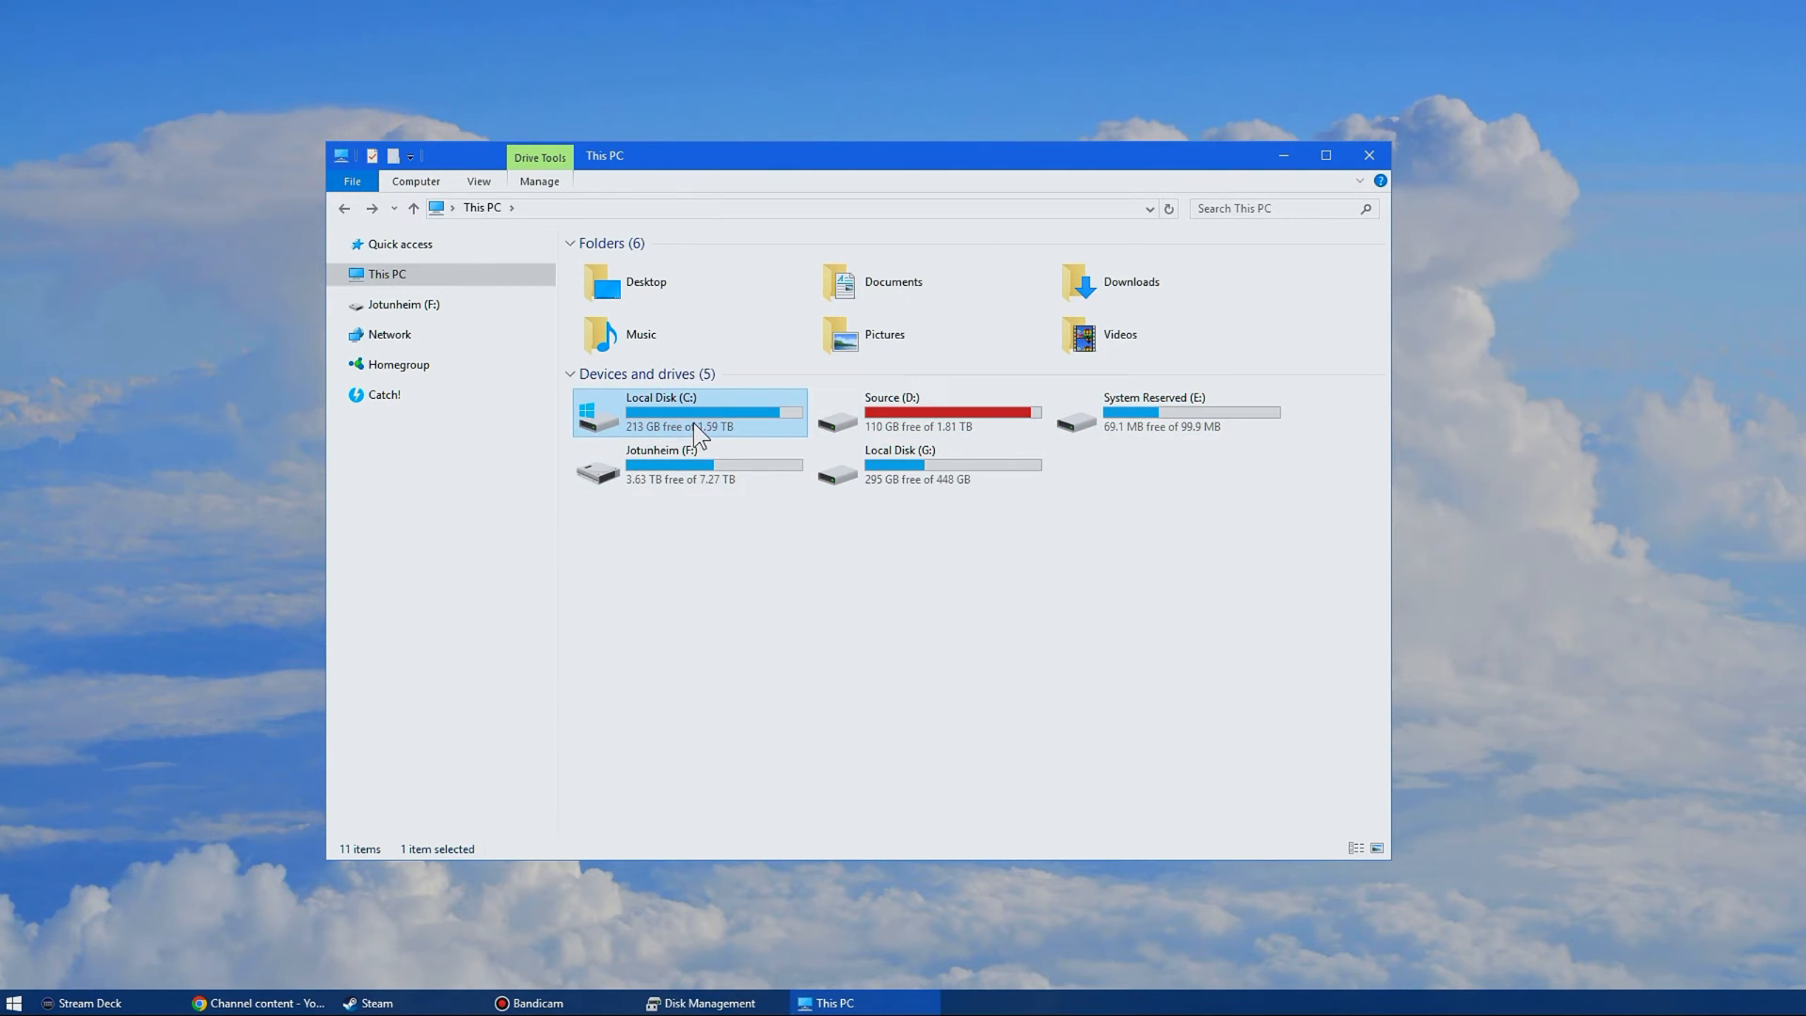
pyautogui.doubleClick(918, 411)
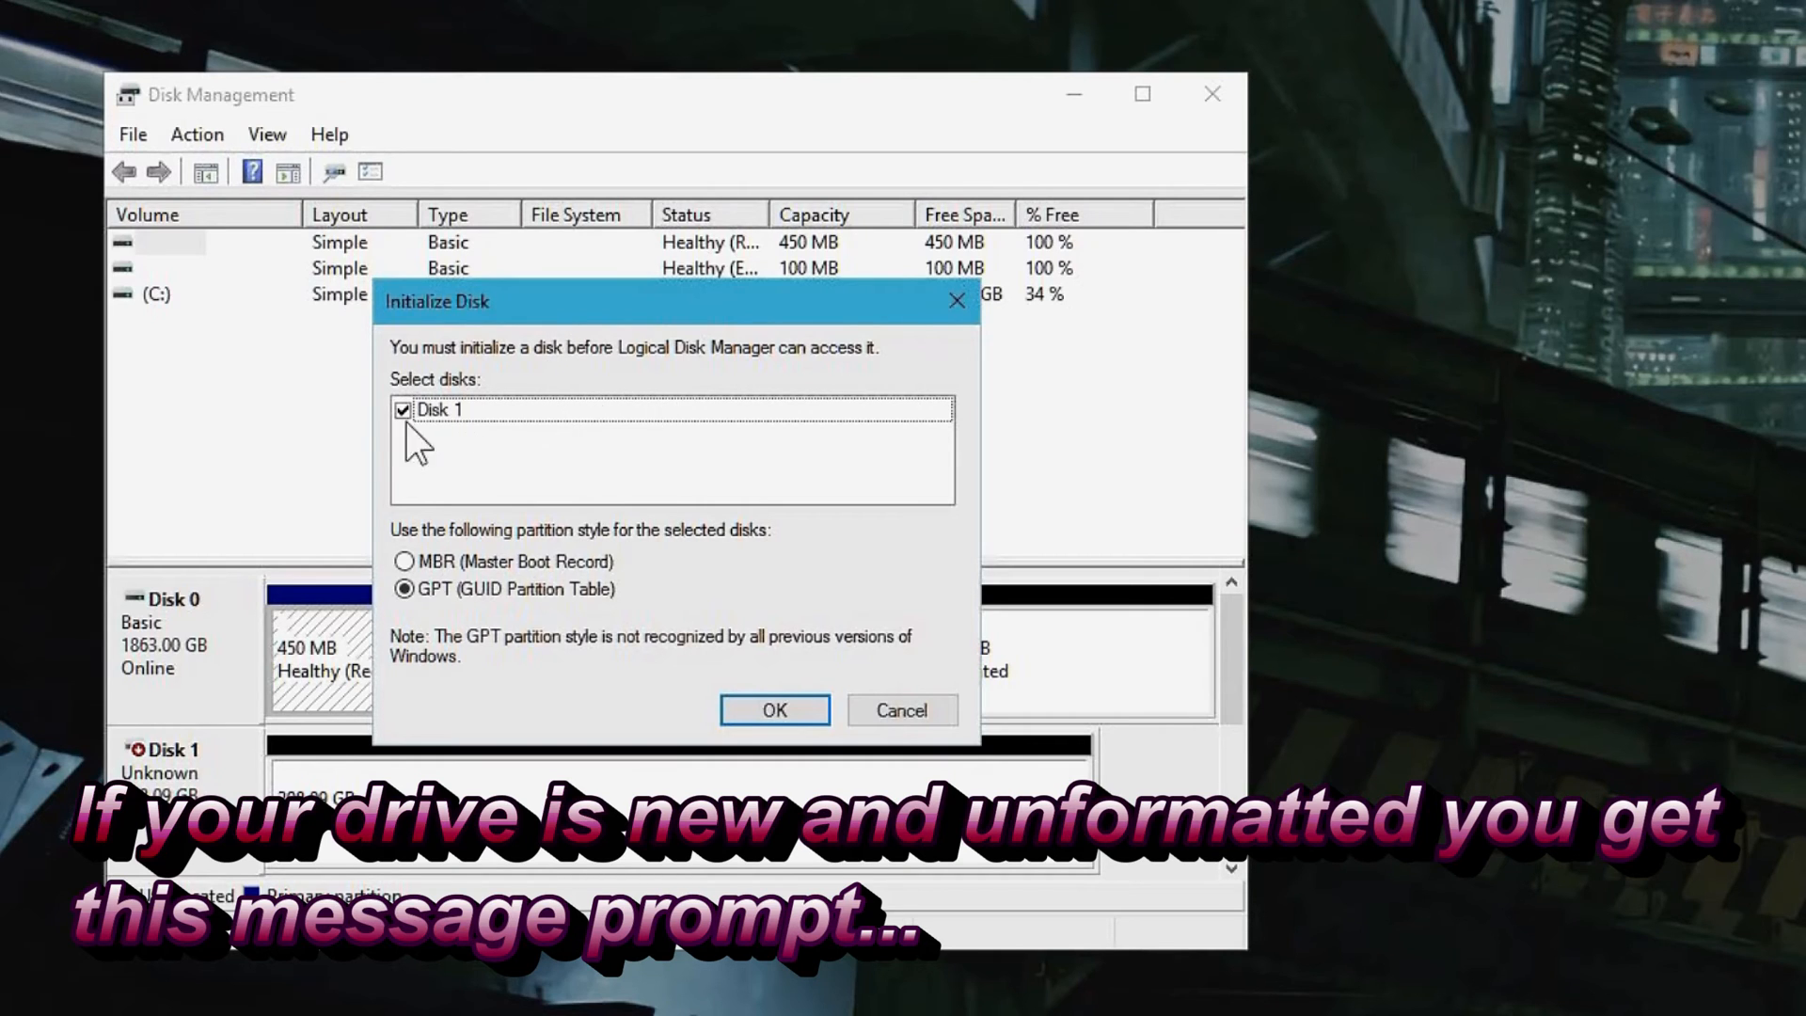
pyautogui.moveTo(493, 538)
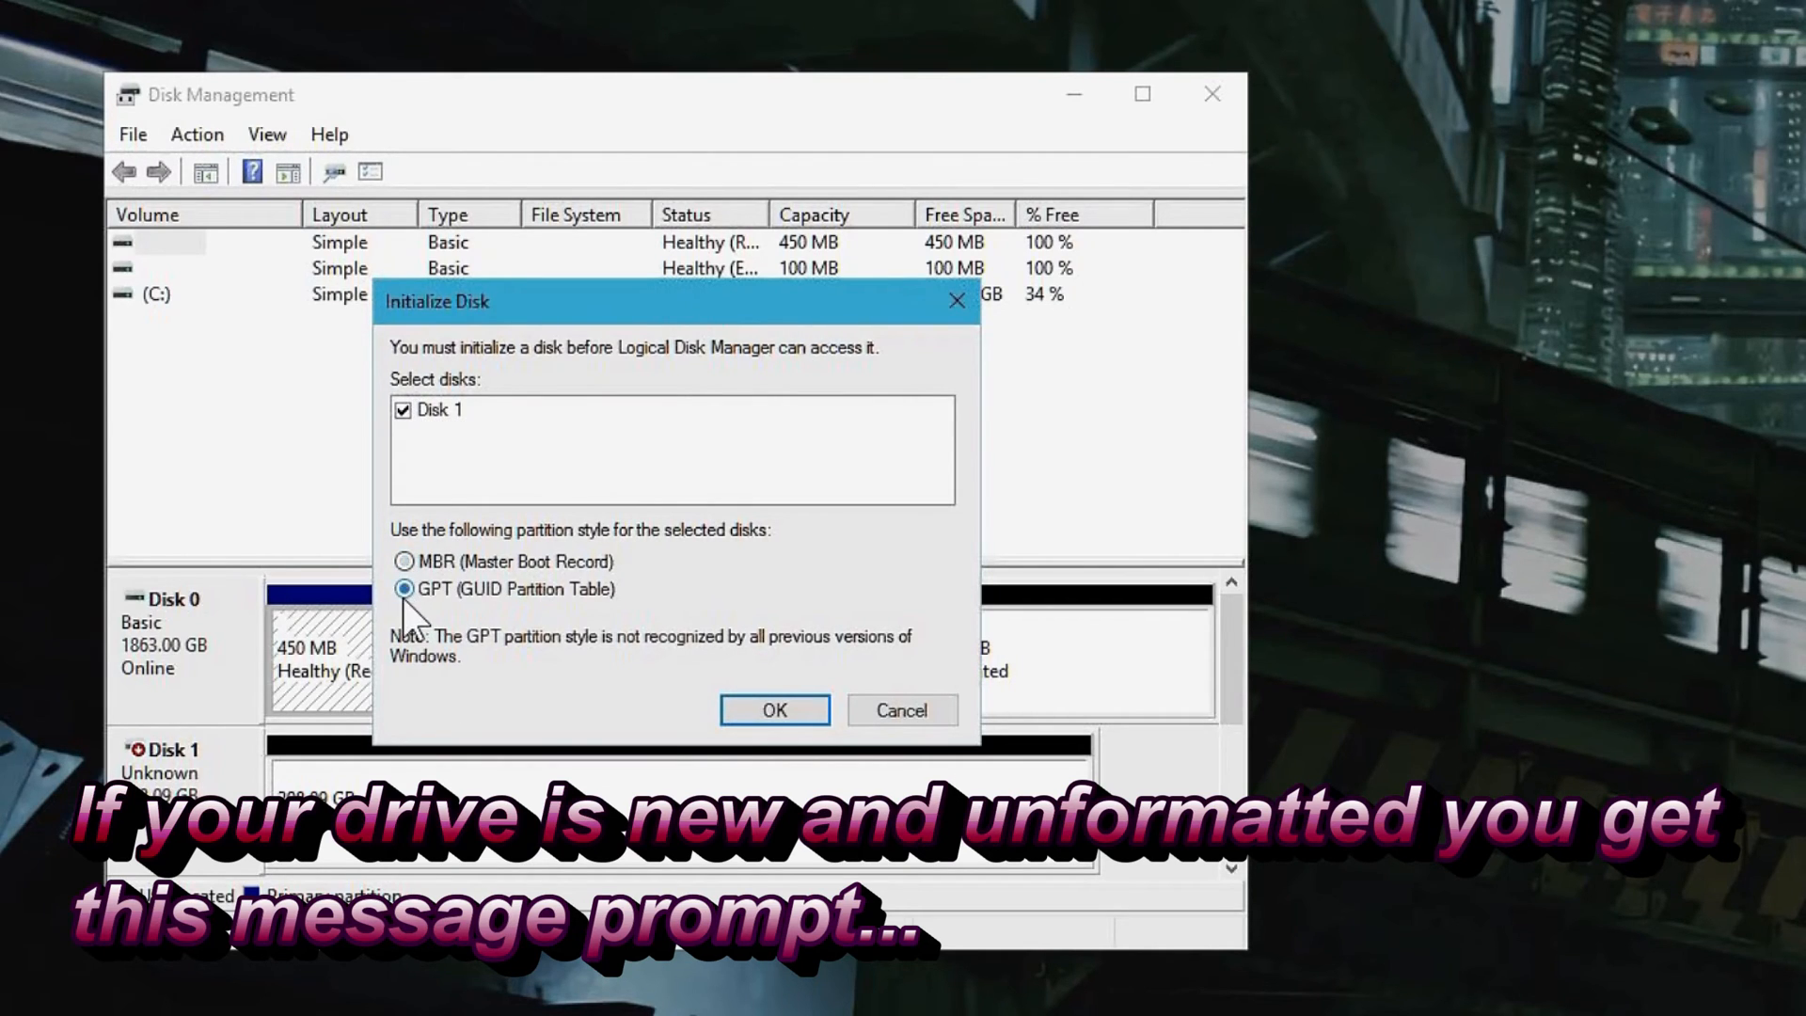
pyautogui.moveTo(670, 613)
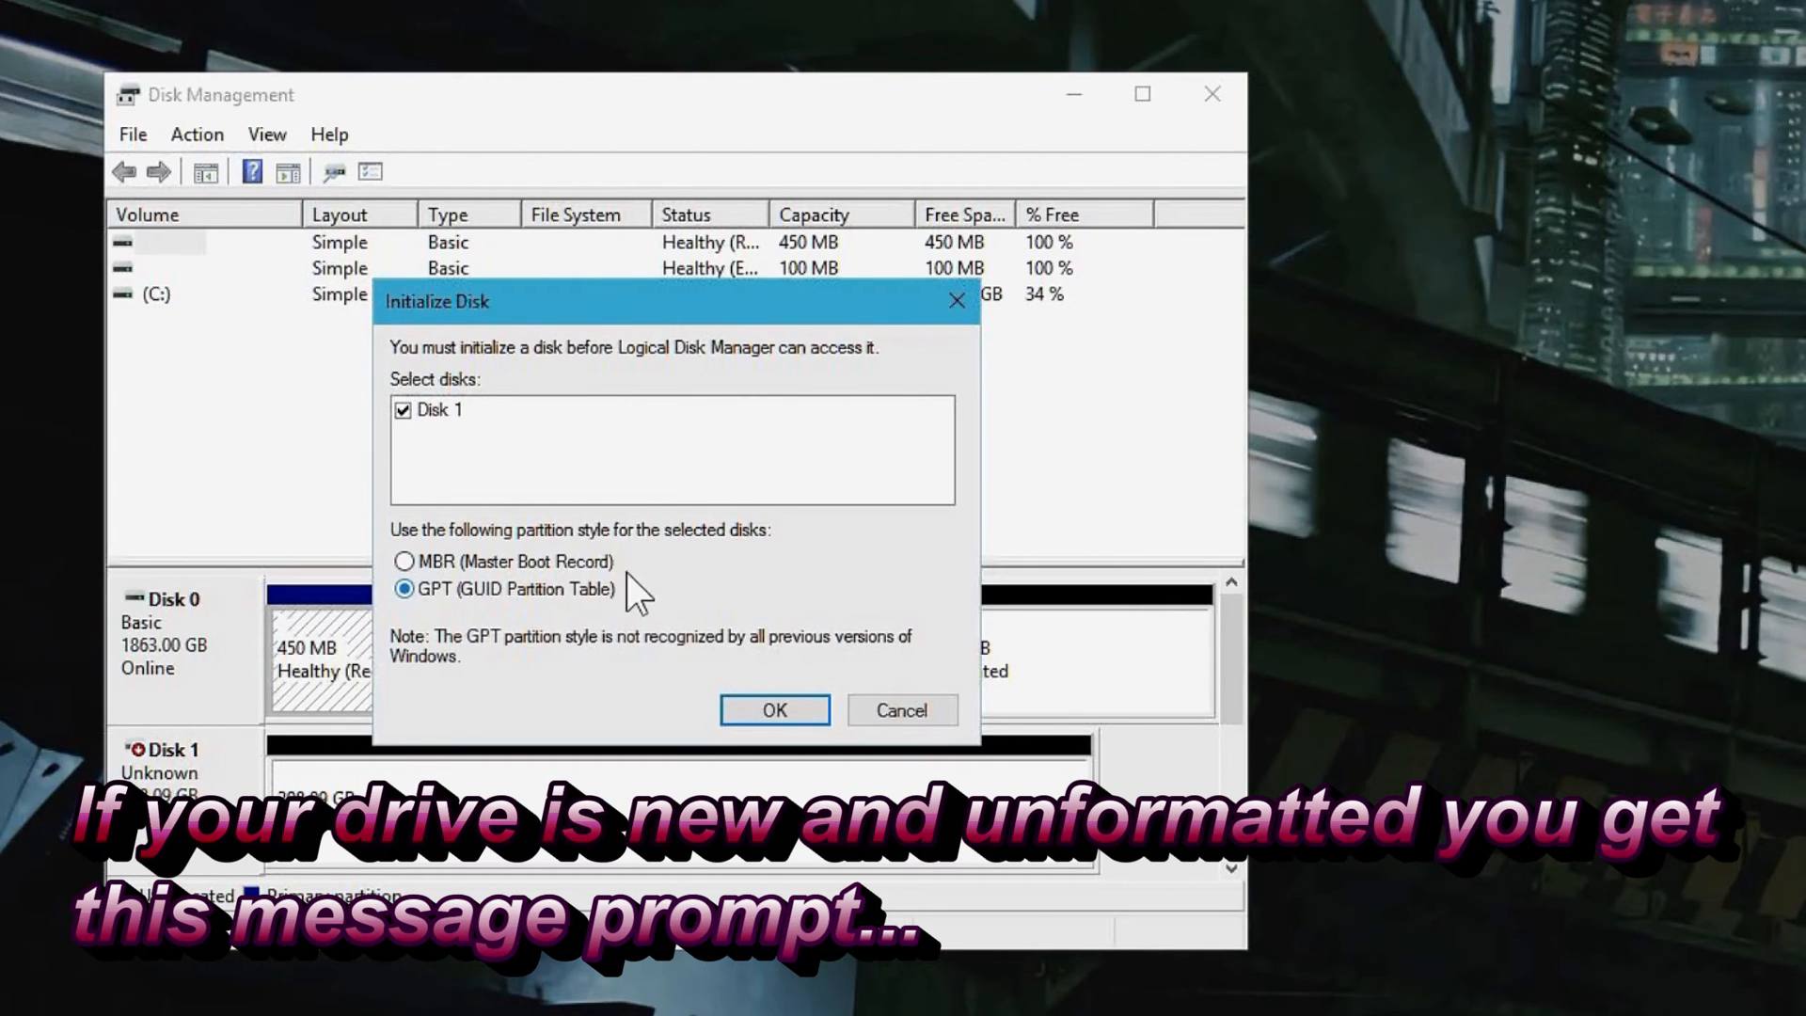
pyautogui.moveTo(636, 576)
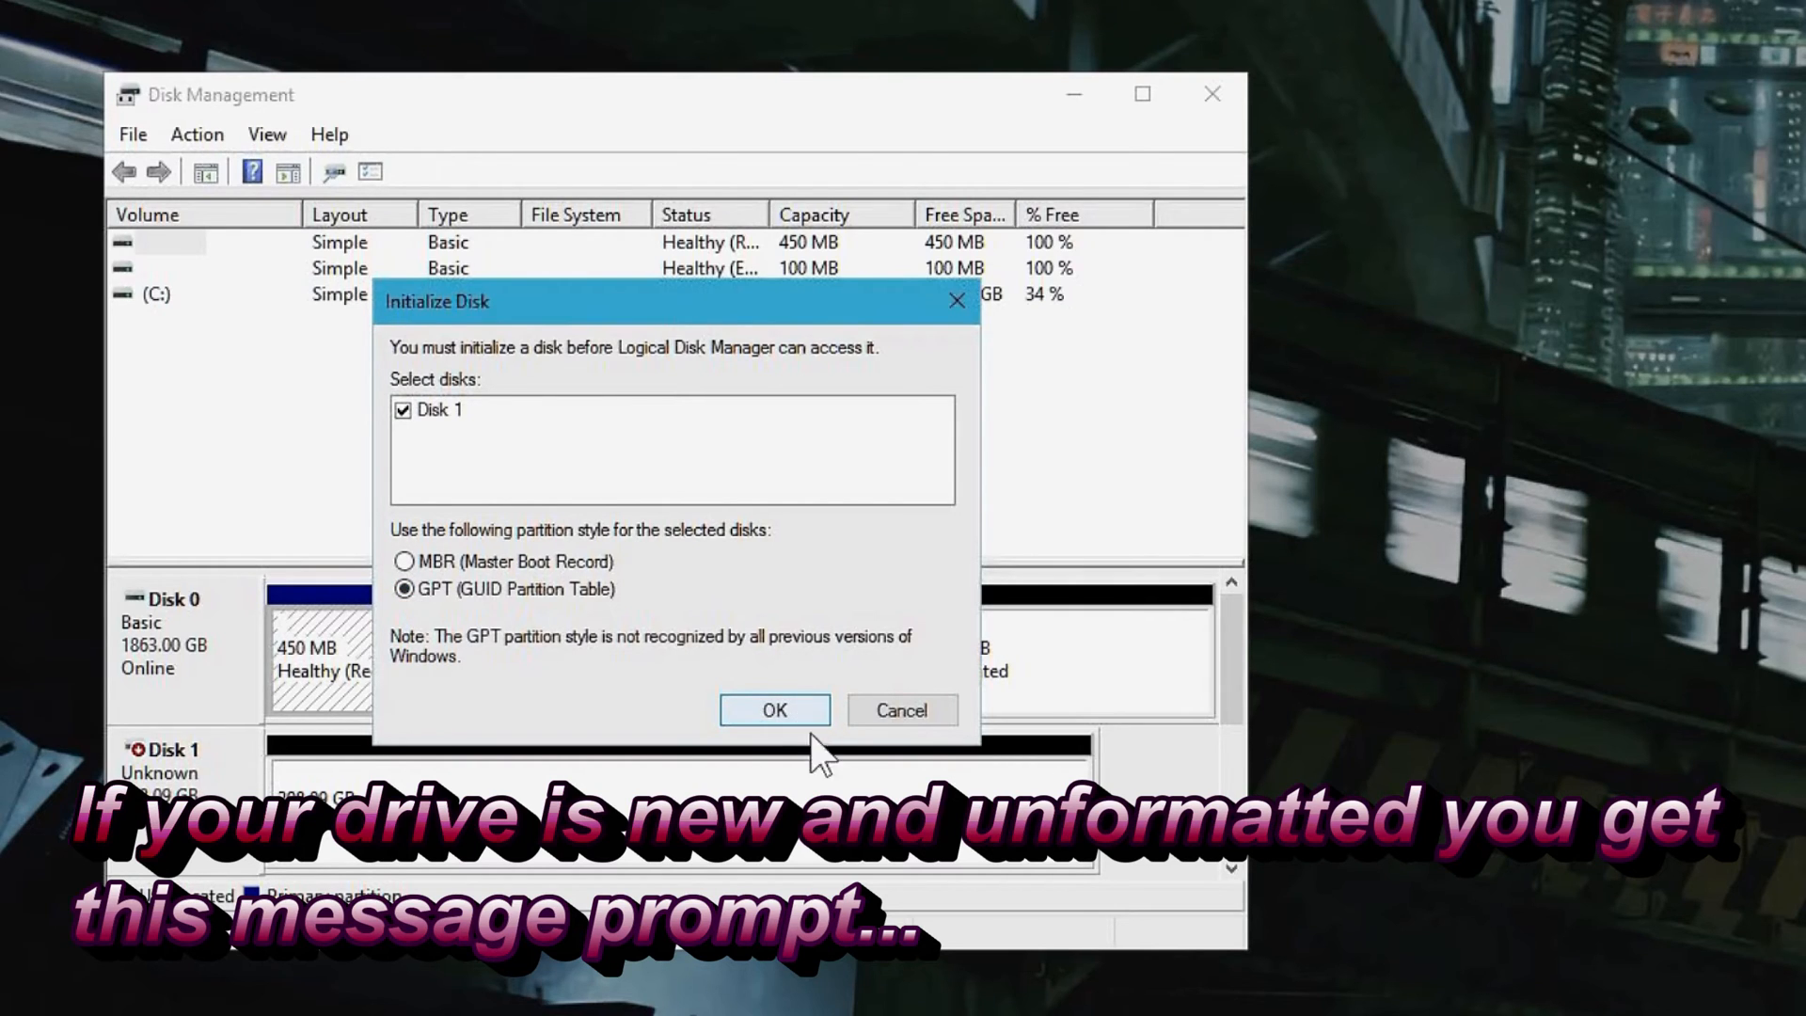
# Confirm initializing Disk 1 with a GPT partition table
pyautogui.click(776, 710)
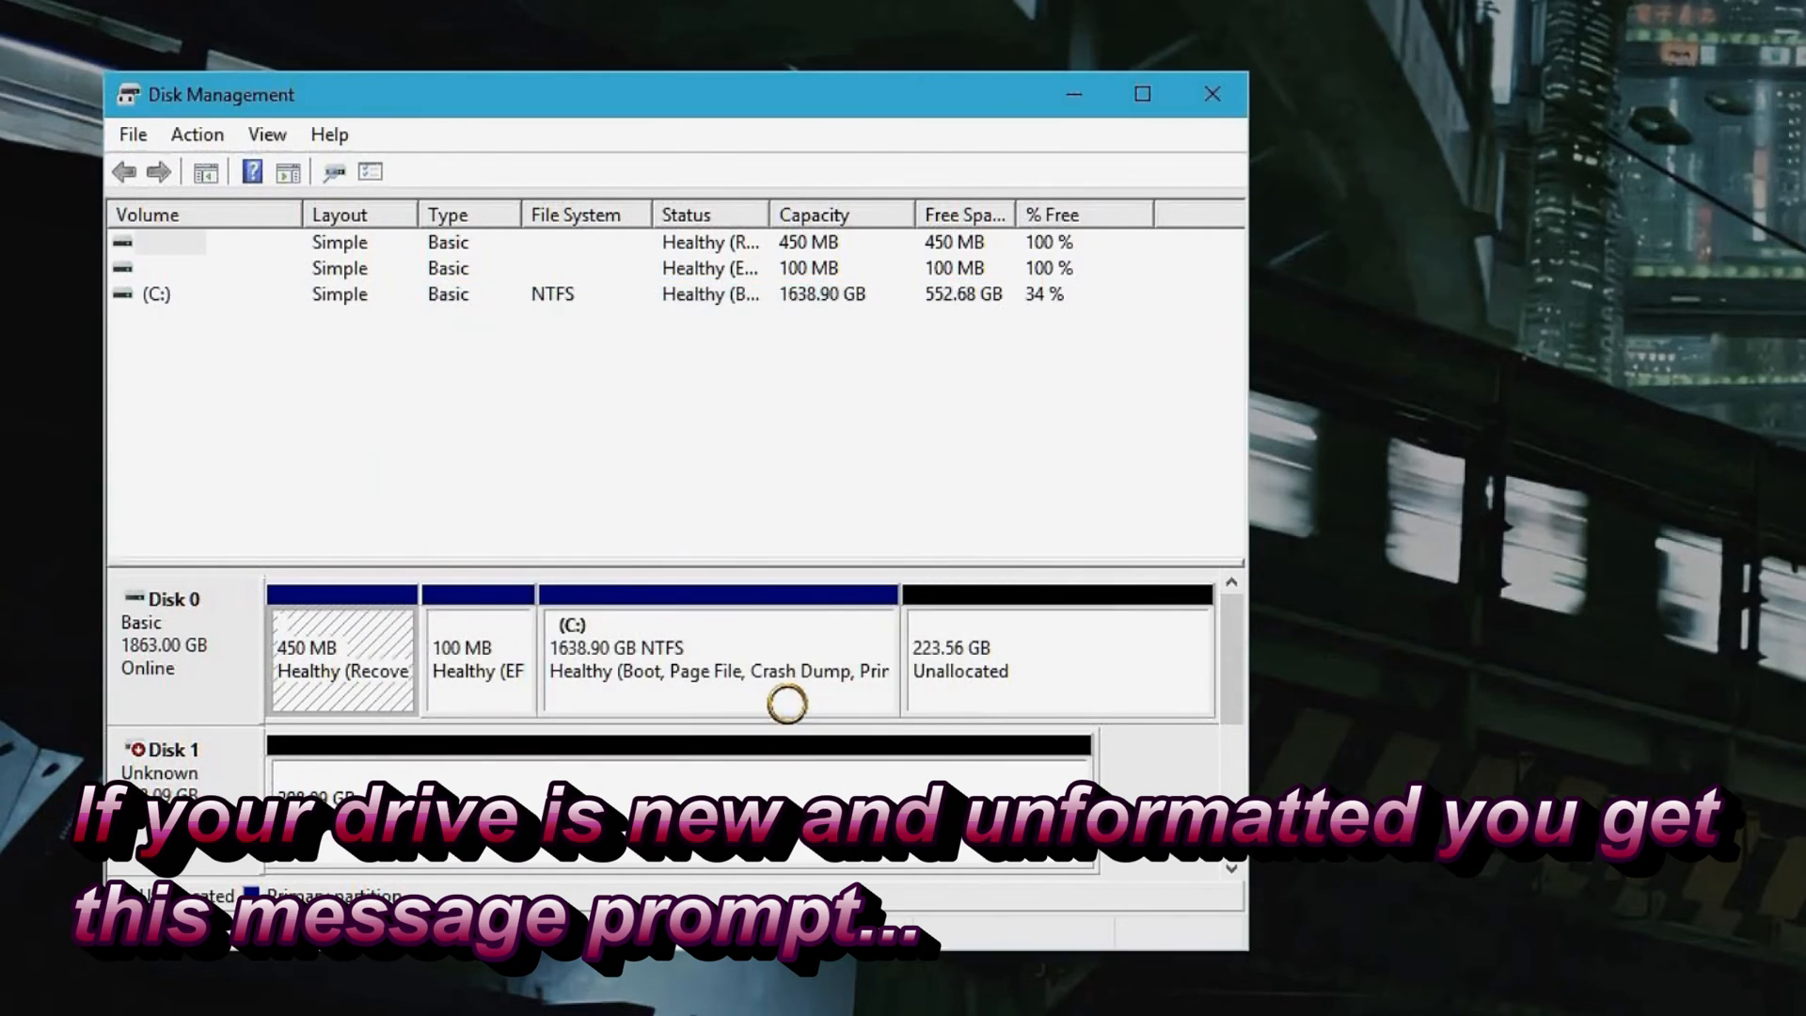
# Delete the in-use G: volume, forcing deletion, leaving 448.76 GB unallocated on Disk 1
pyautogui.rightClick(527, 383)
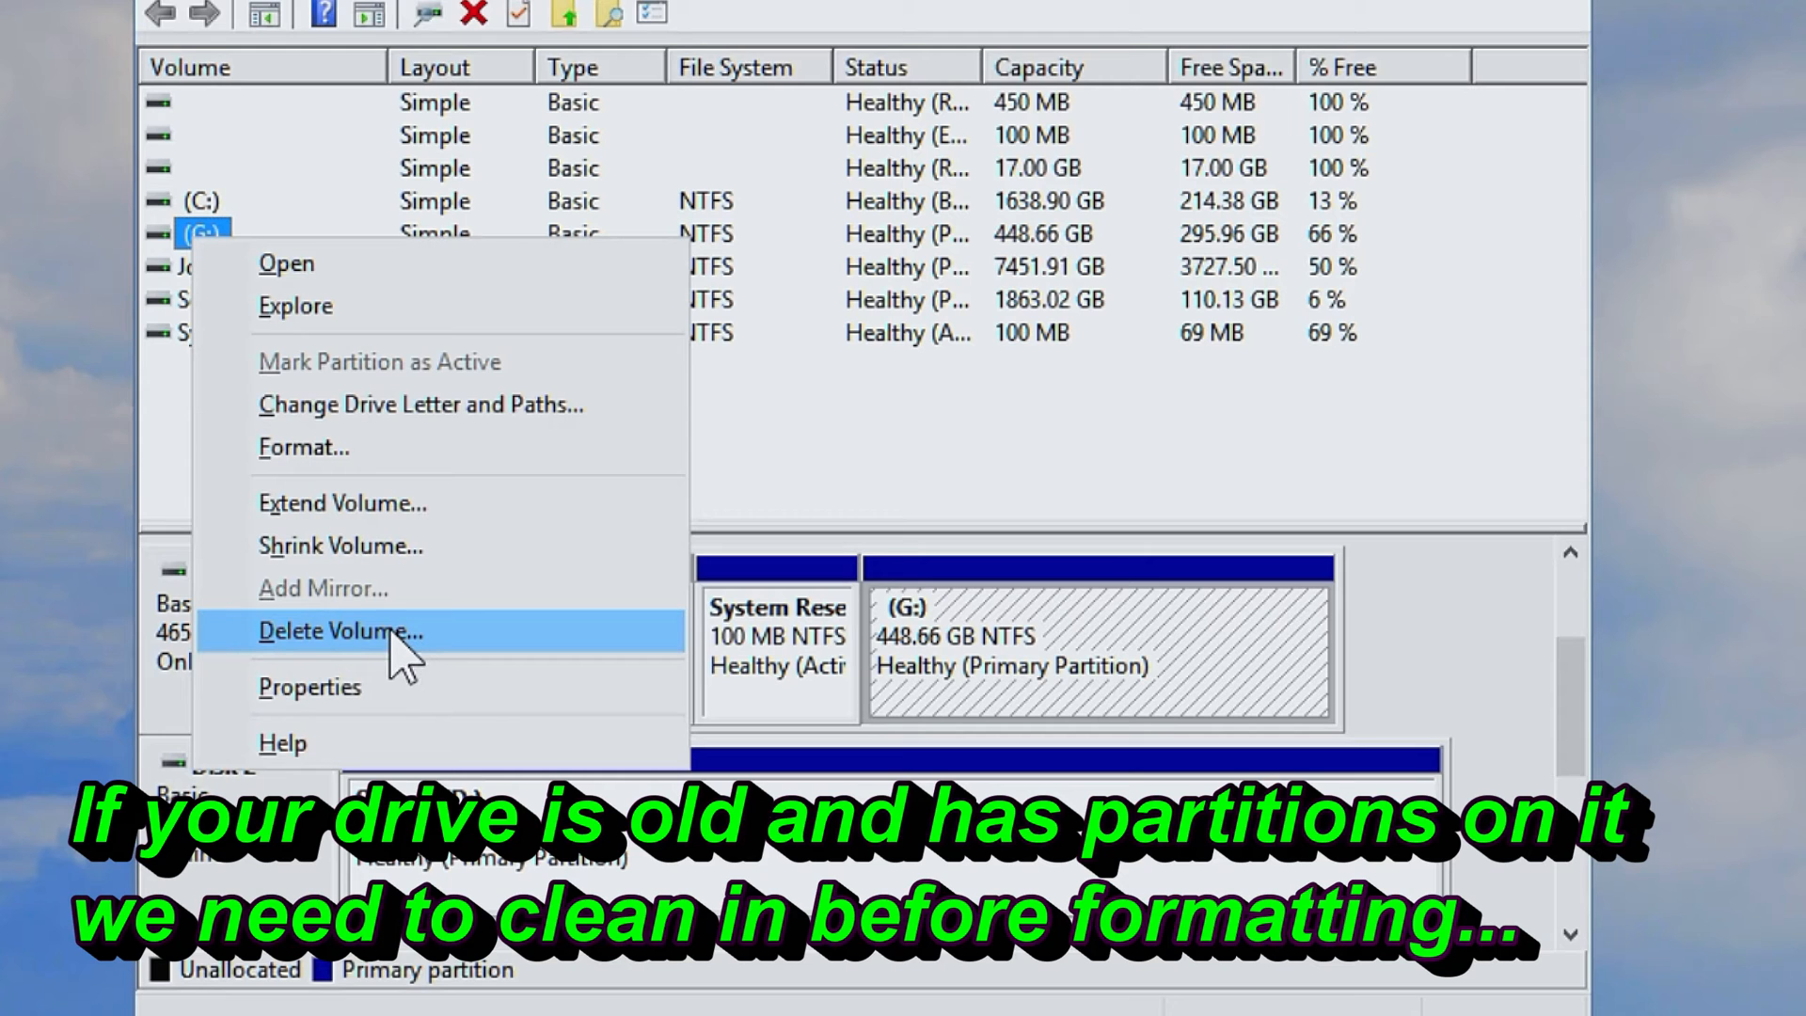
pyautogui.click(339, 632)
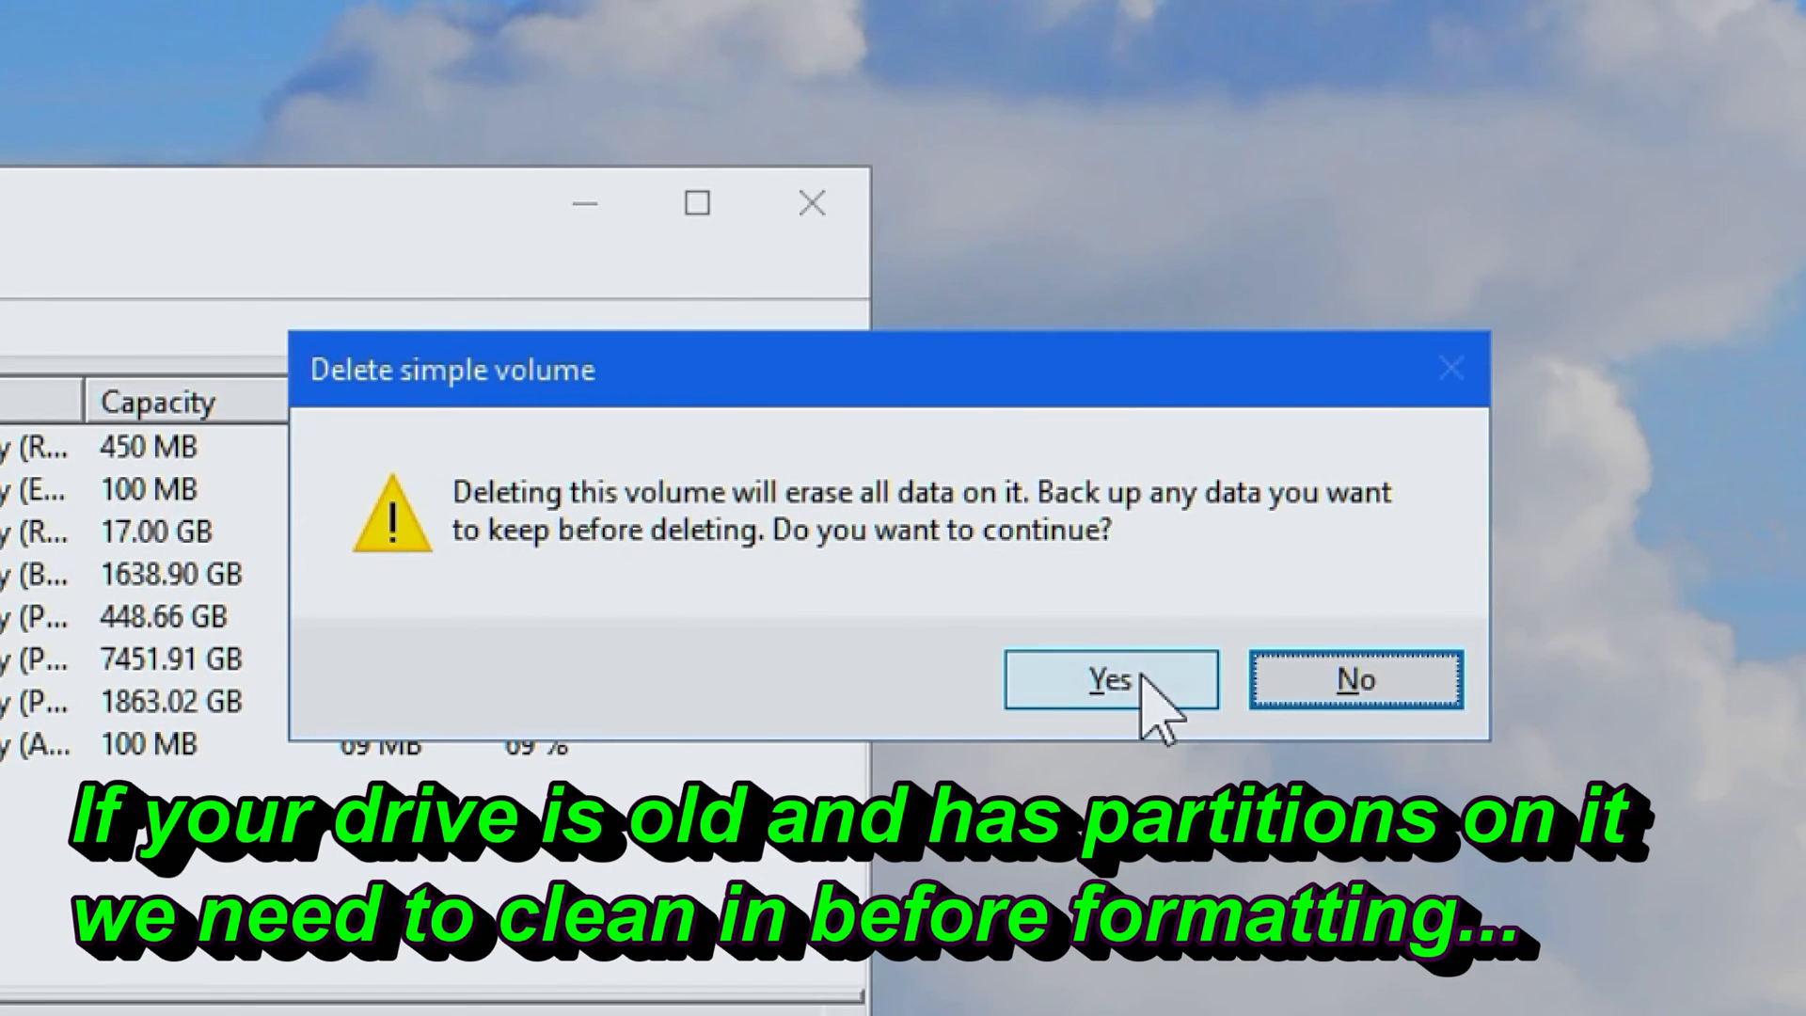
pyautogui.click(1113, 681)
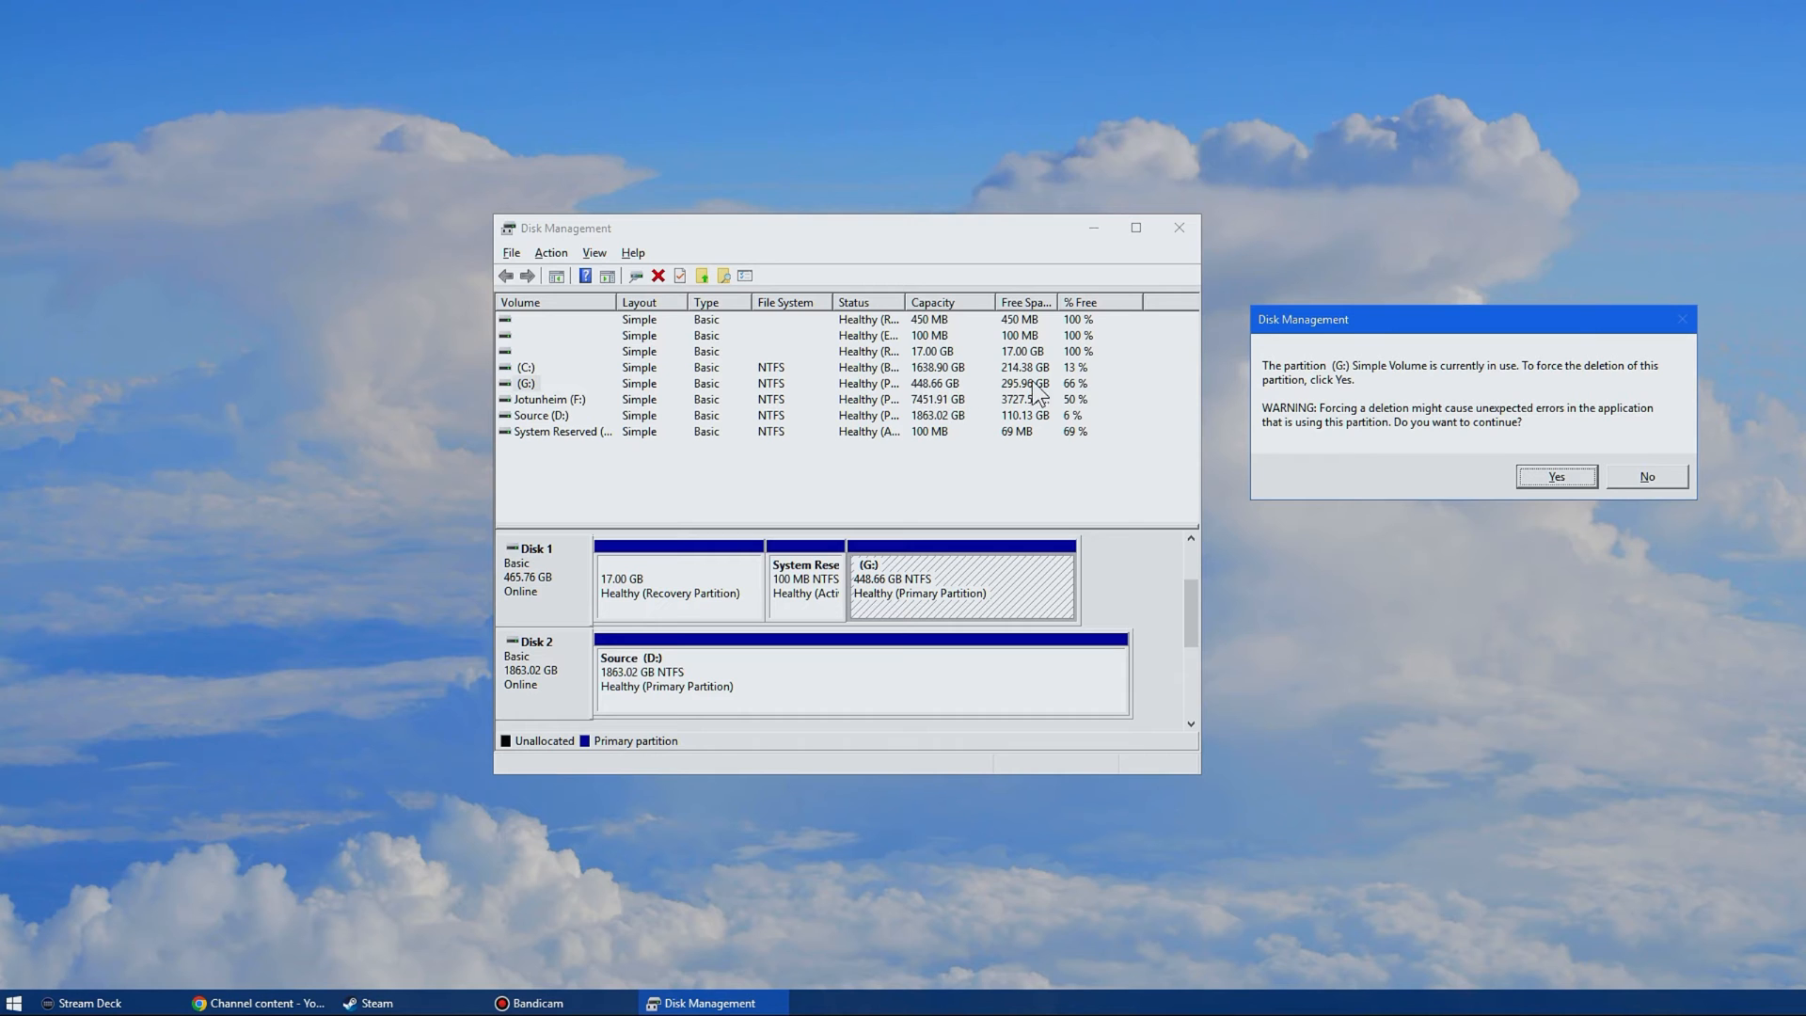
pyautogui.moveTo(1114, 396)
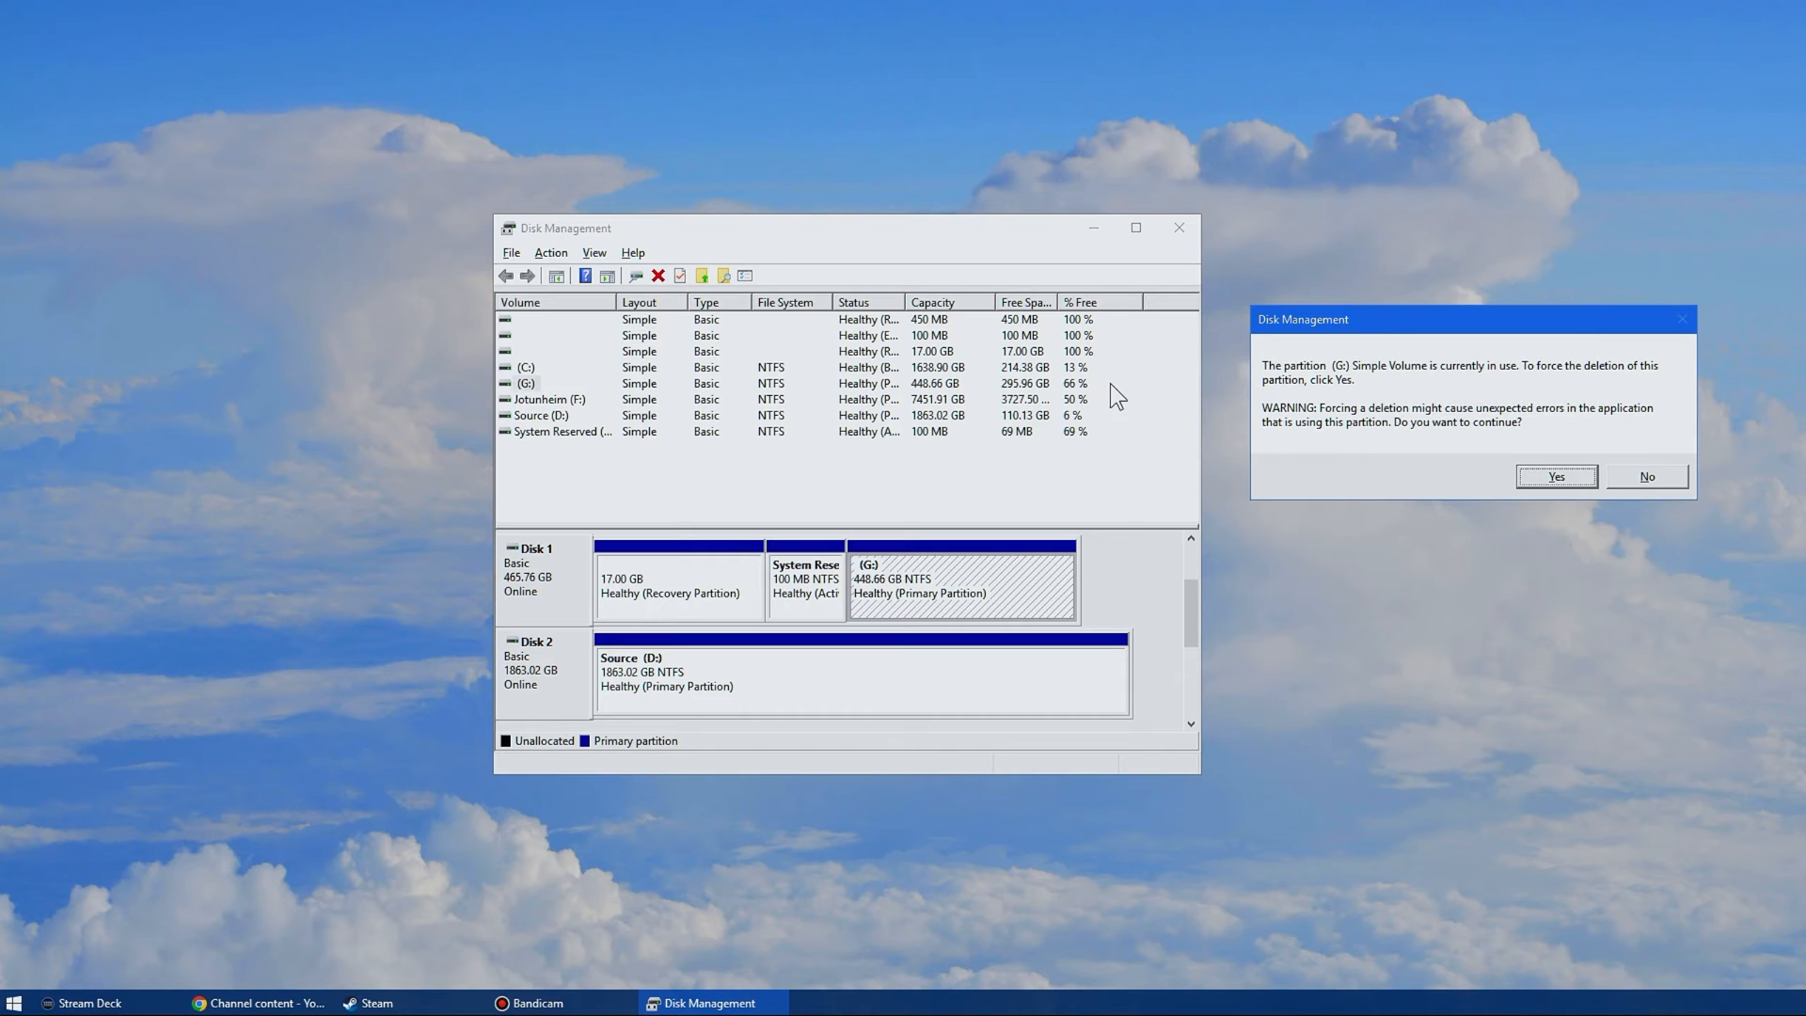
pyautogui.click(1556, 476)
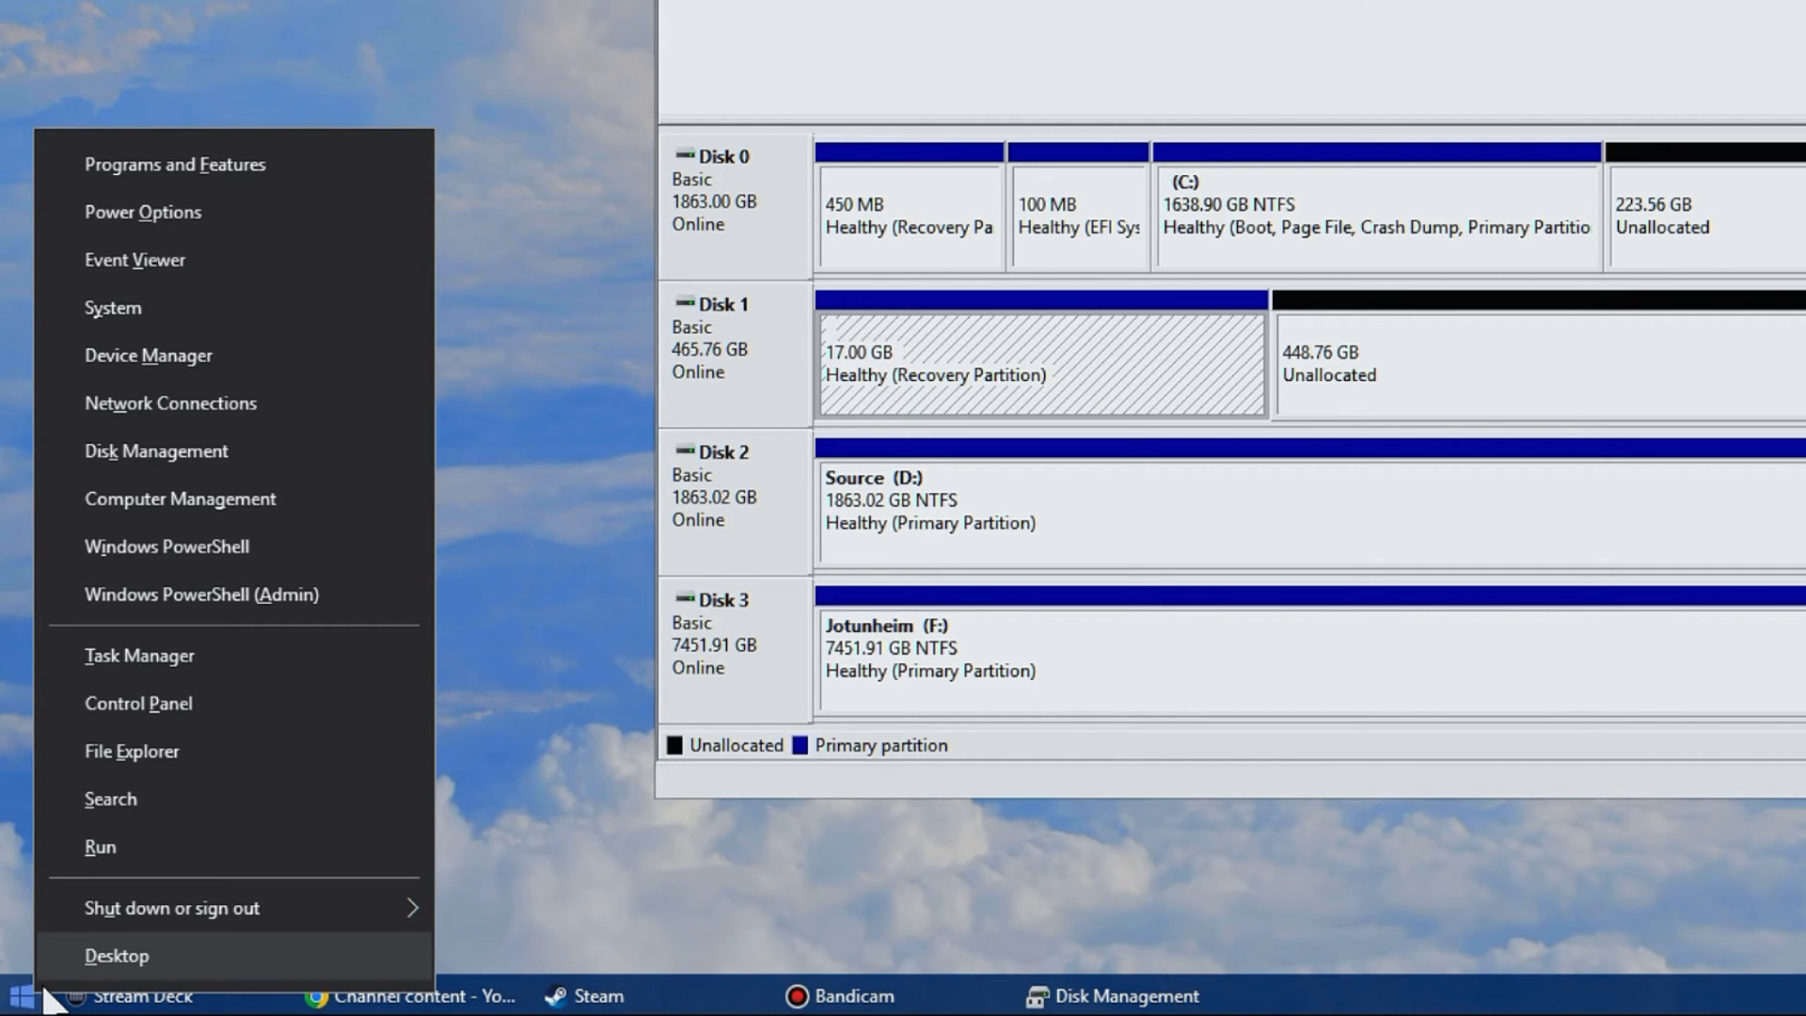
pyautogui.moveTo(380, 606)
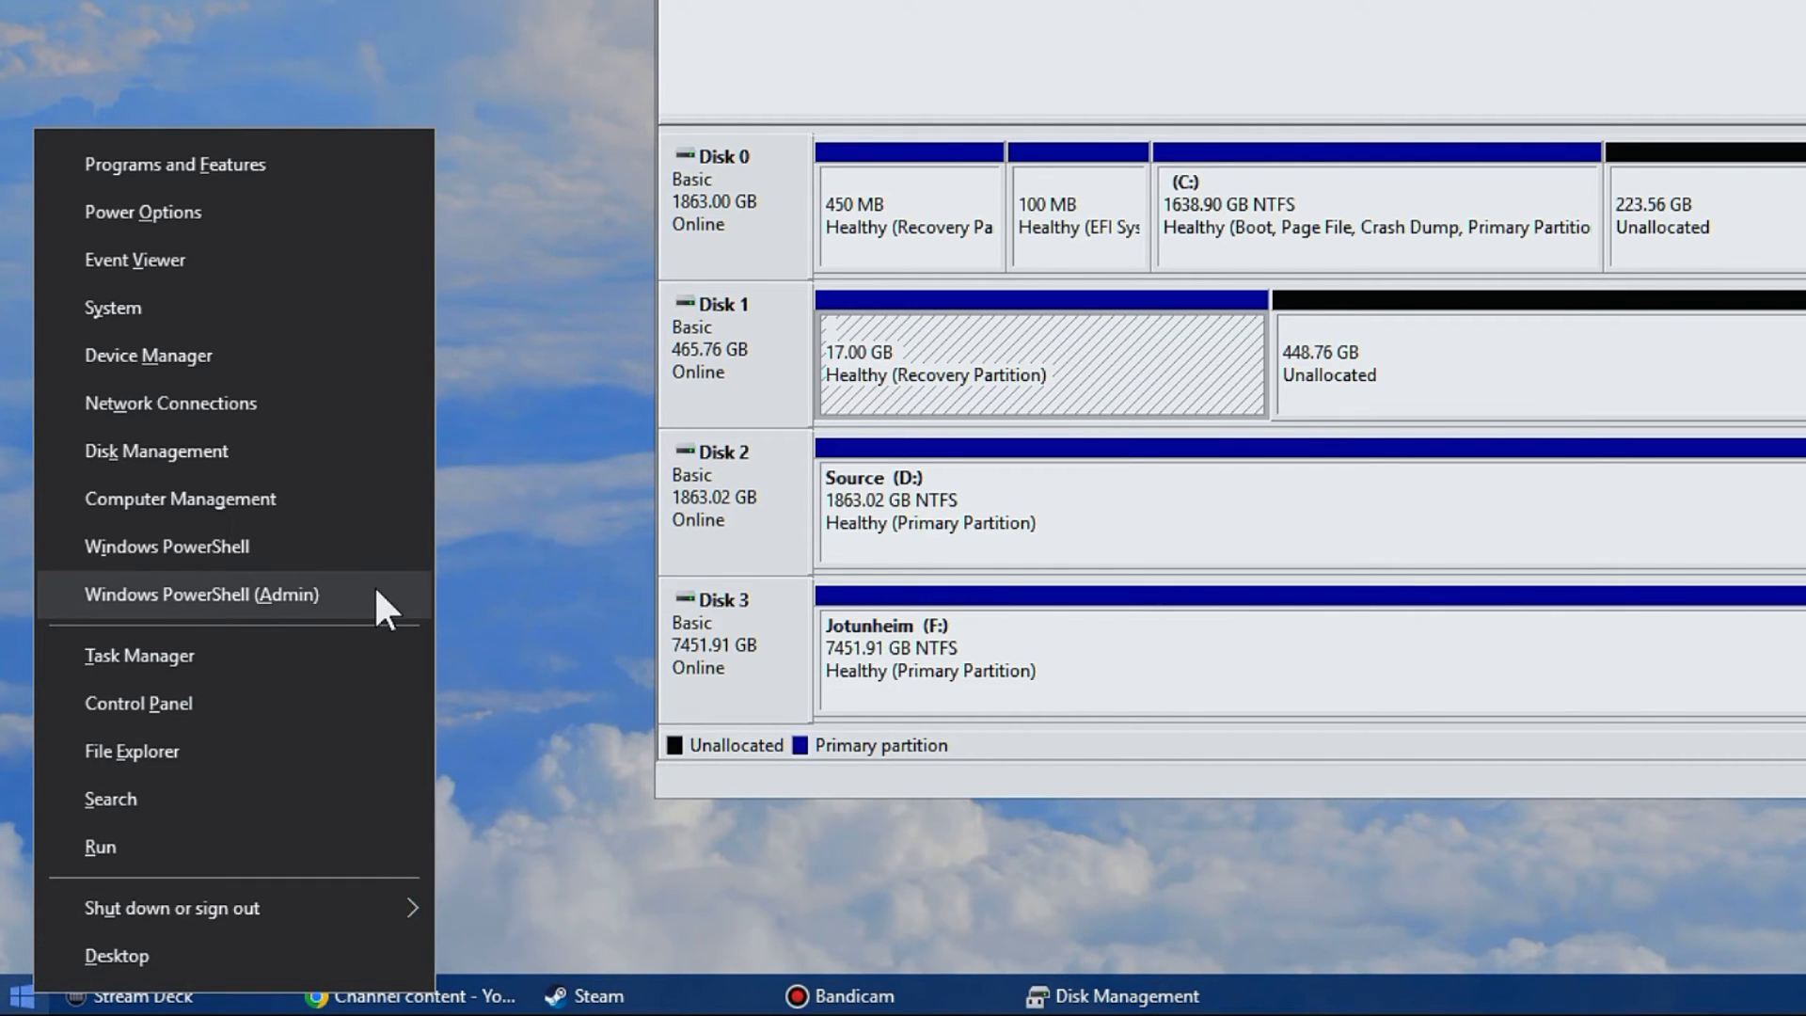
# Start diskpart in an admin PowerShell and list the disks
pyautogui.click(203, 594)
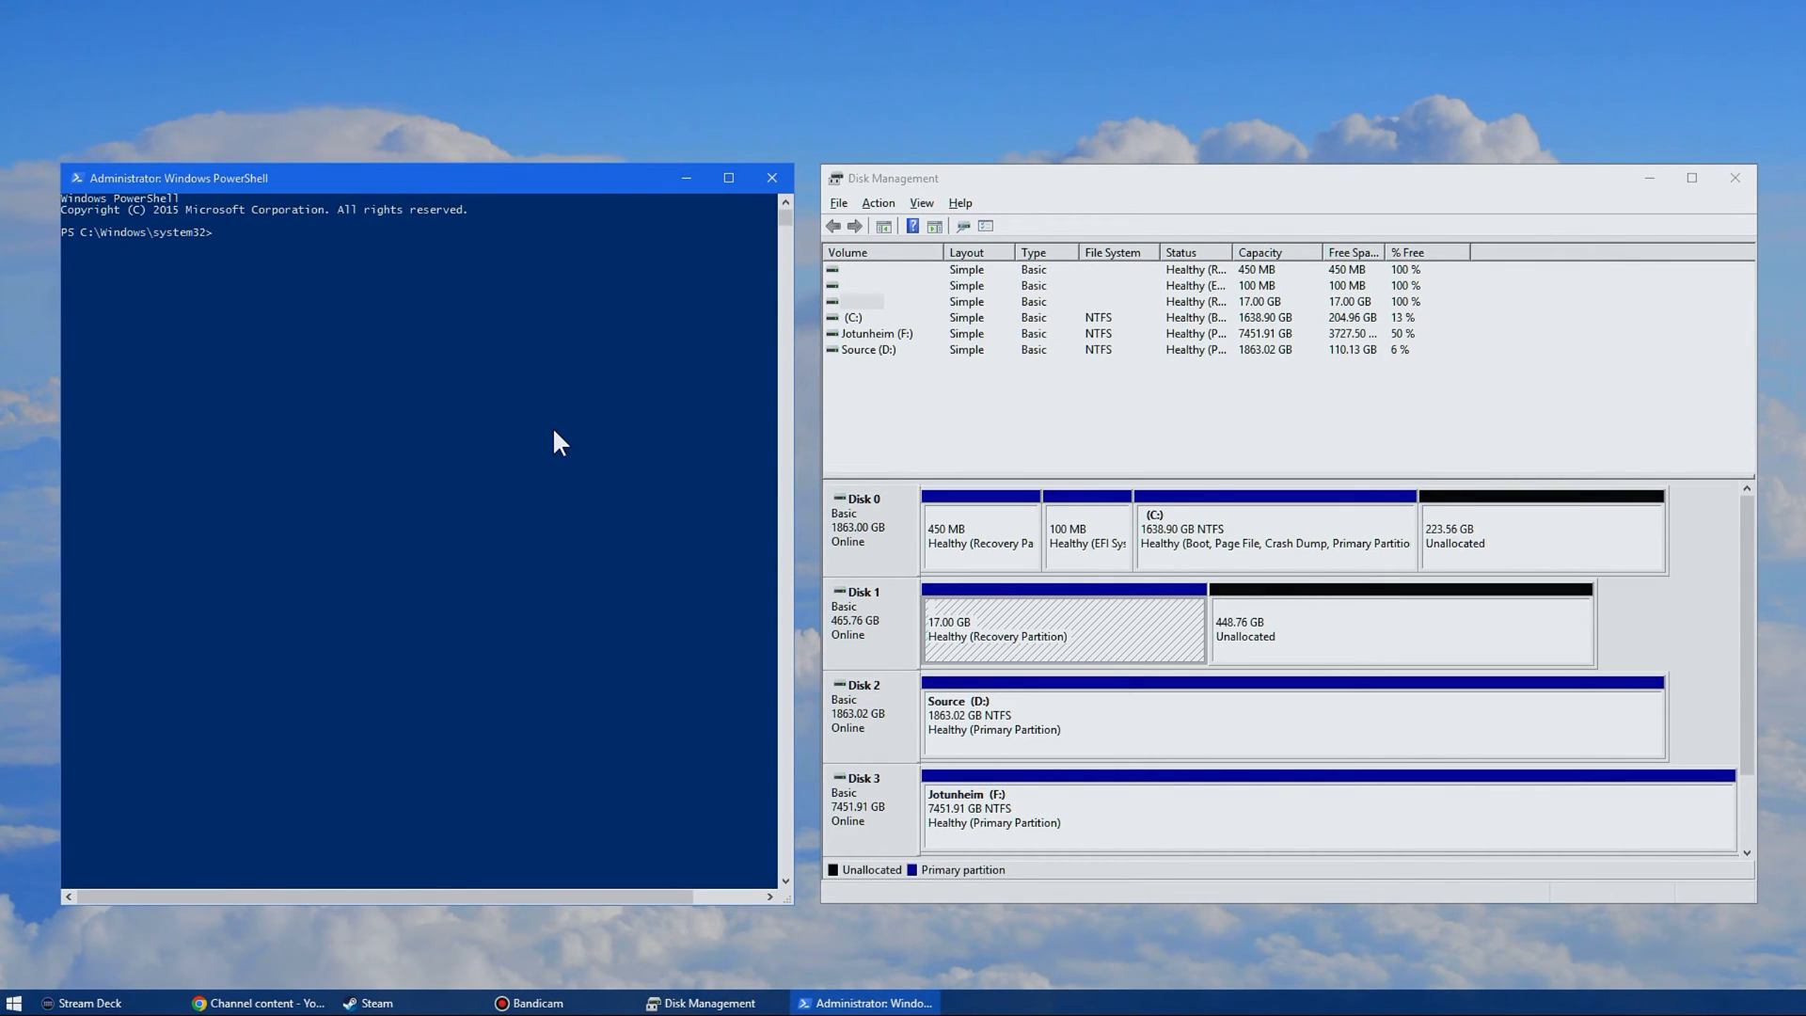
pyautogui.click(728, 176)
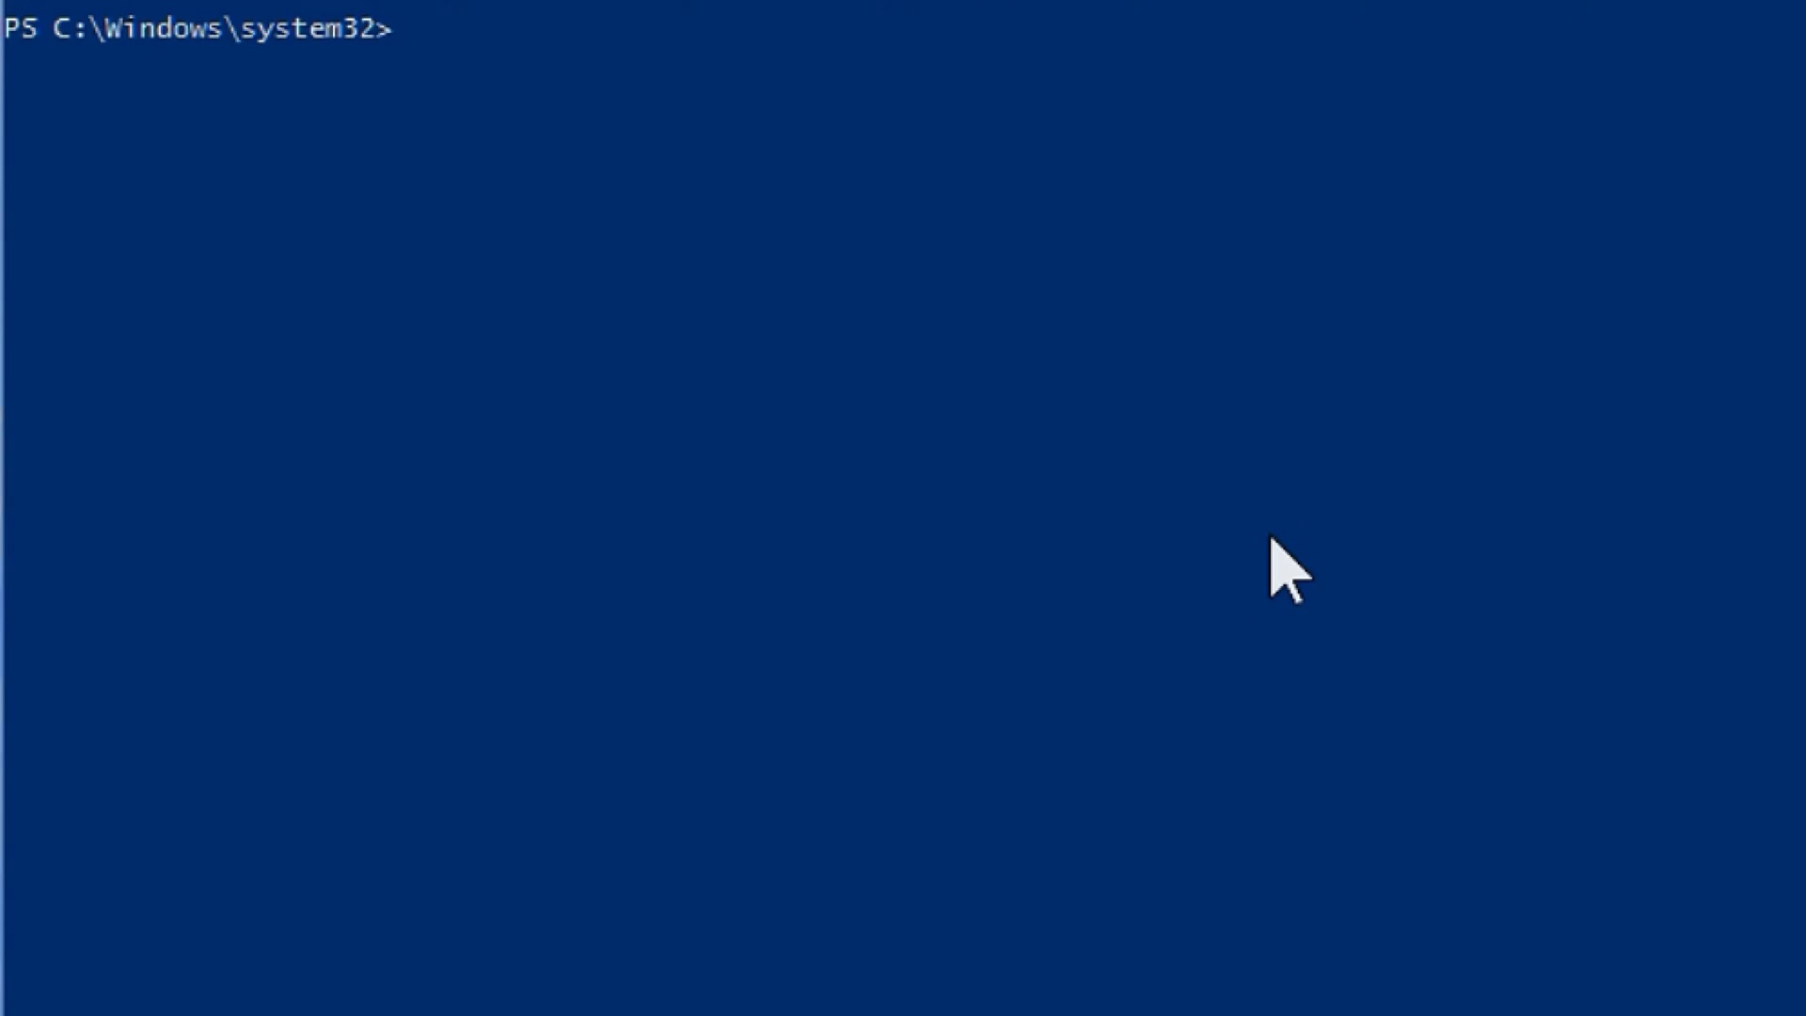
pyautogui.write('diskpart')
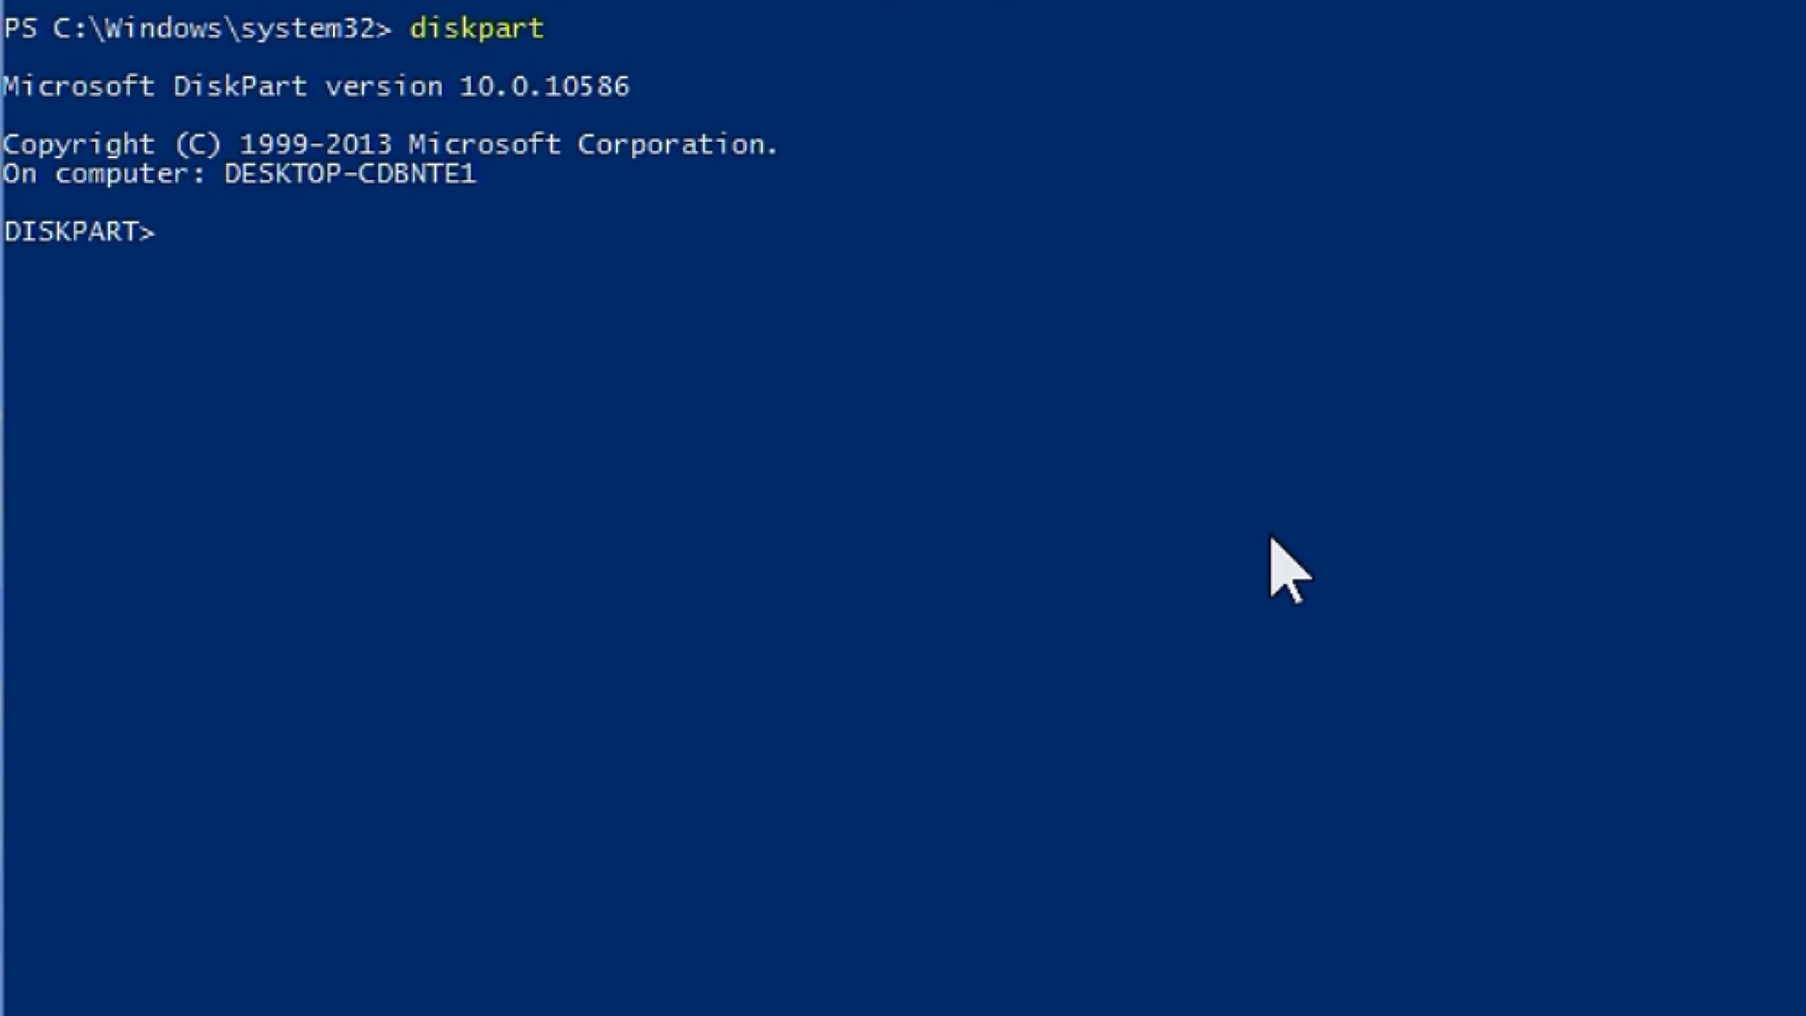
pyautogui.write('list dis')
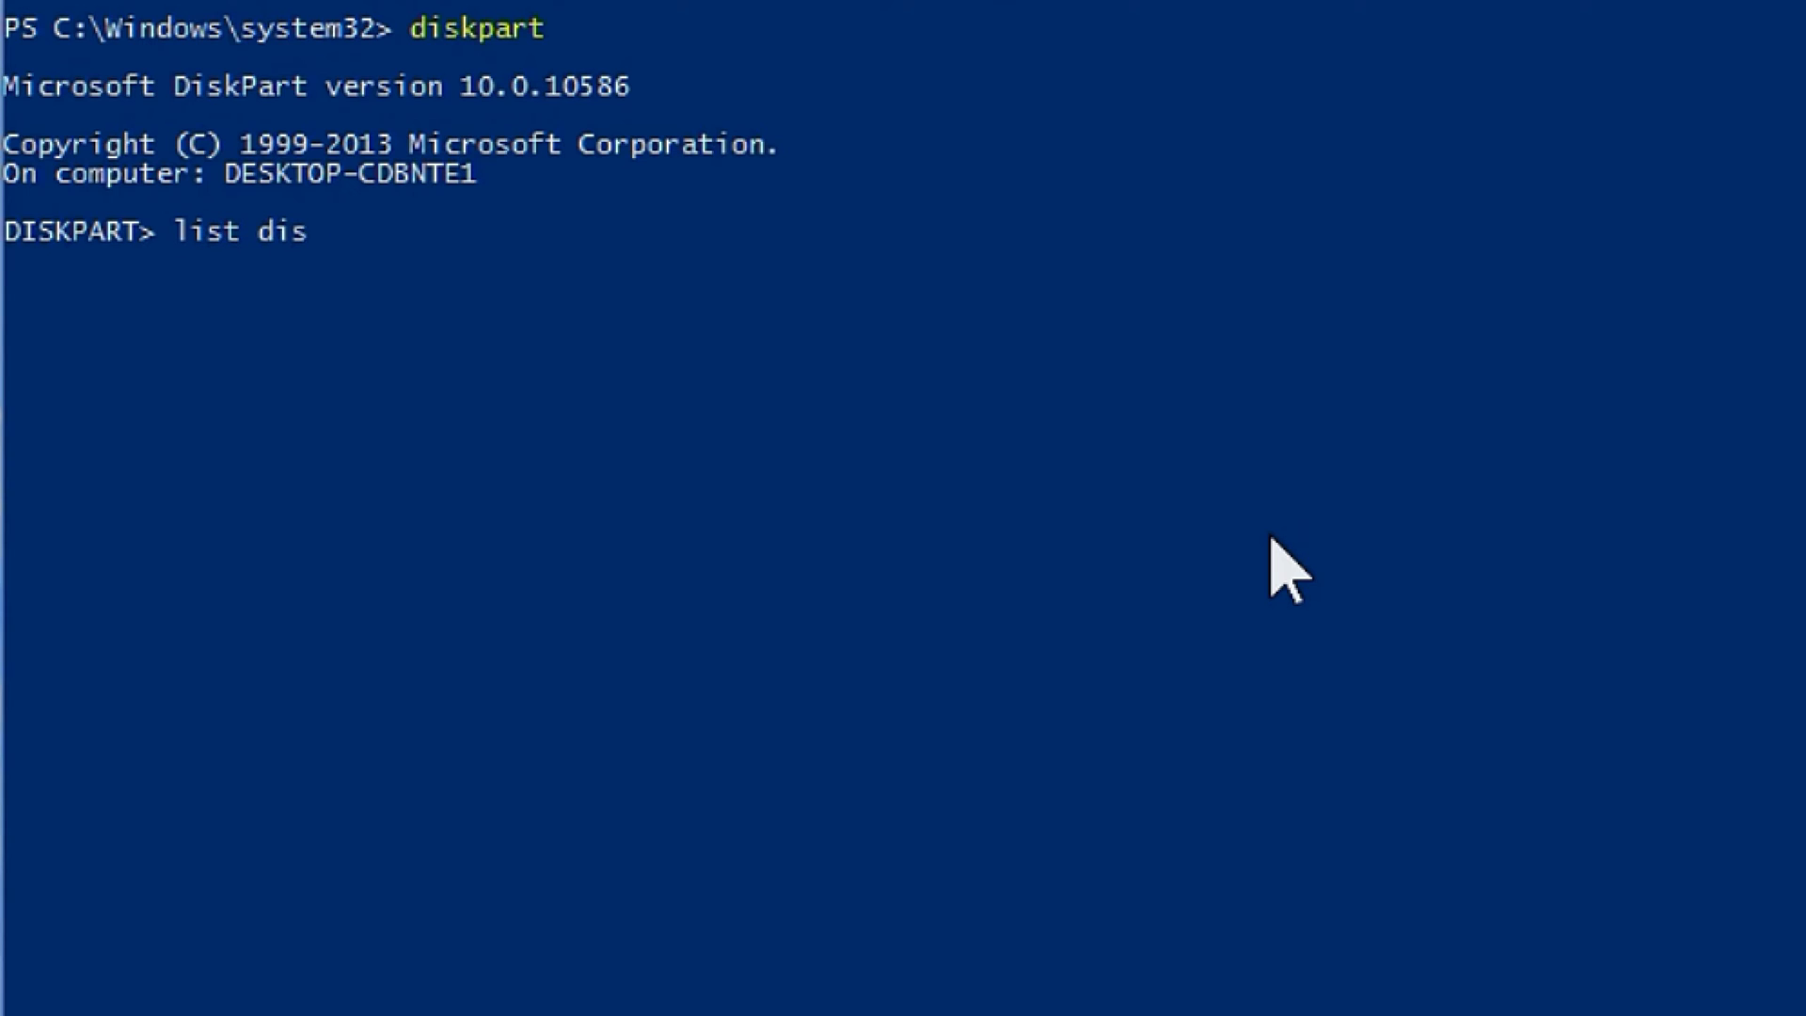
pyautogui.press('Enter')
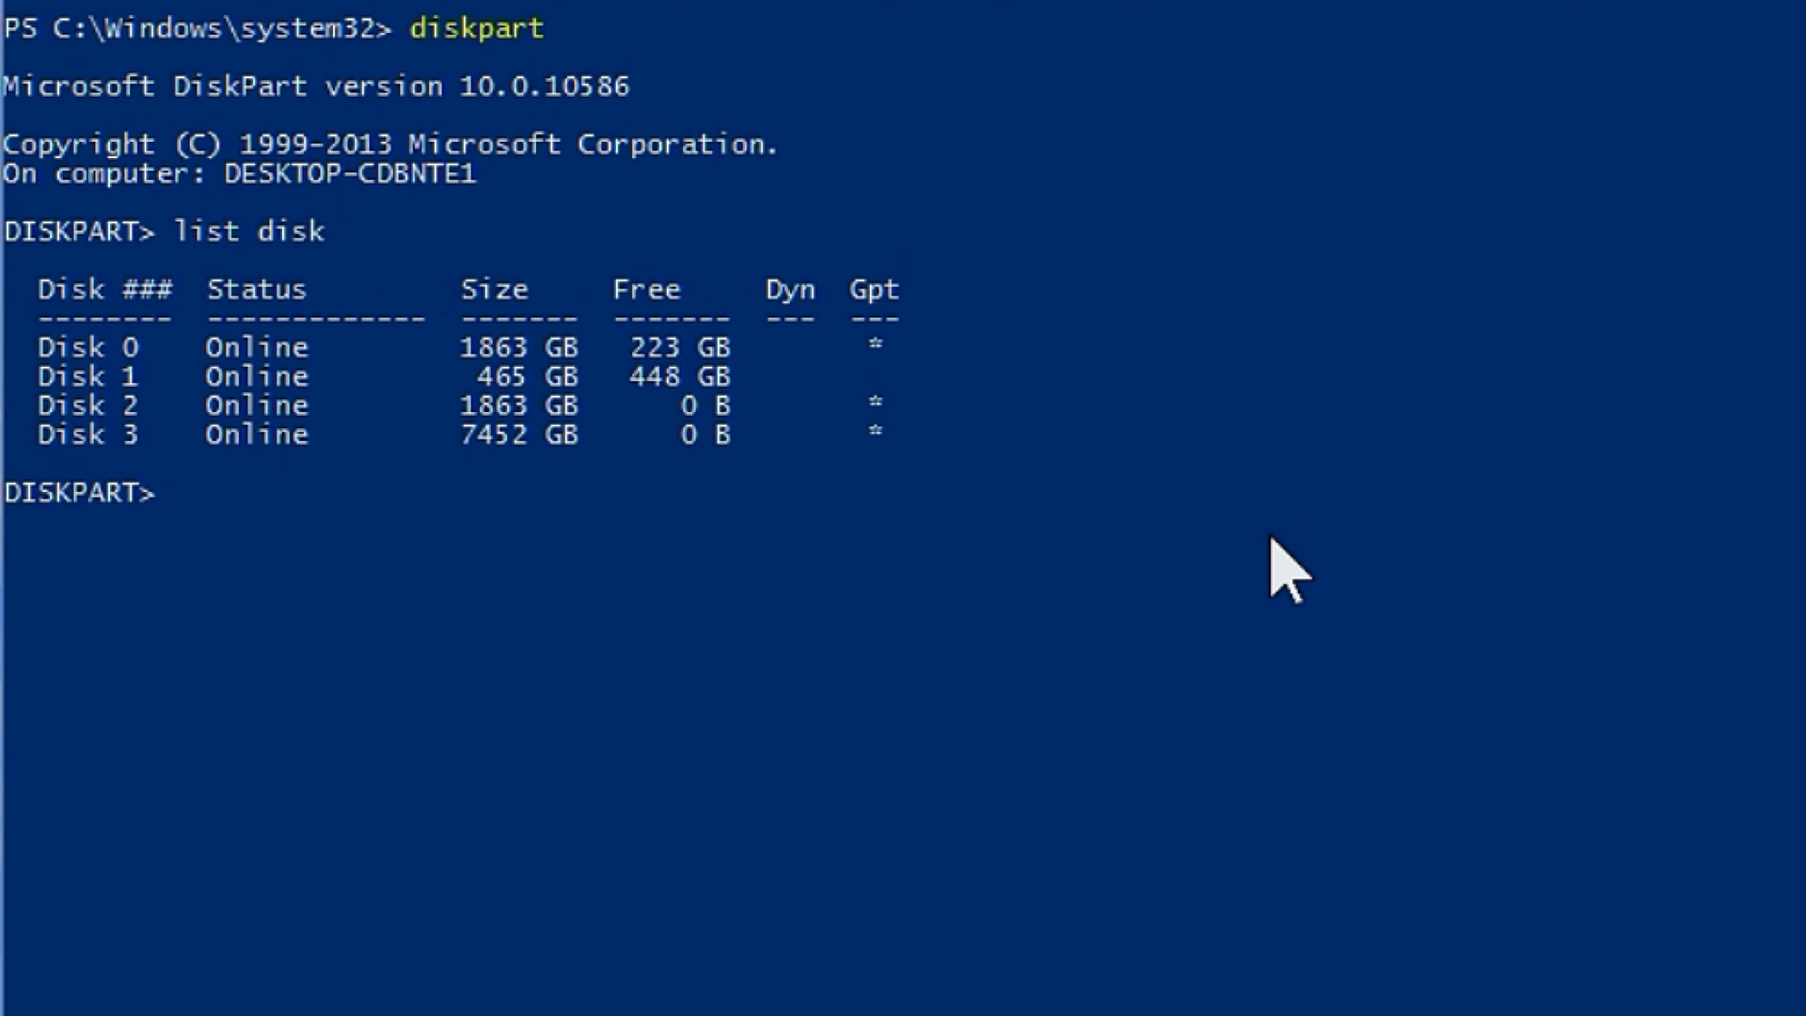
# Select disk 1's partition 1 and delete the recovery partition with override
pyautogui.write('select')
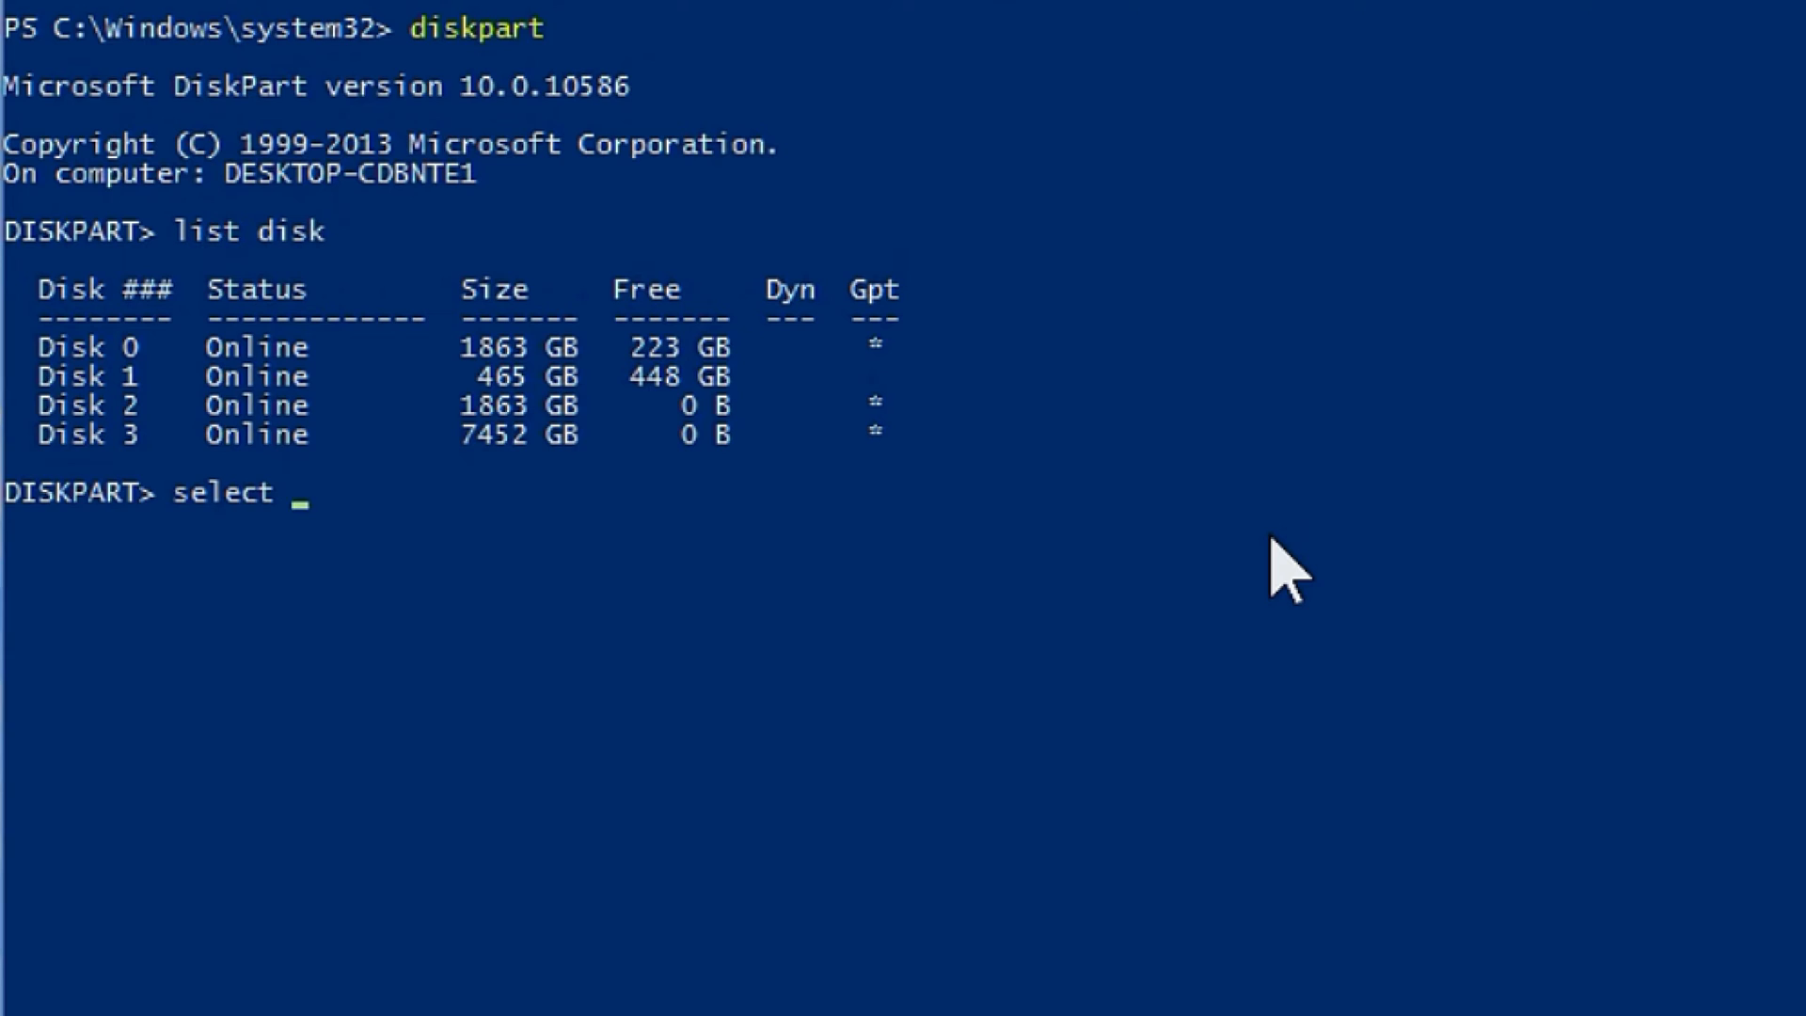
pyautogui.write('disk 1')
pyautogui.write('list part')
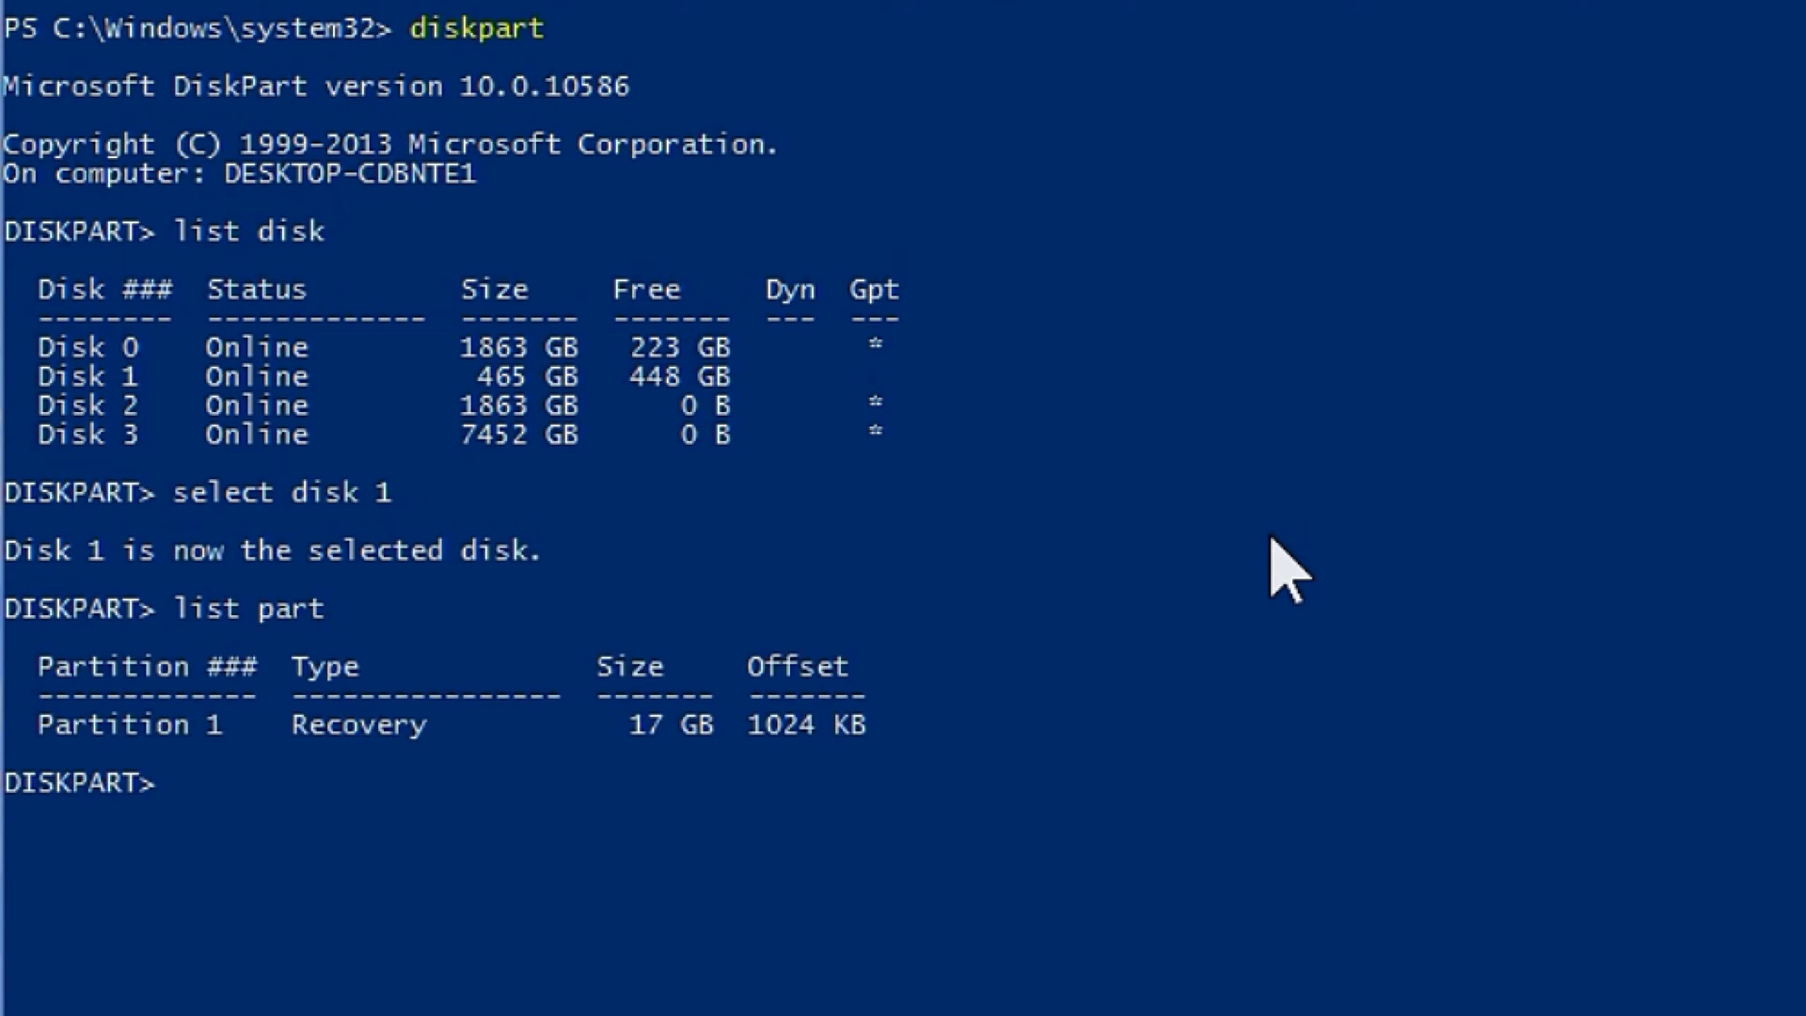
pyautogui.moveTo(804, 870)
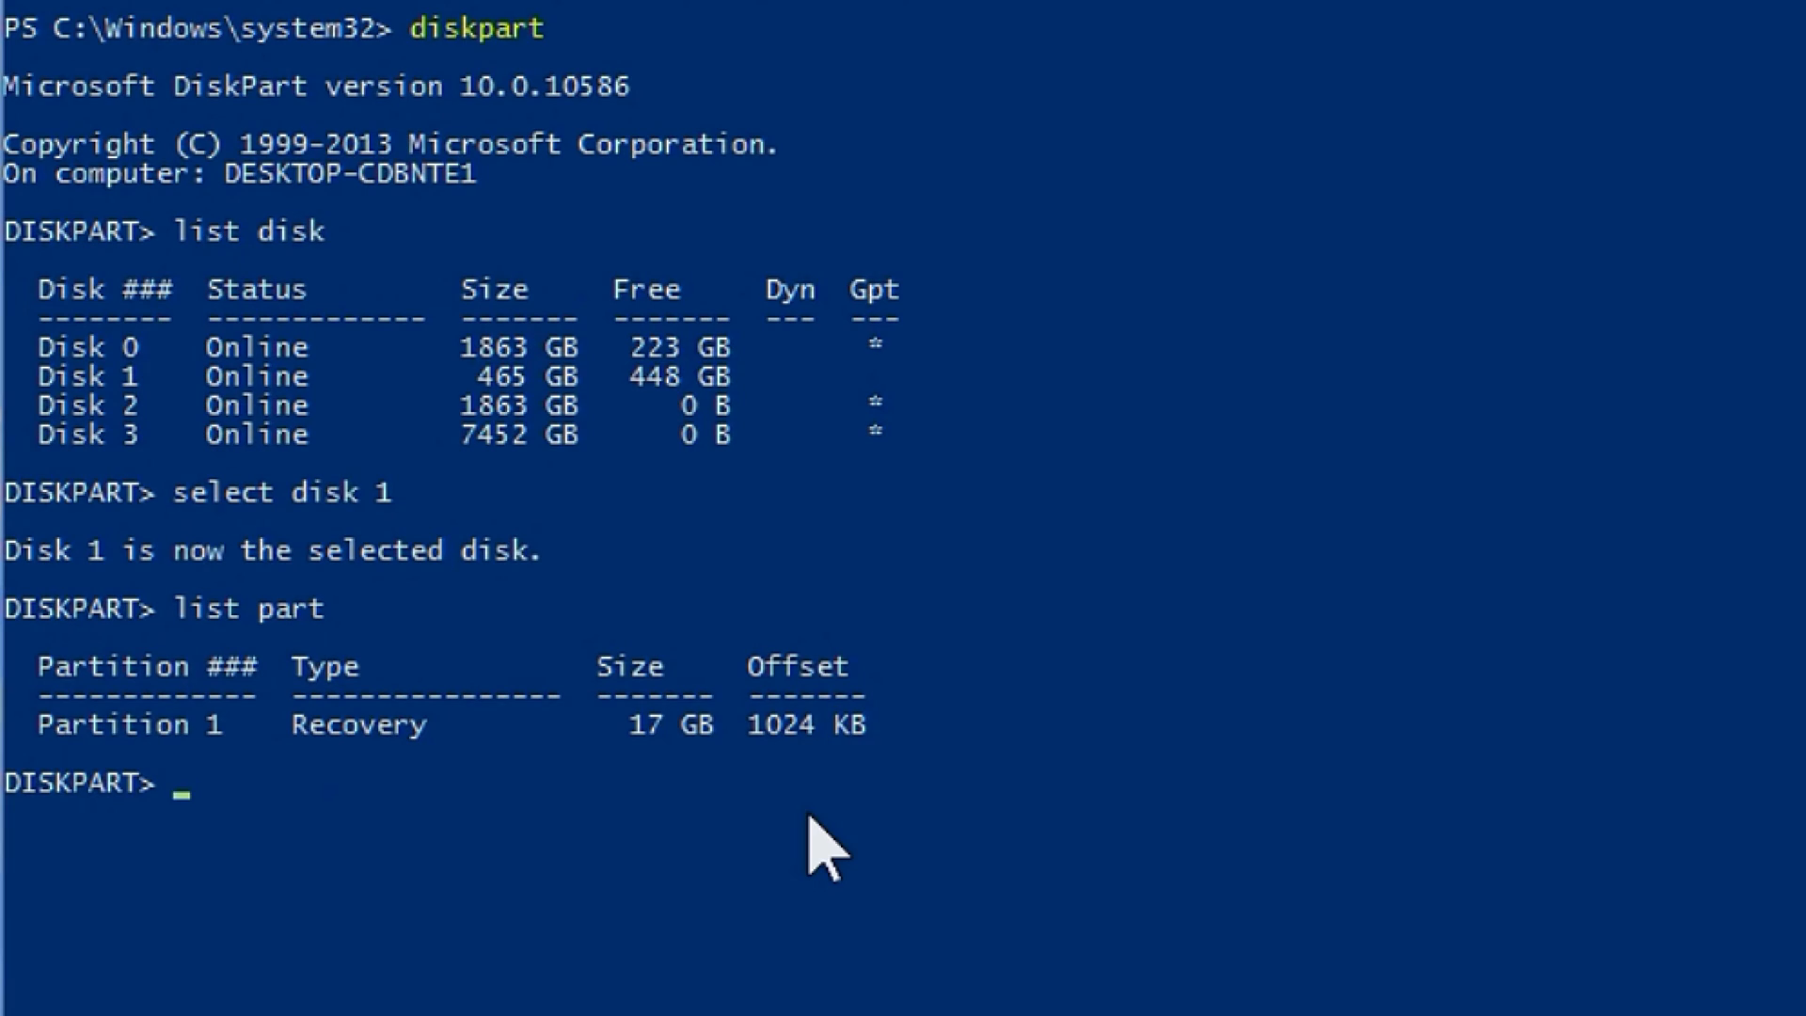
pyautogui.write('select part 1')
pyautogui.write('d')
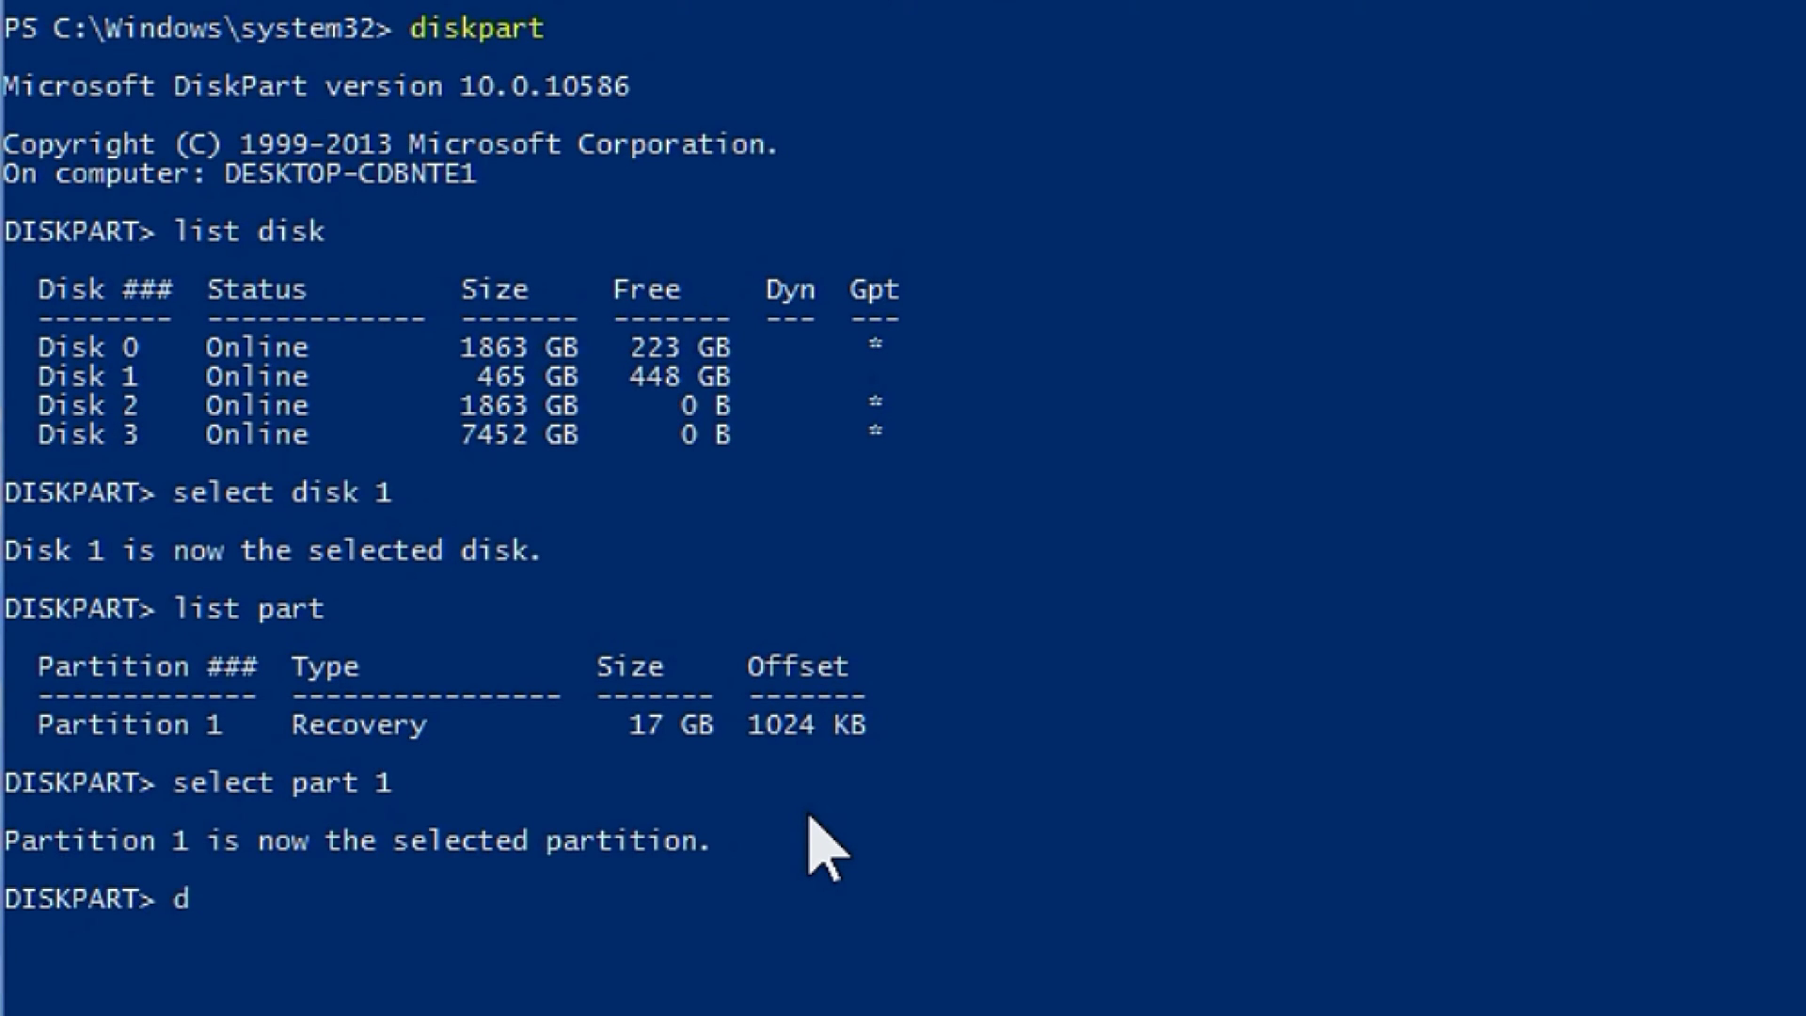
pyautogui.write('elete part override')
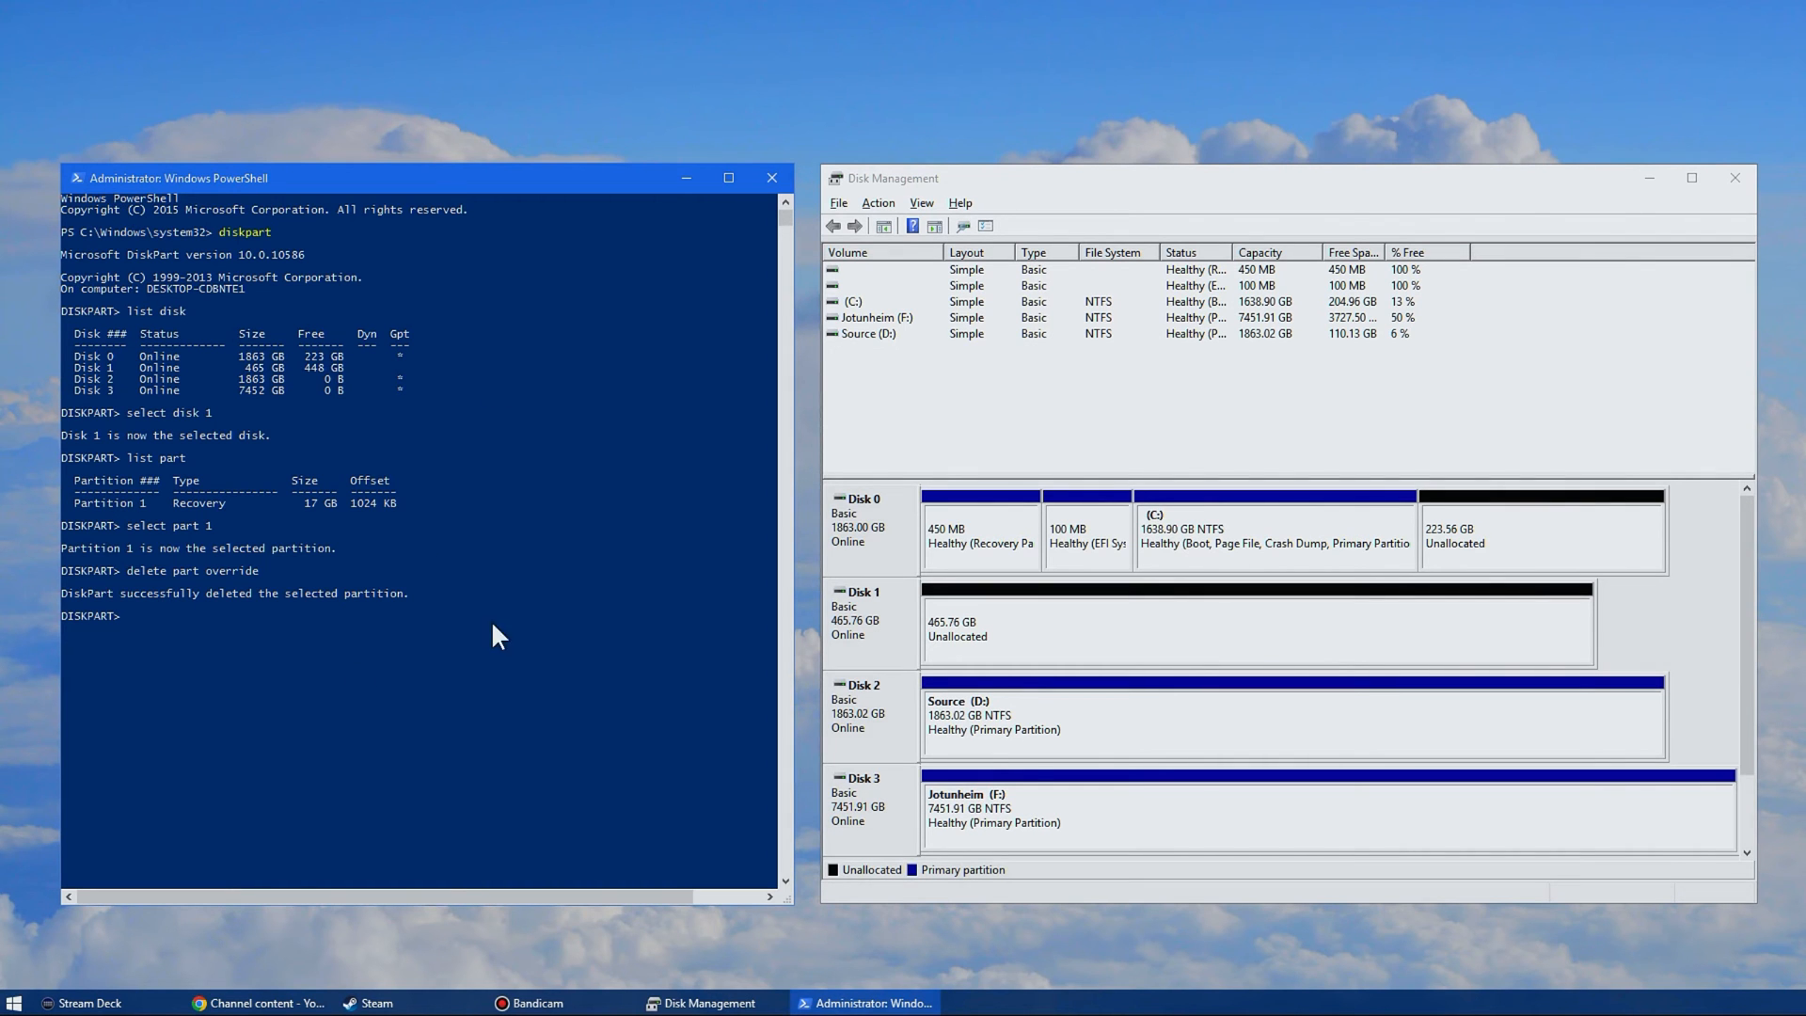
# Start a new simple volume on Disk 1's unallocated space keeping the full 476937 MB size
pyautogui.click(772, 177)
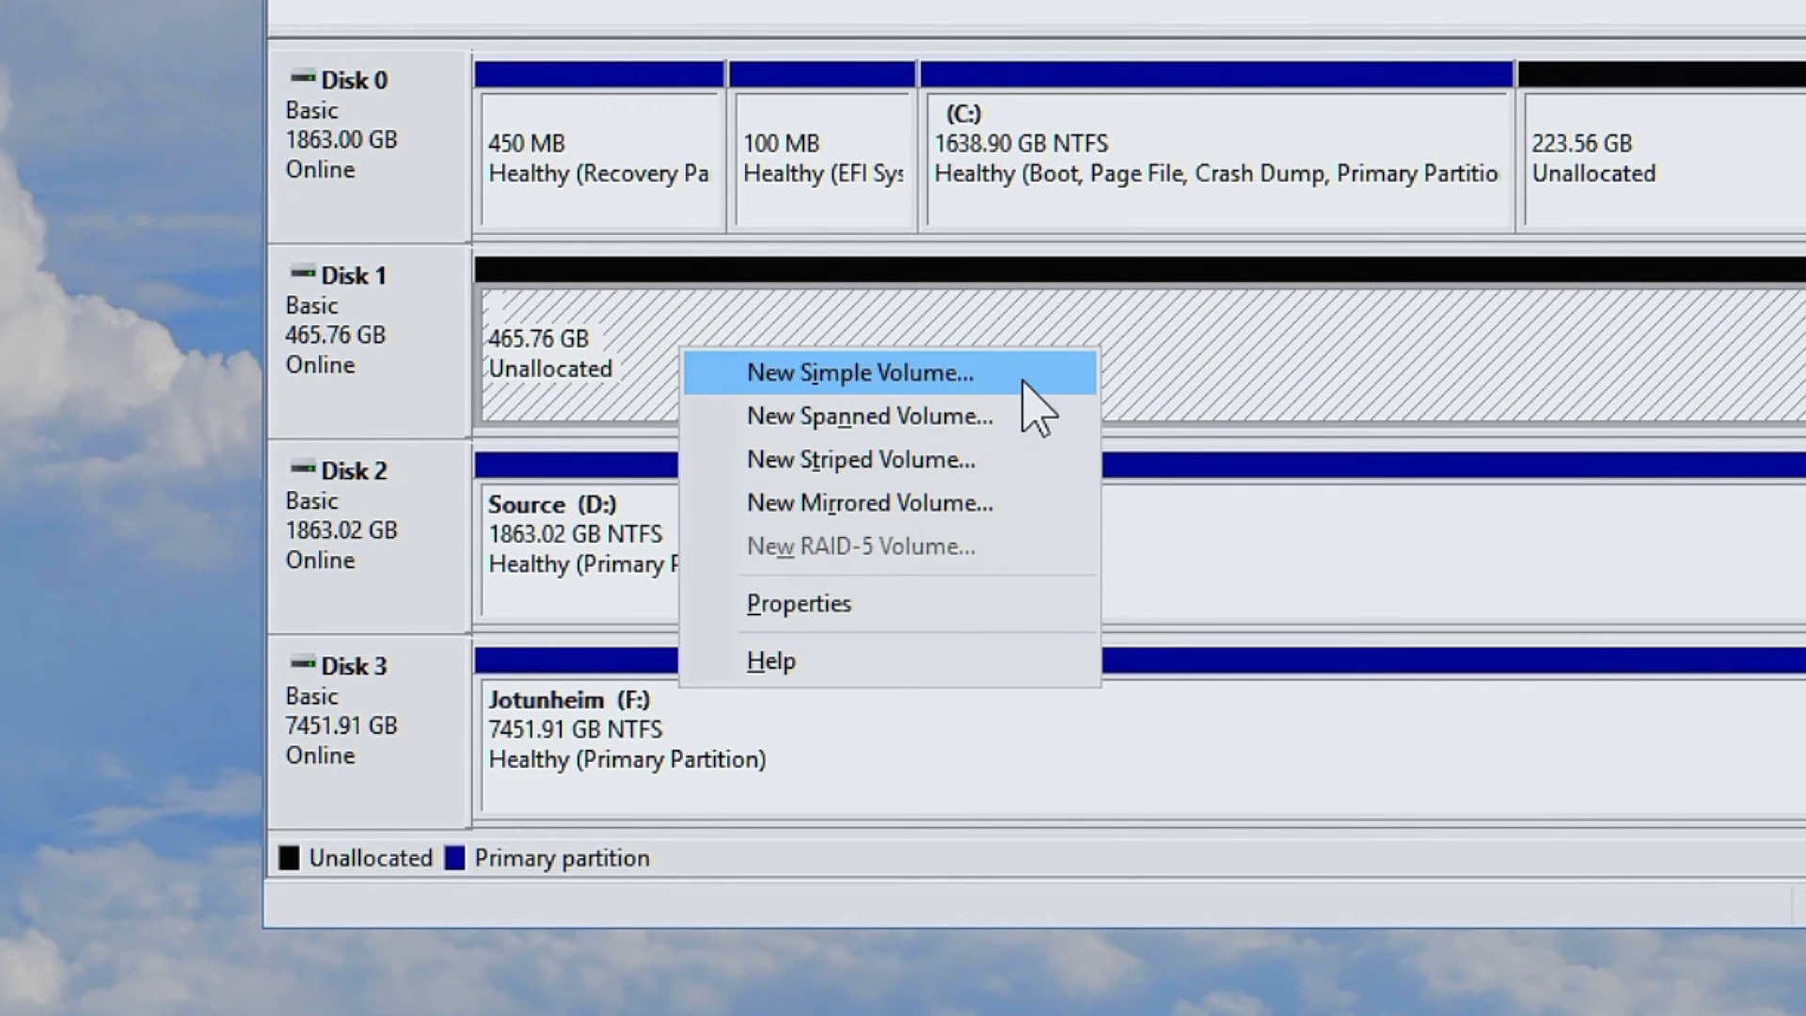
pyautogui.click(862, 372)
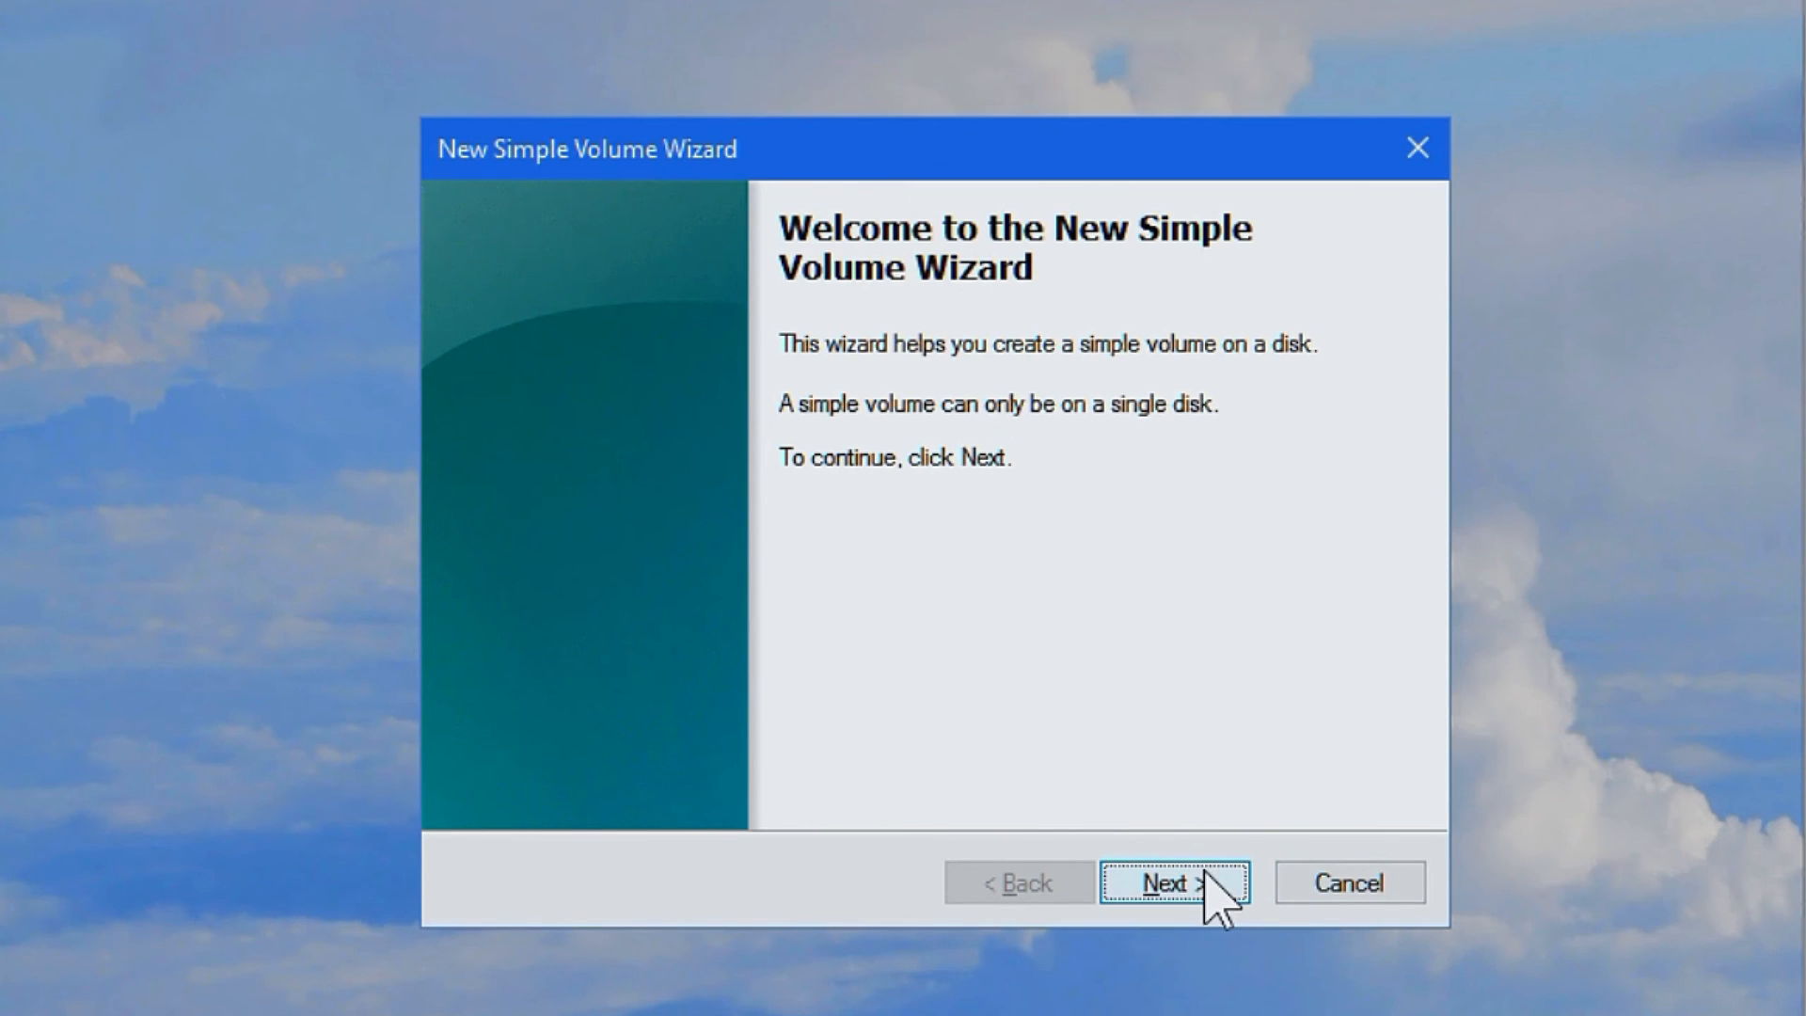
pyautogui.click(1166, 882)
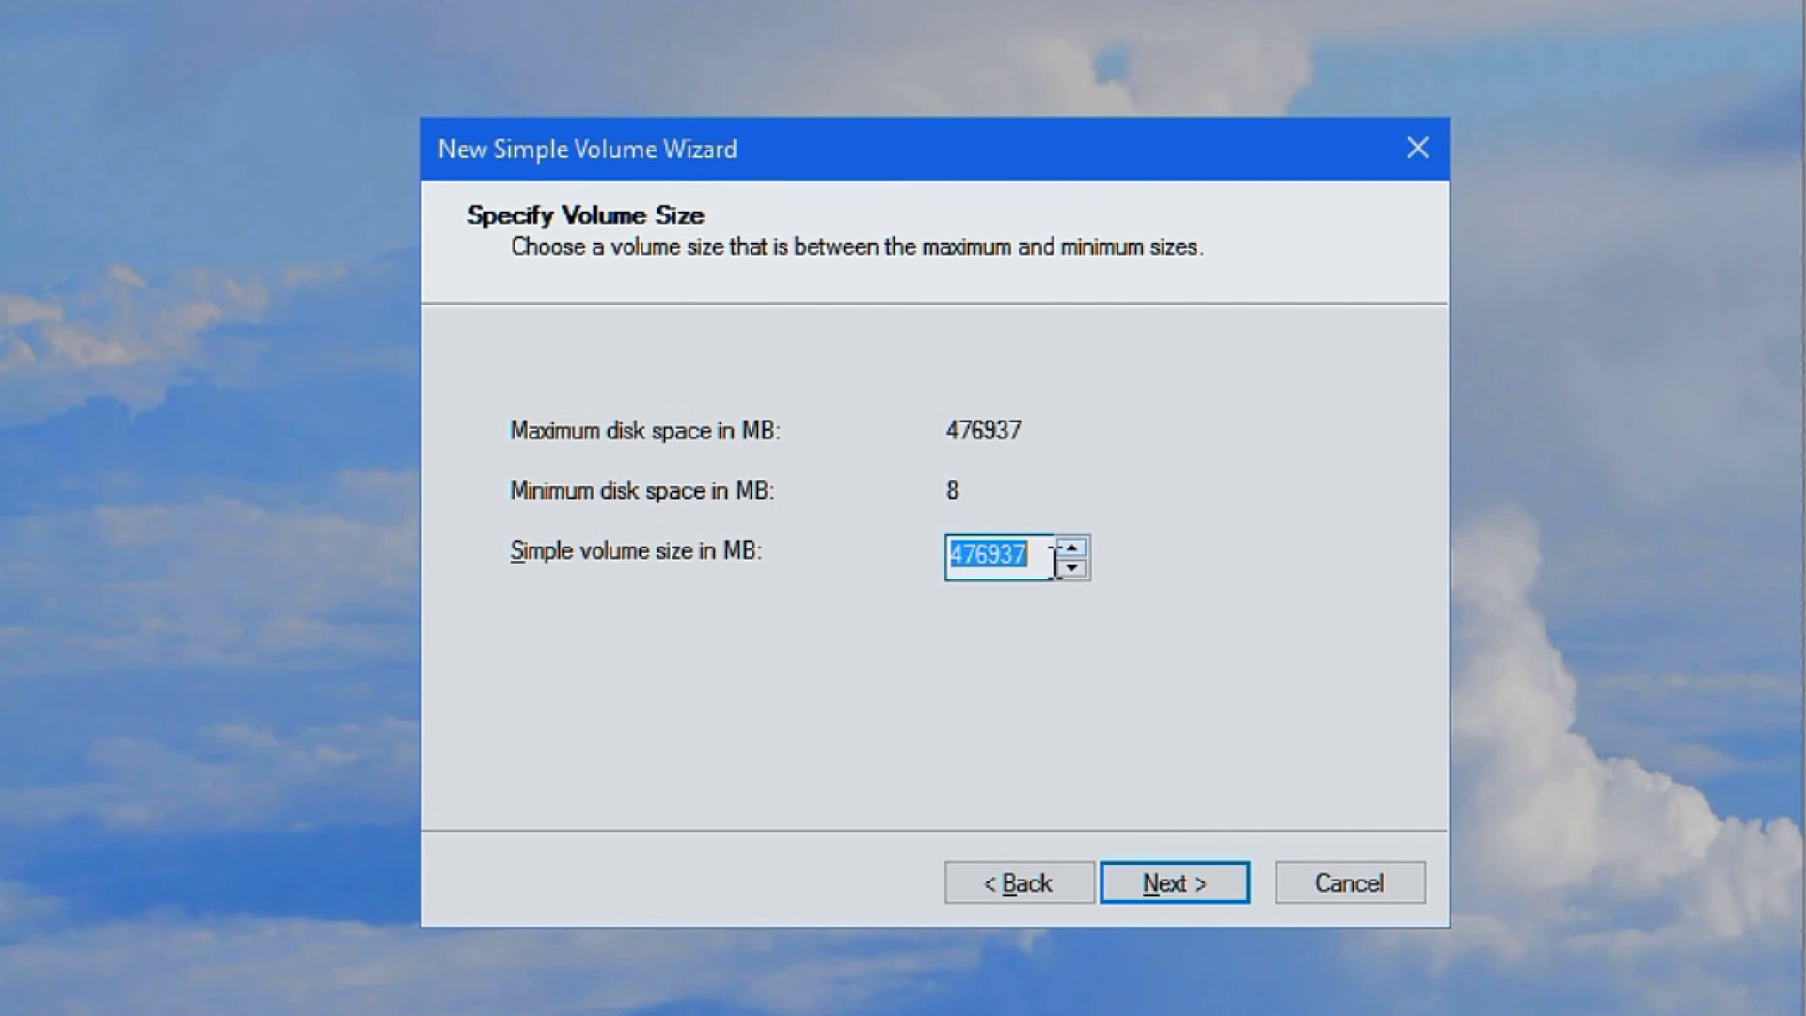
pyautogui.moveTo(869, 936)
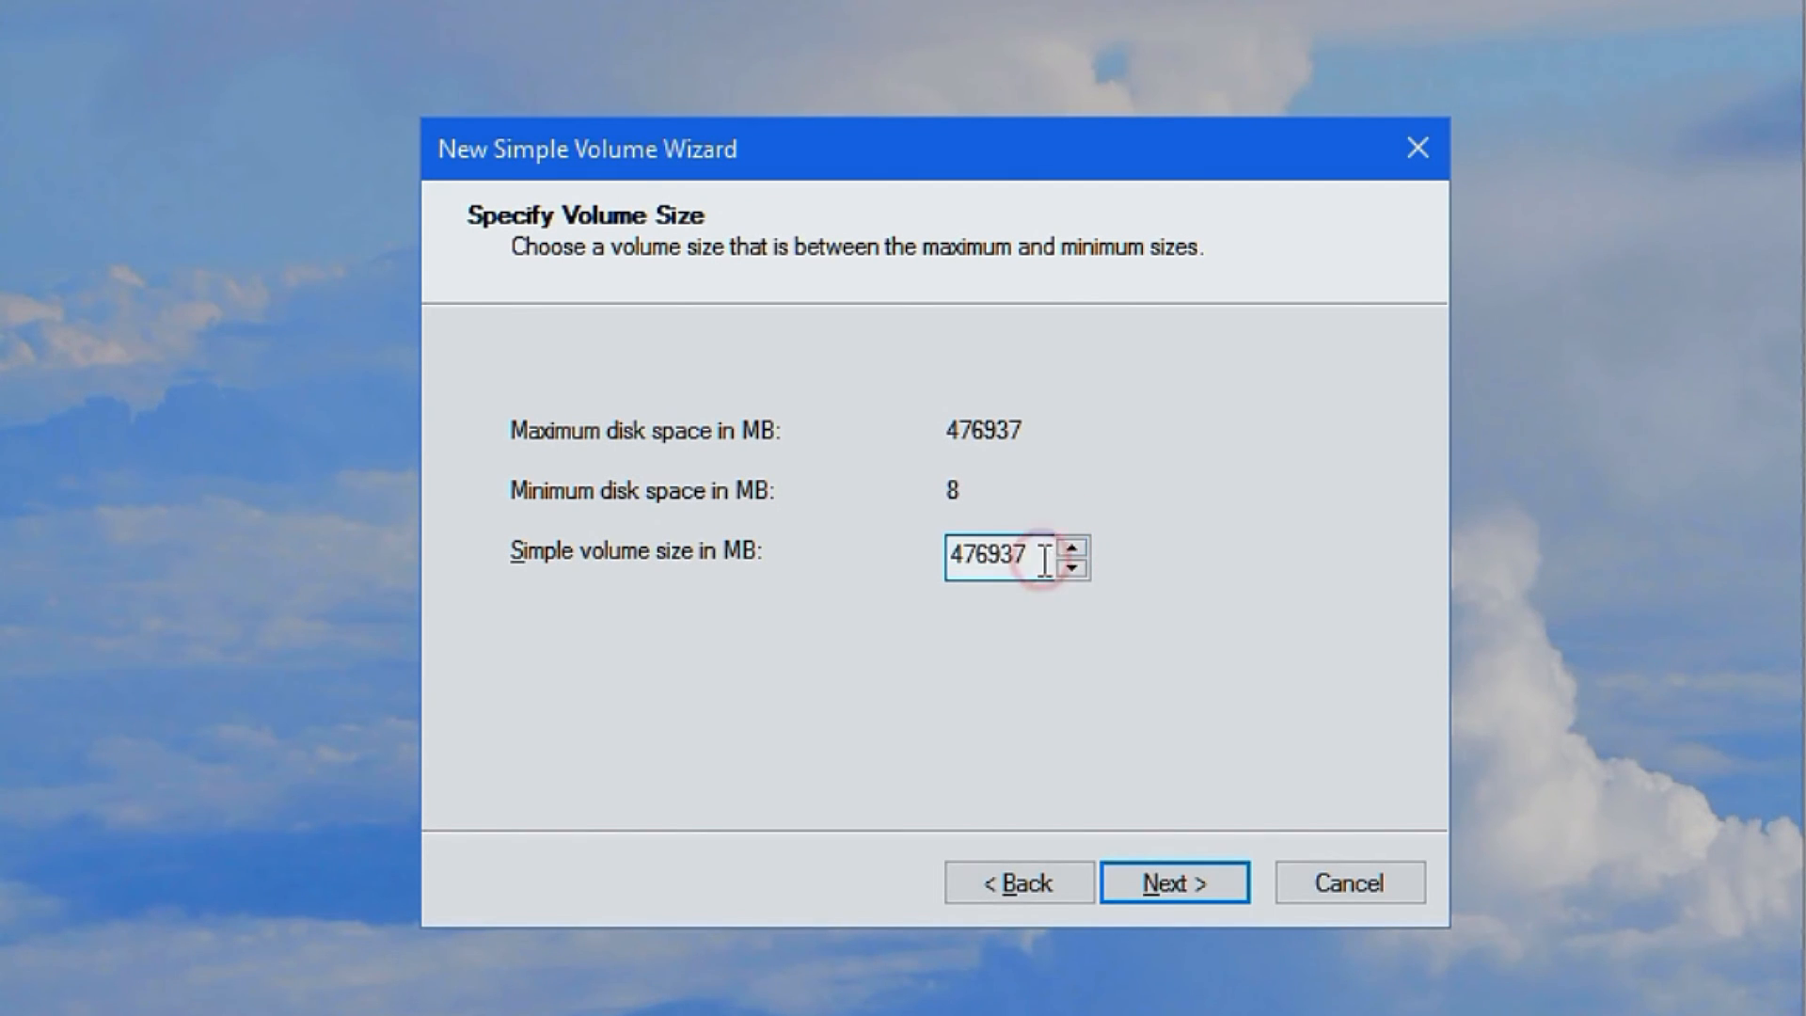
pyautogui.tripleClick(989, 555)
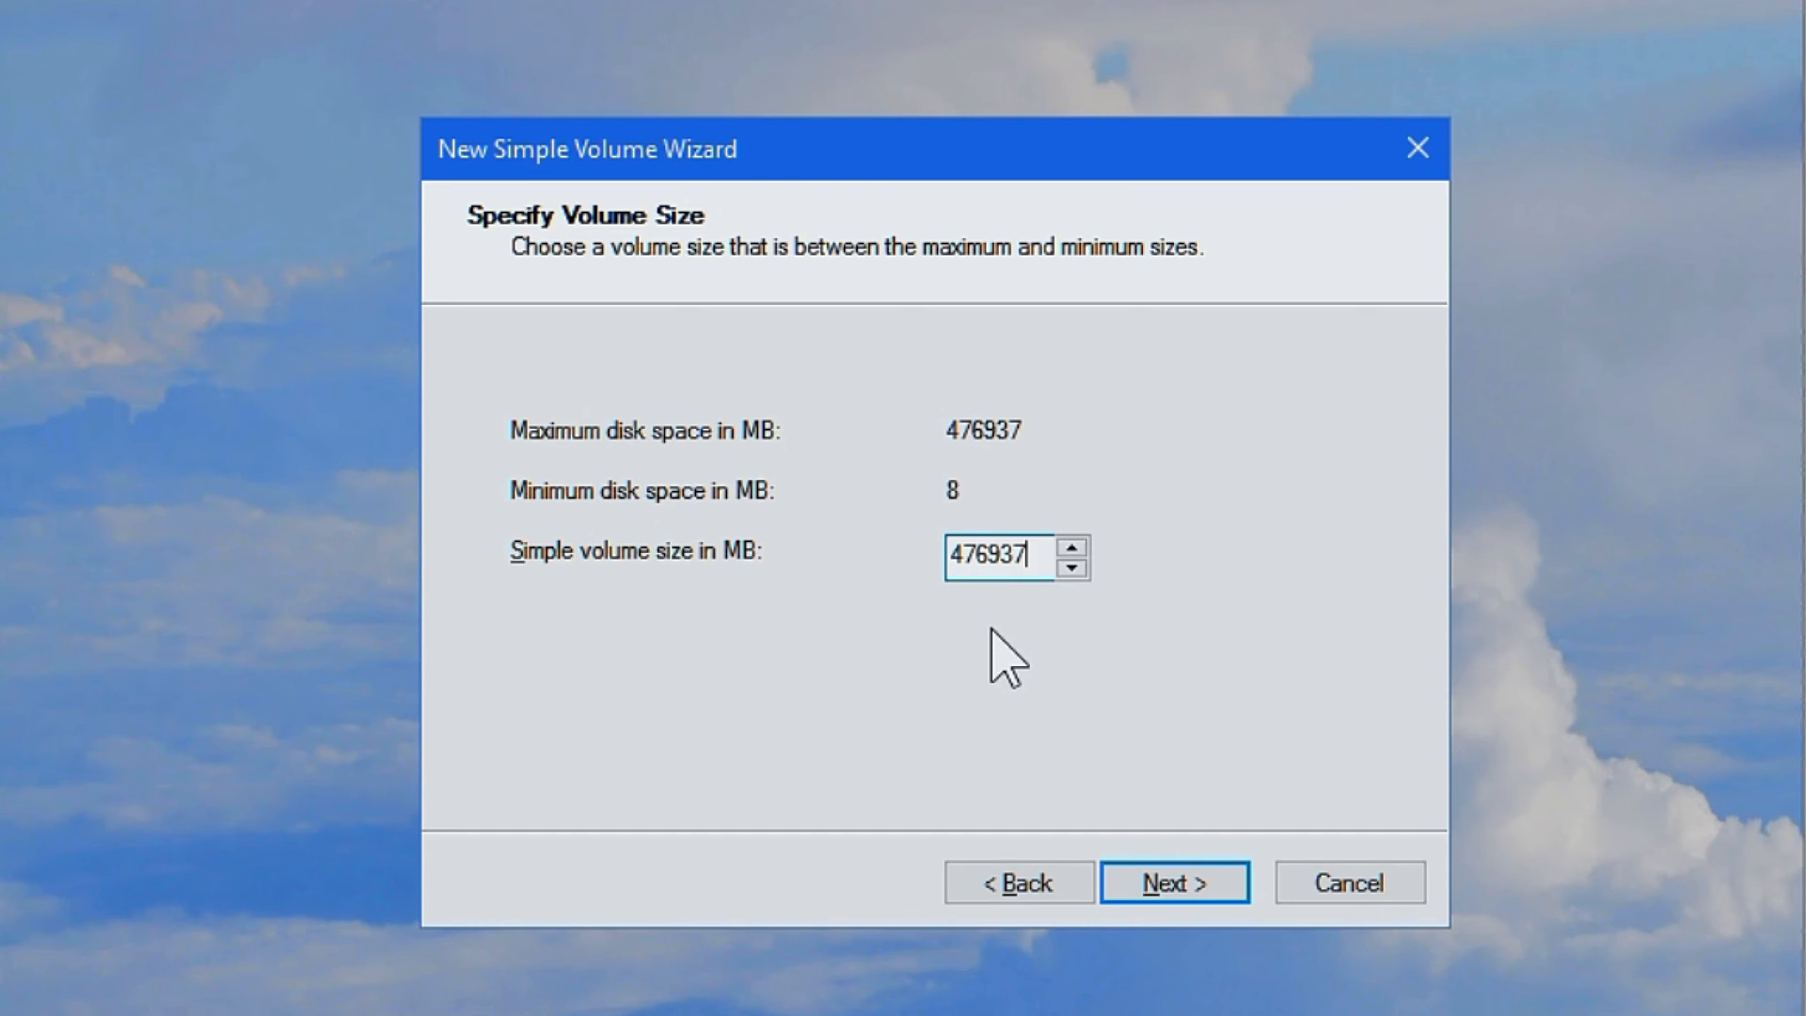
pyautogui.click(1174, 883)
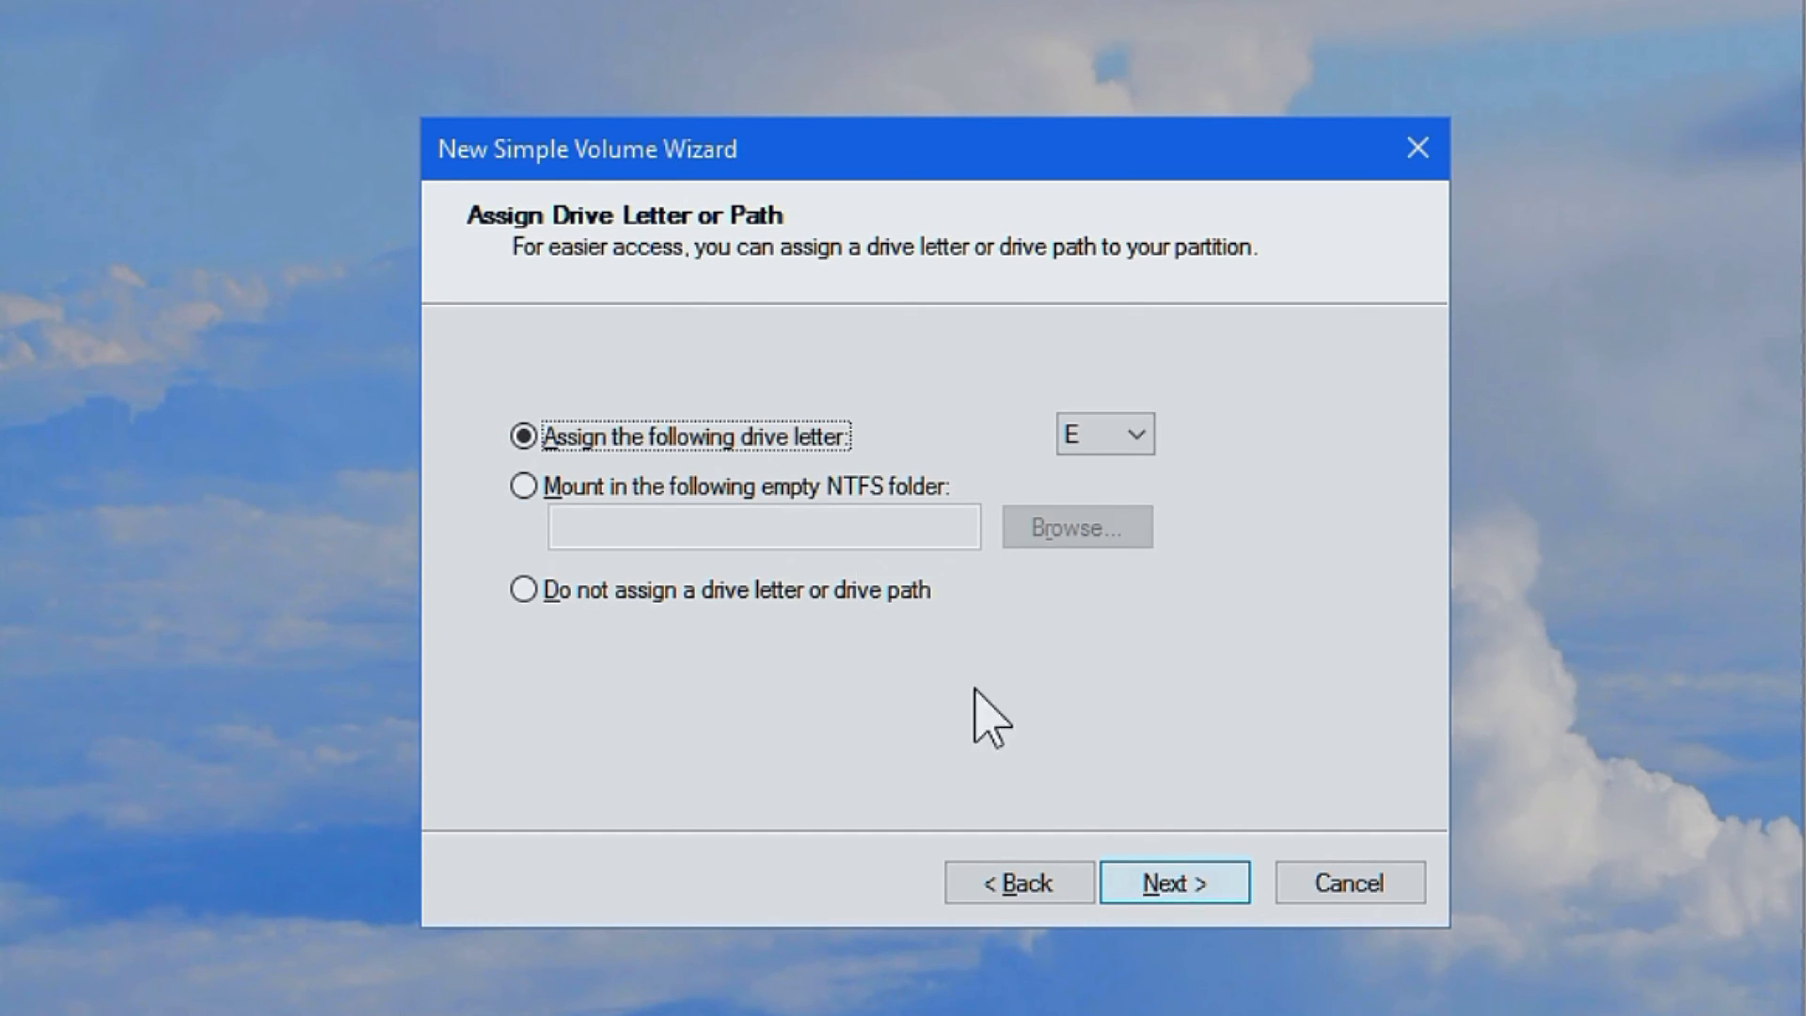
# Assign drive letter X to the new volume and continue to formatting
pyautogui.click(1140, 433)
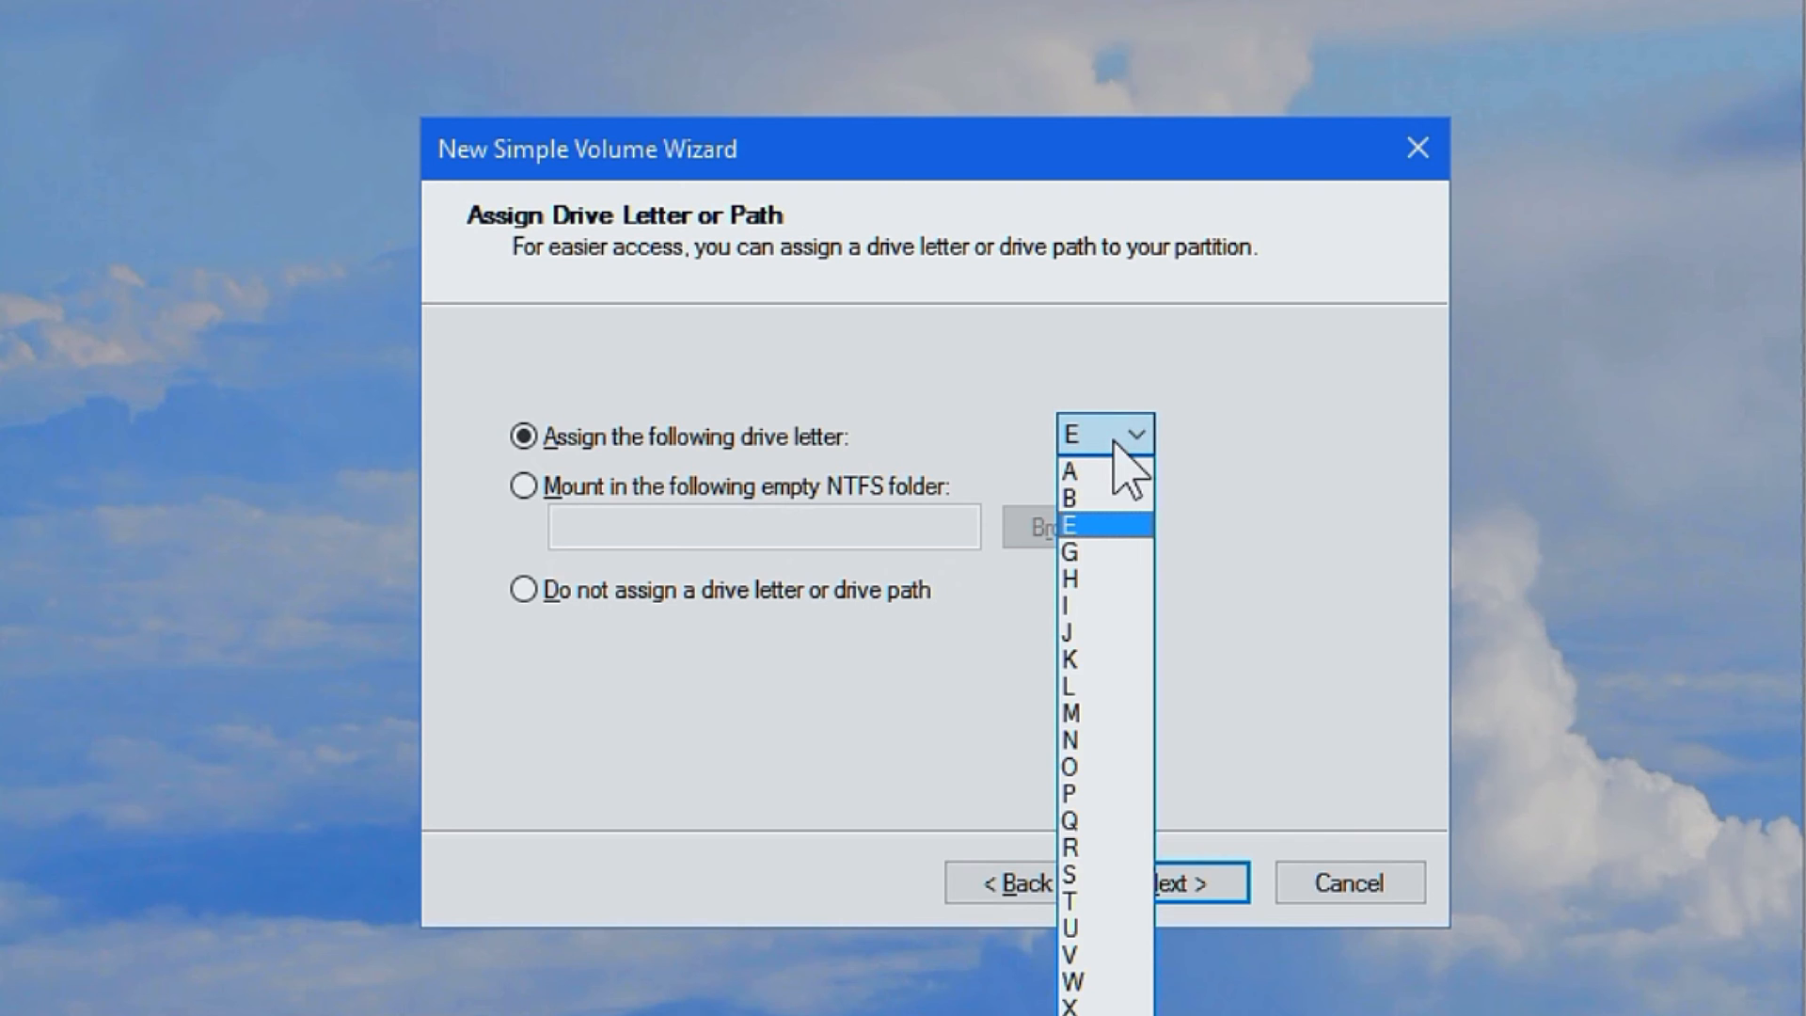
pyautogui.moveTo(1197, 506)
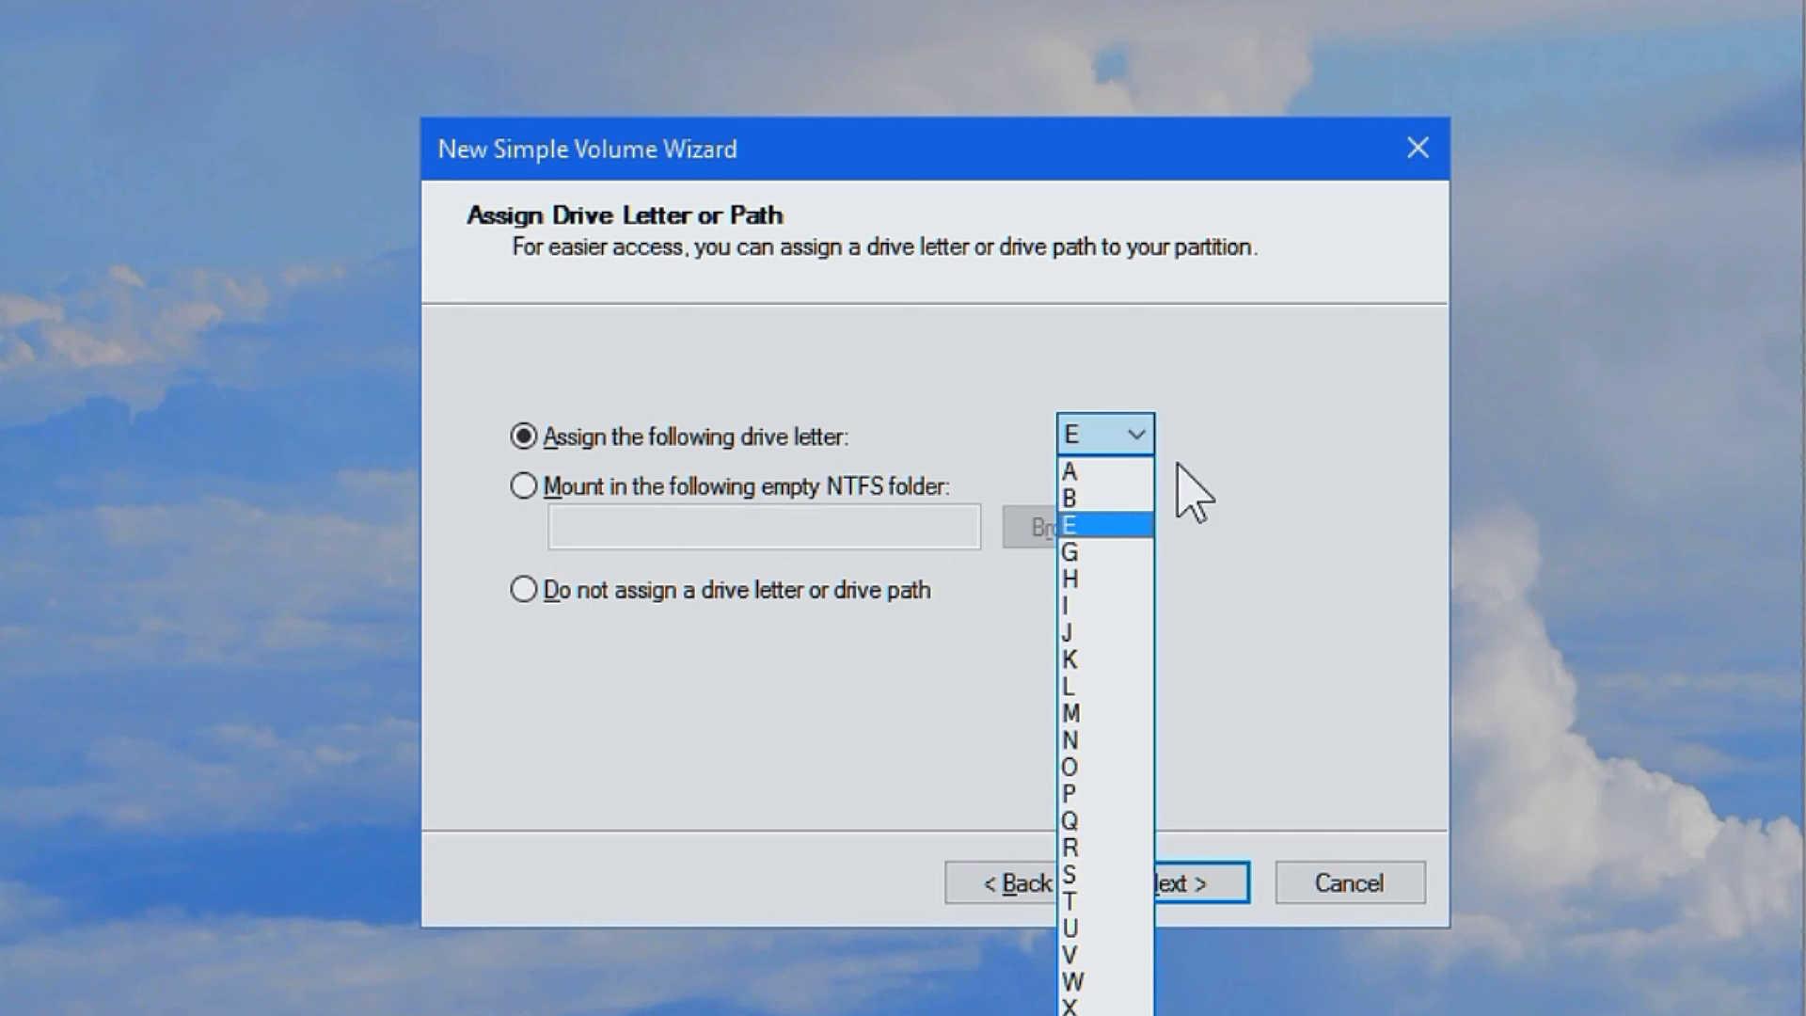
pyautogui.click(1095, 521)
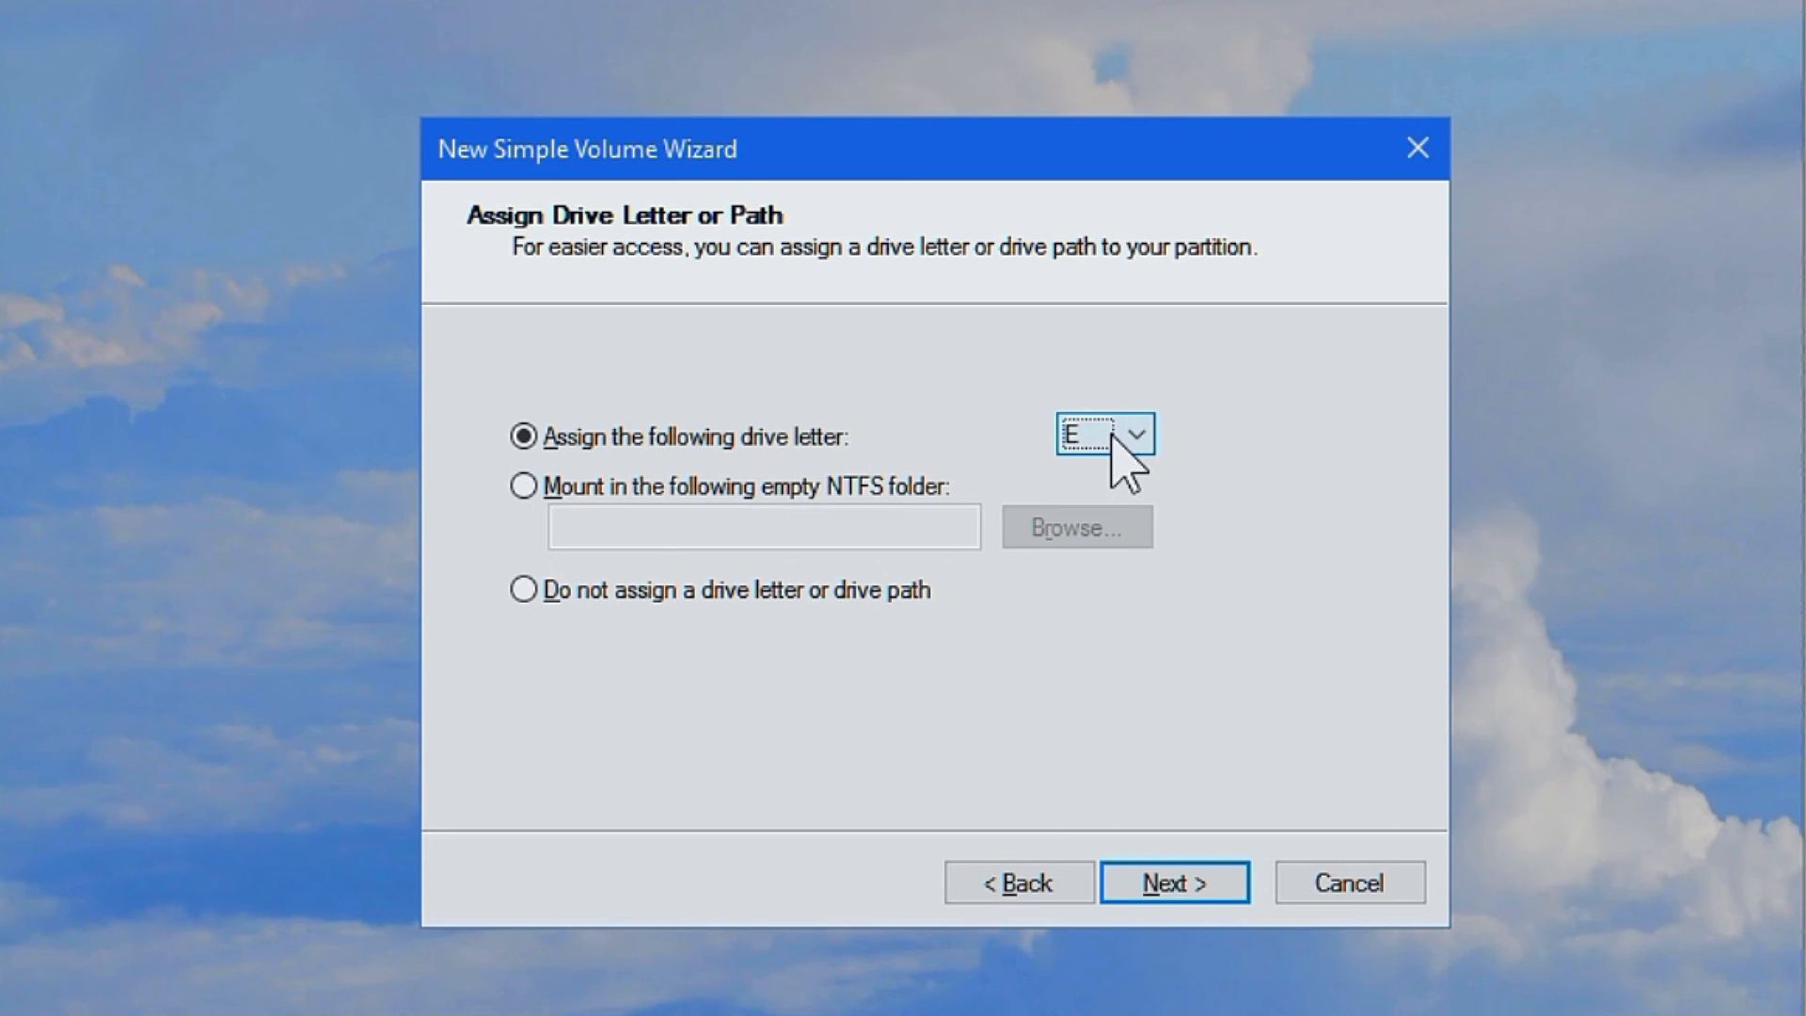
pyautogui.click(1135, 437)
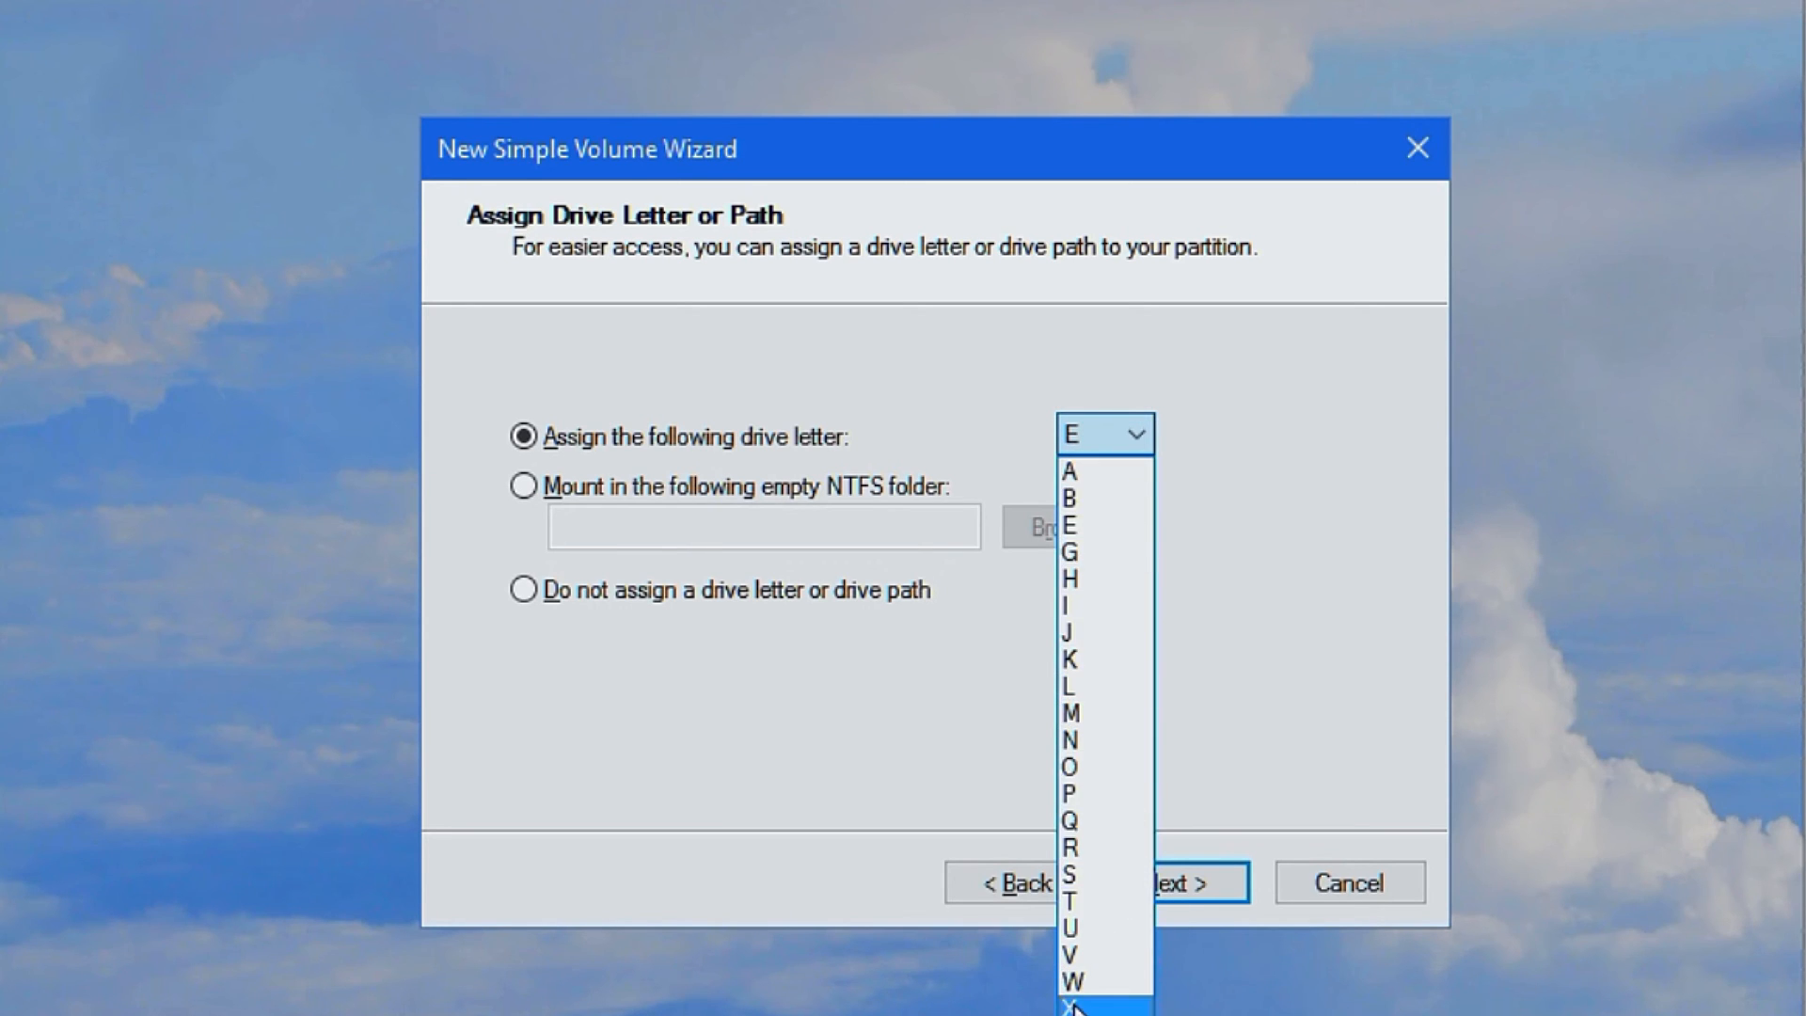
pyautogui.click(1079, 1004)
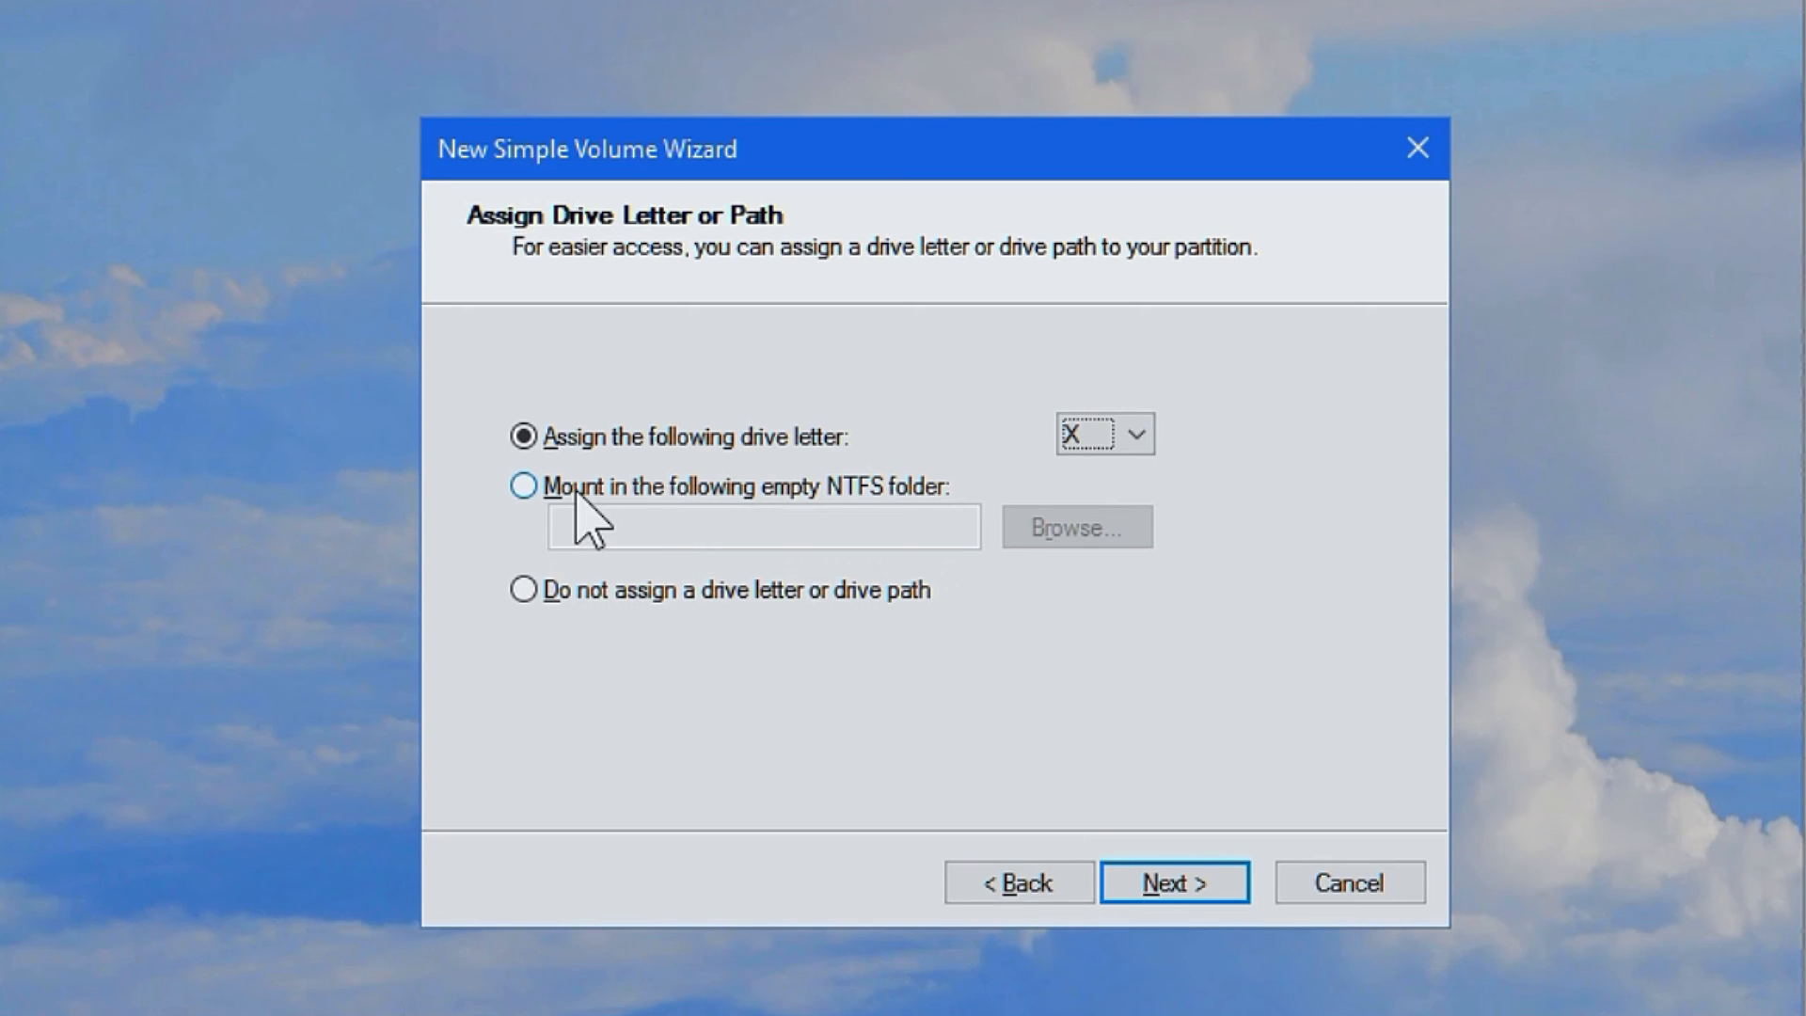
pyautogui.moveTo(582, 644)
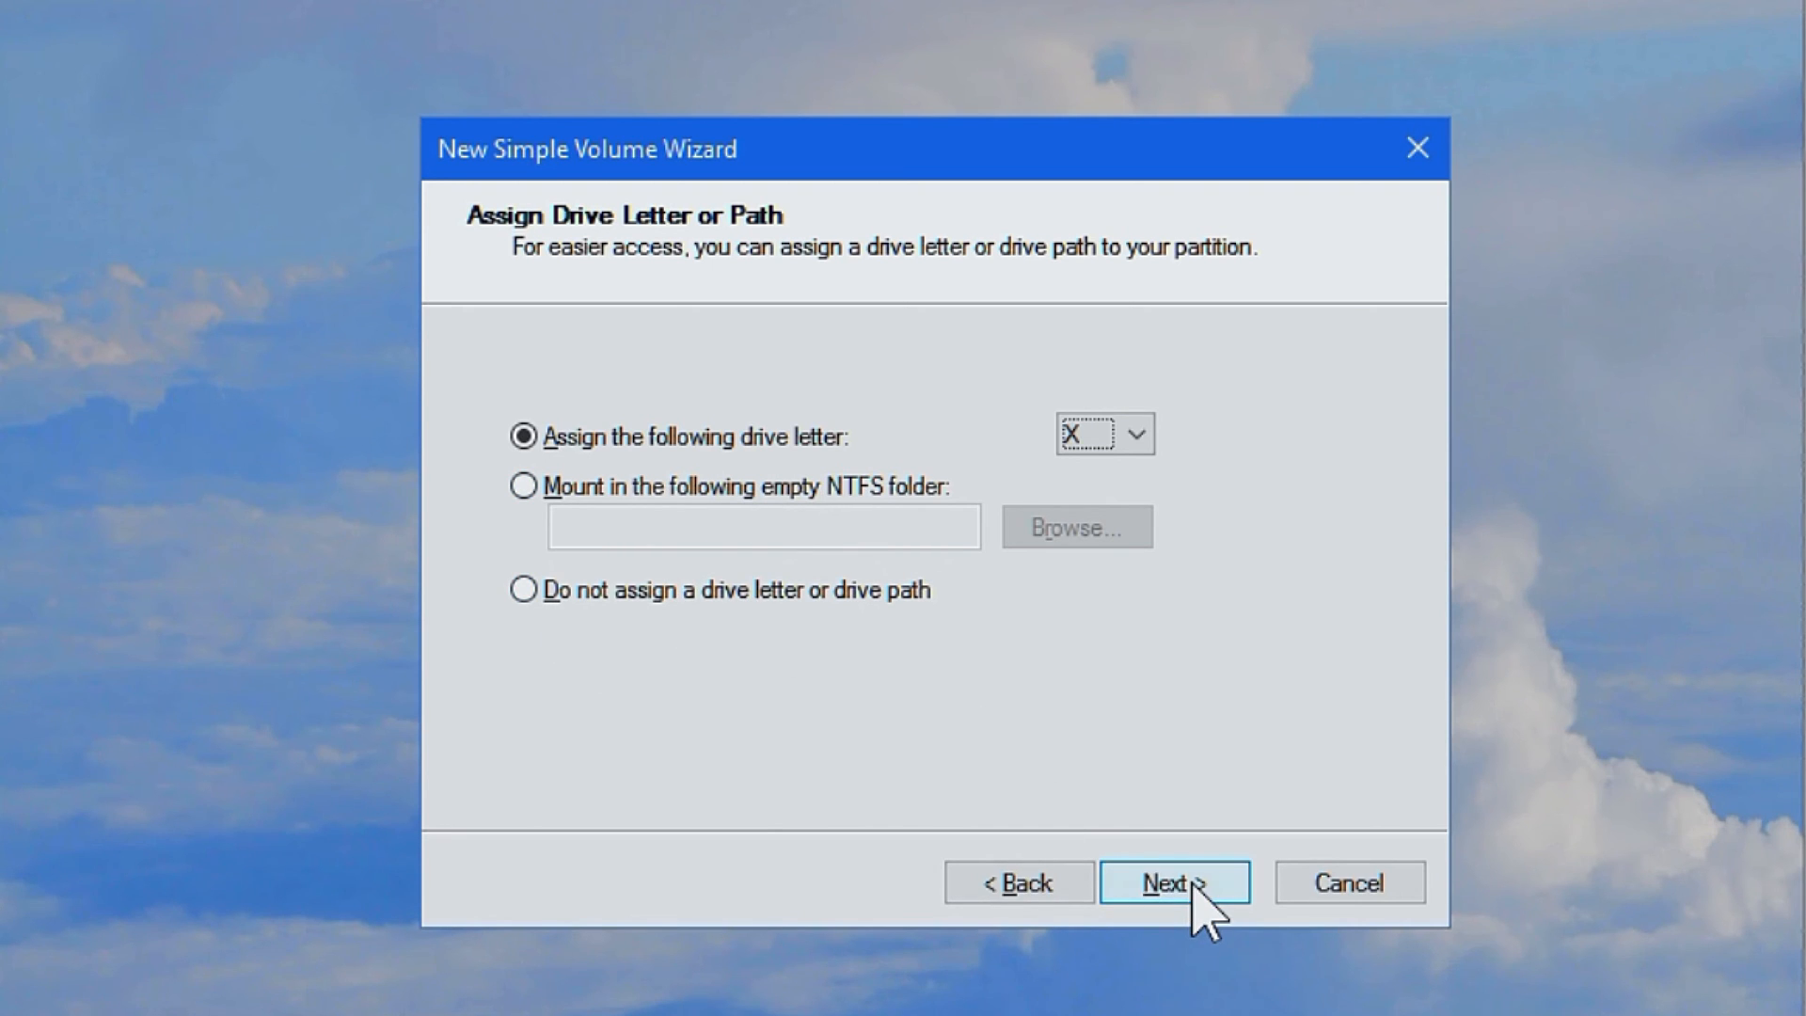
pyautogui.click(1174, 882)
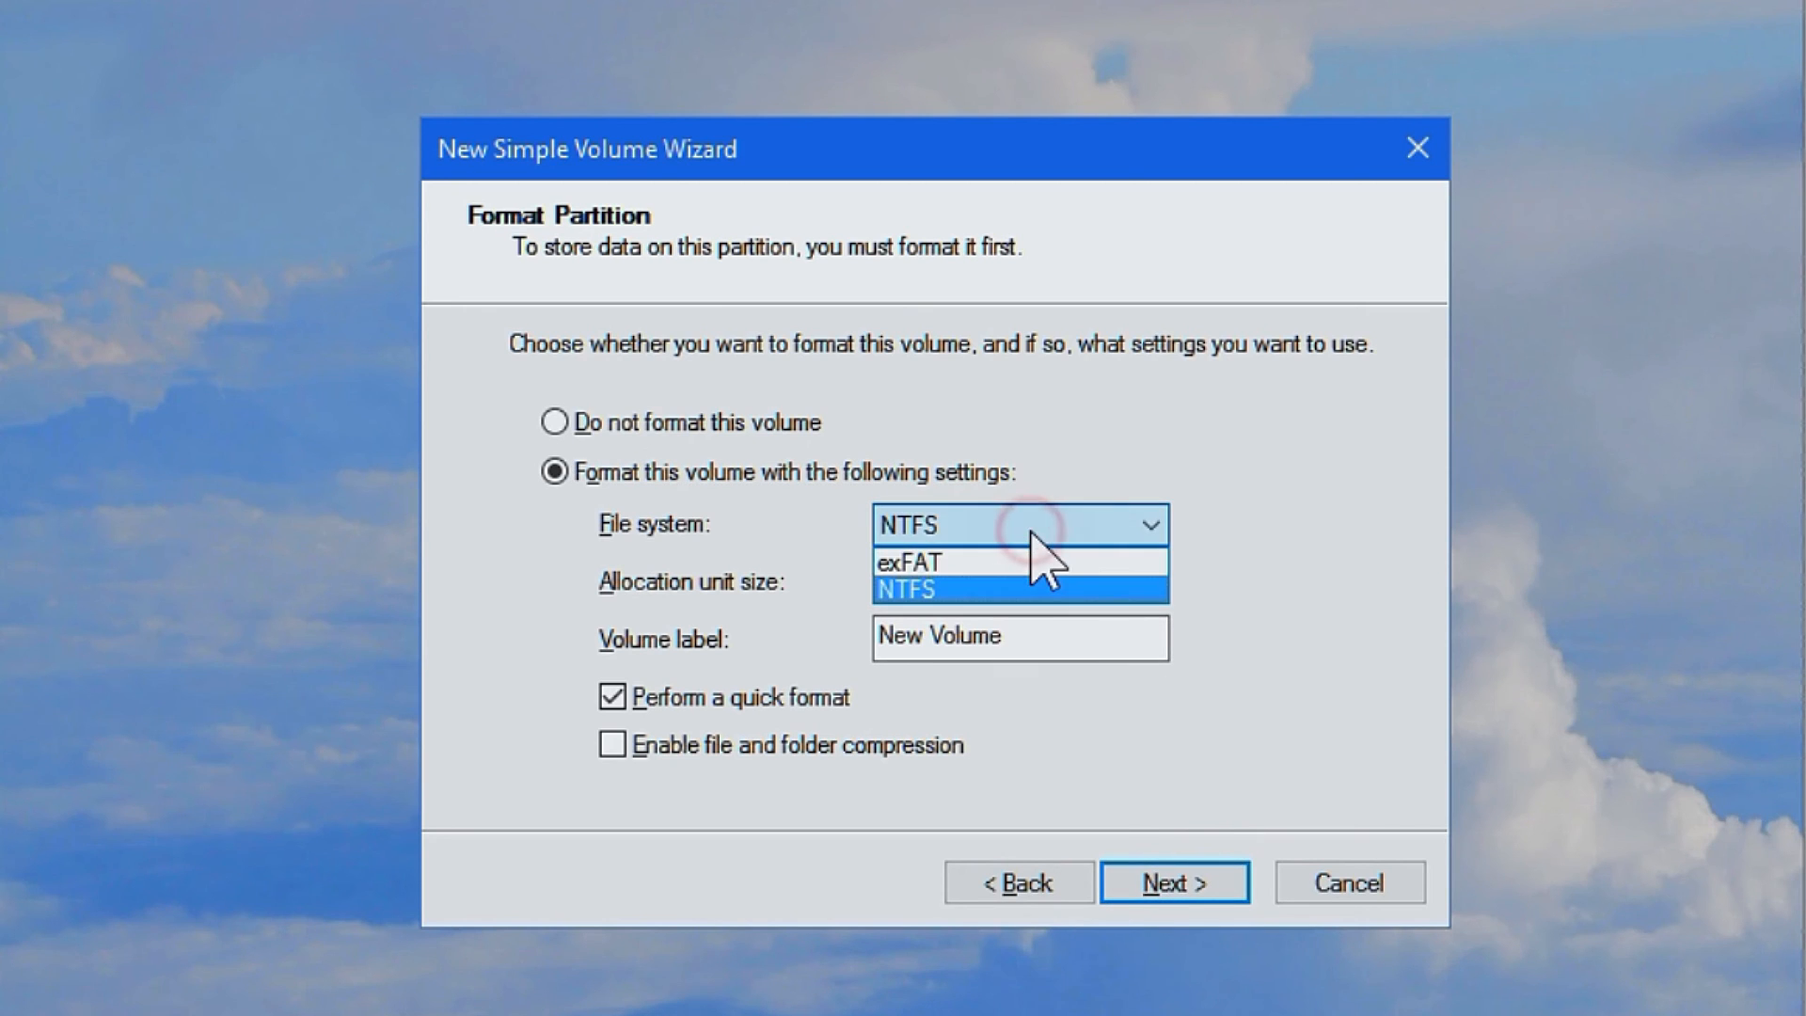
# Keep the file system on NTFS and label the volume Xfiles
pyautogui.click(911, 562)
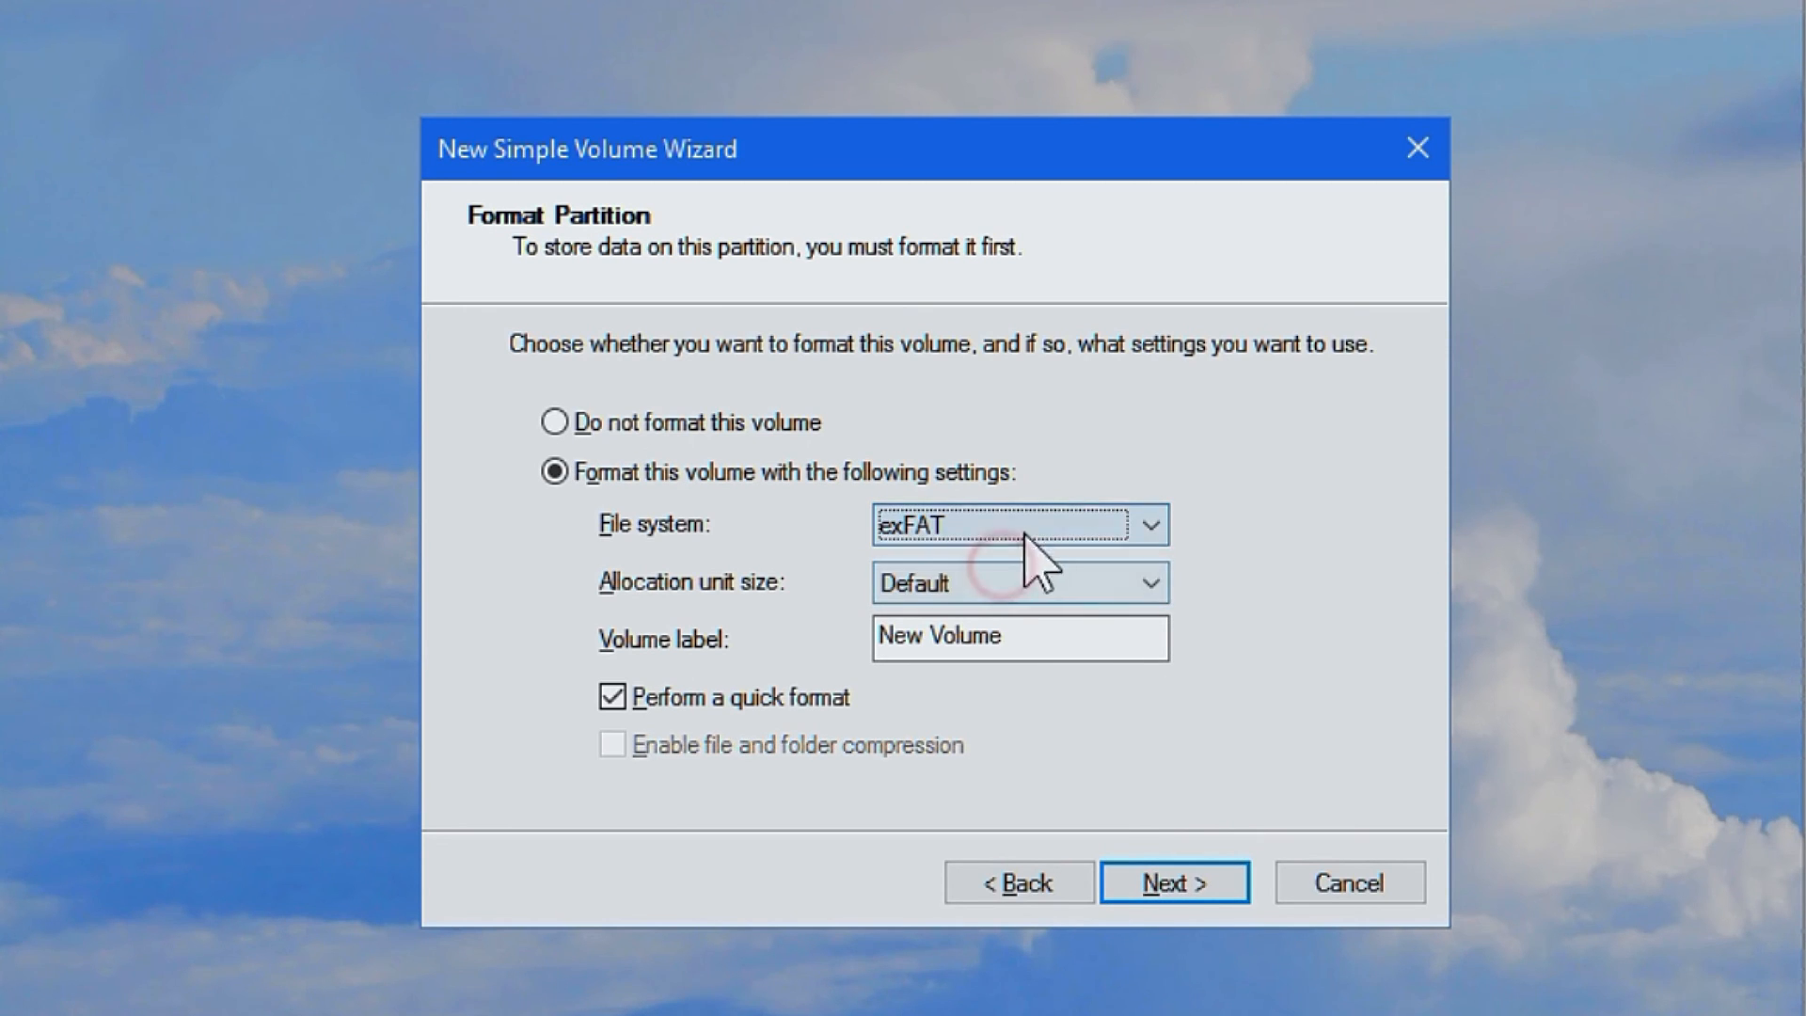
pyautogui.click(992, 523)
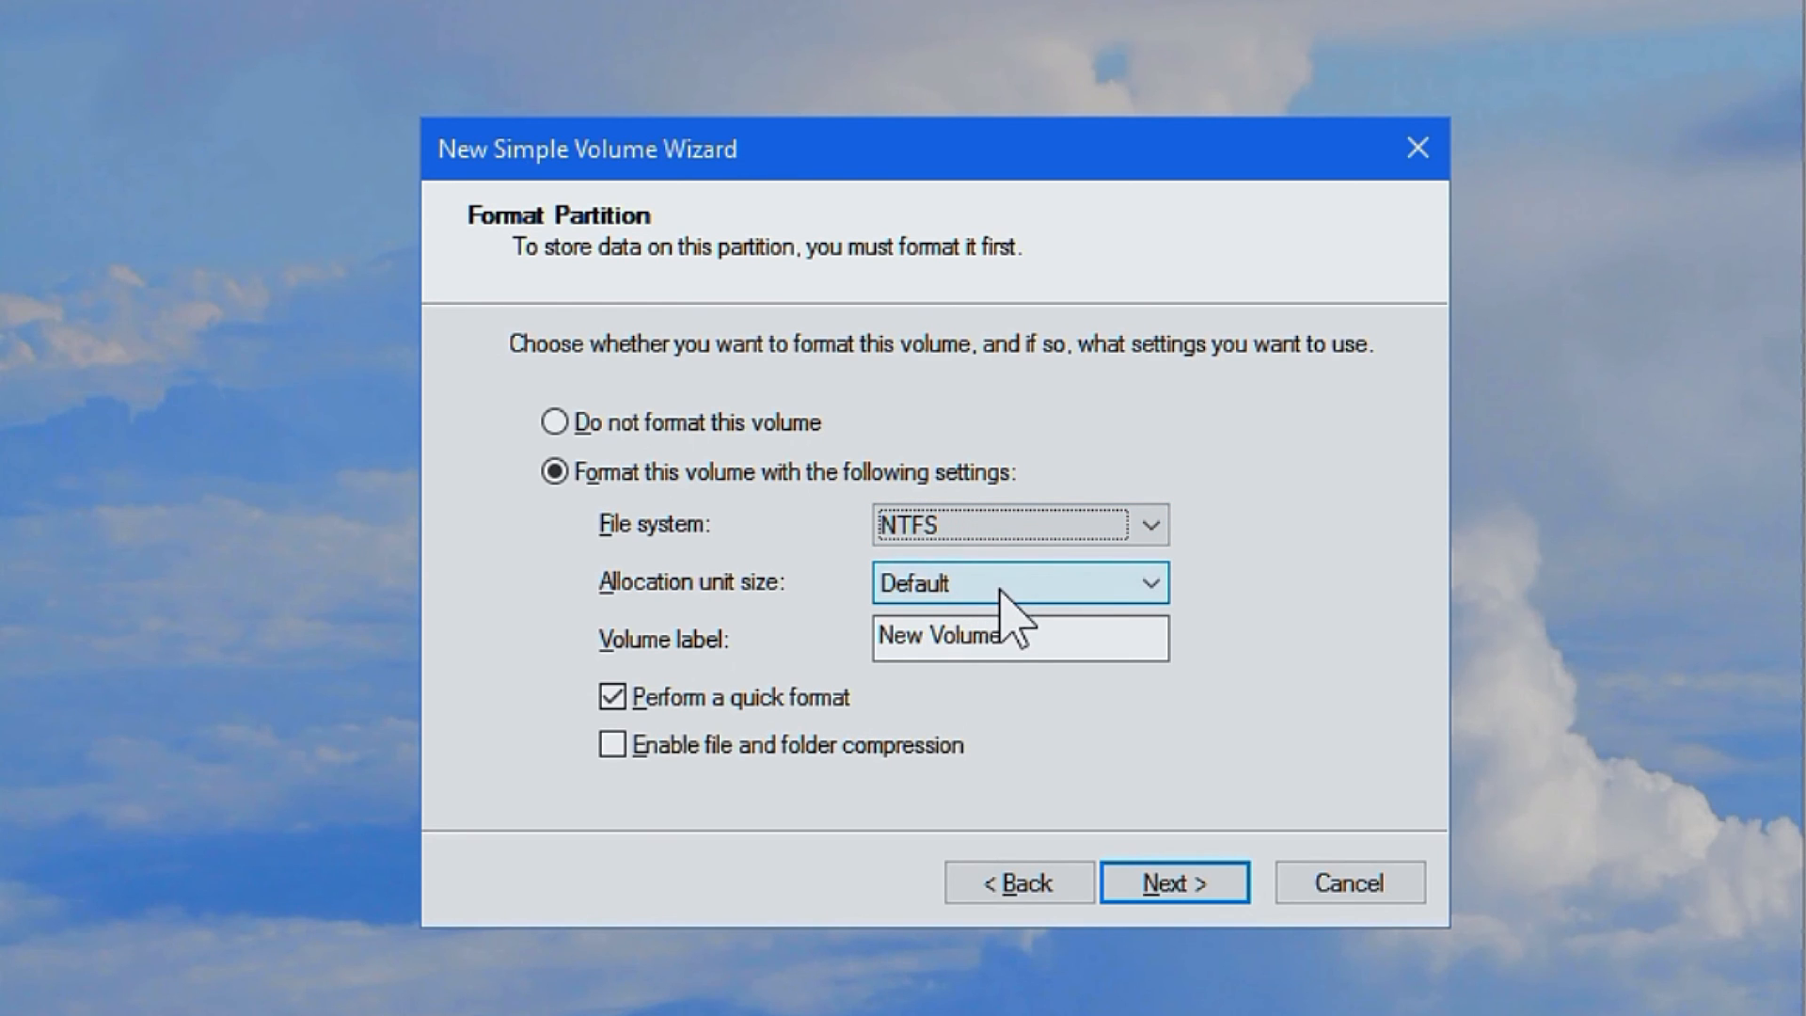
pyautogui.doubleClick(971, 638)
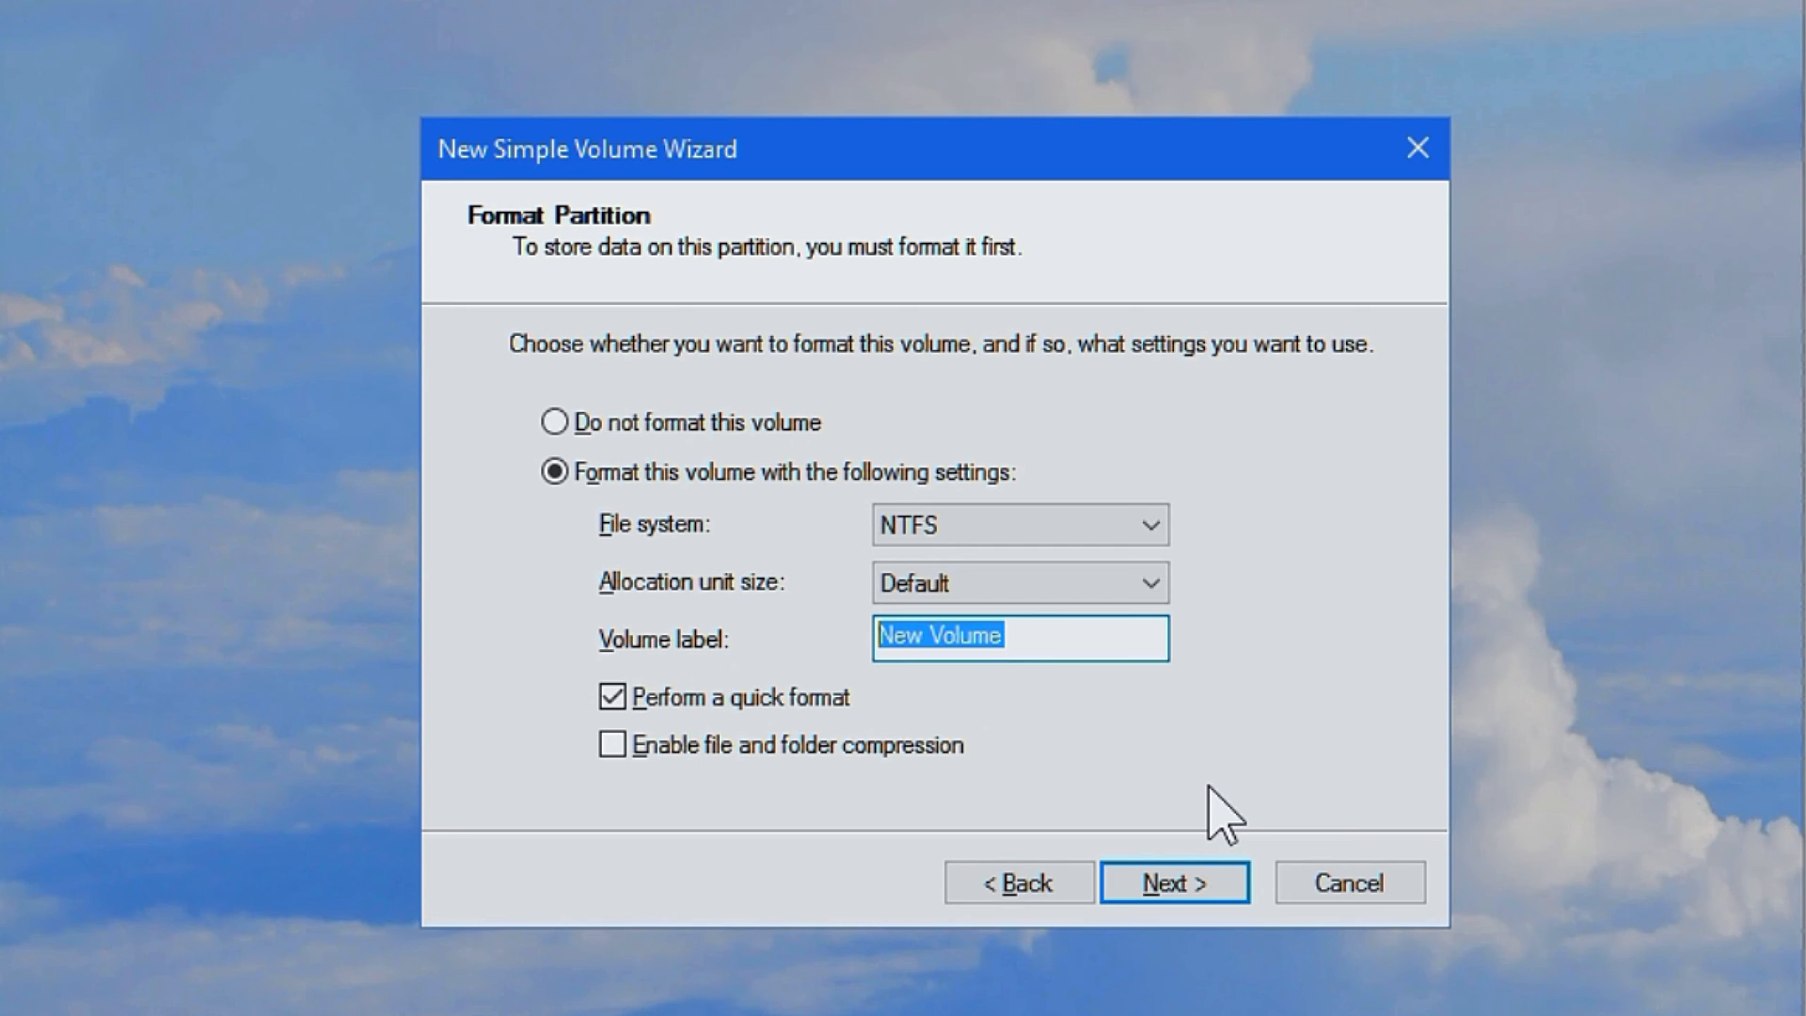
pyautogui.write('Xfiles')
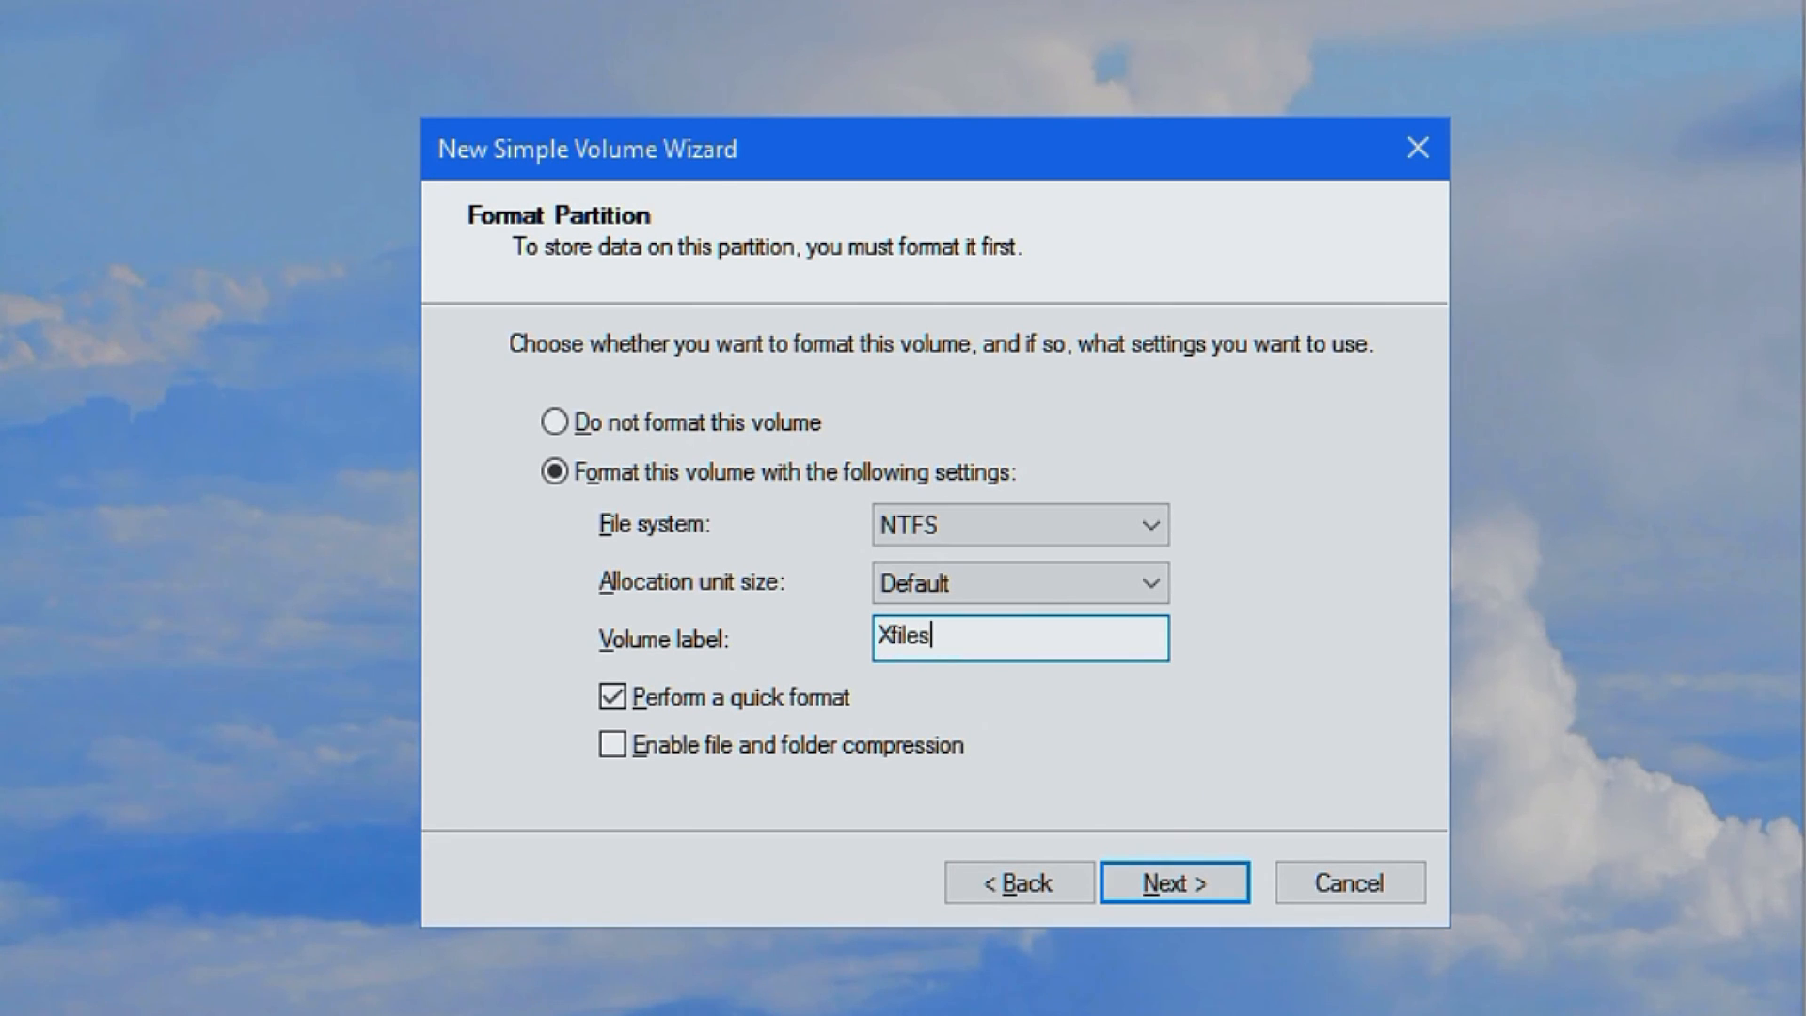
# Keep default allocation unit size and quick format on, then continue to the summary
pyautogui.click(1152, 583)
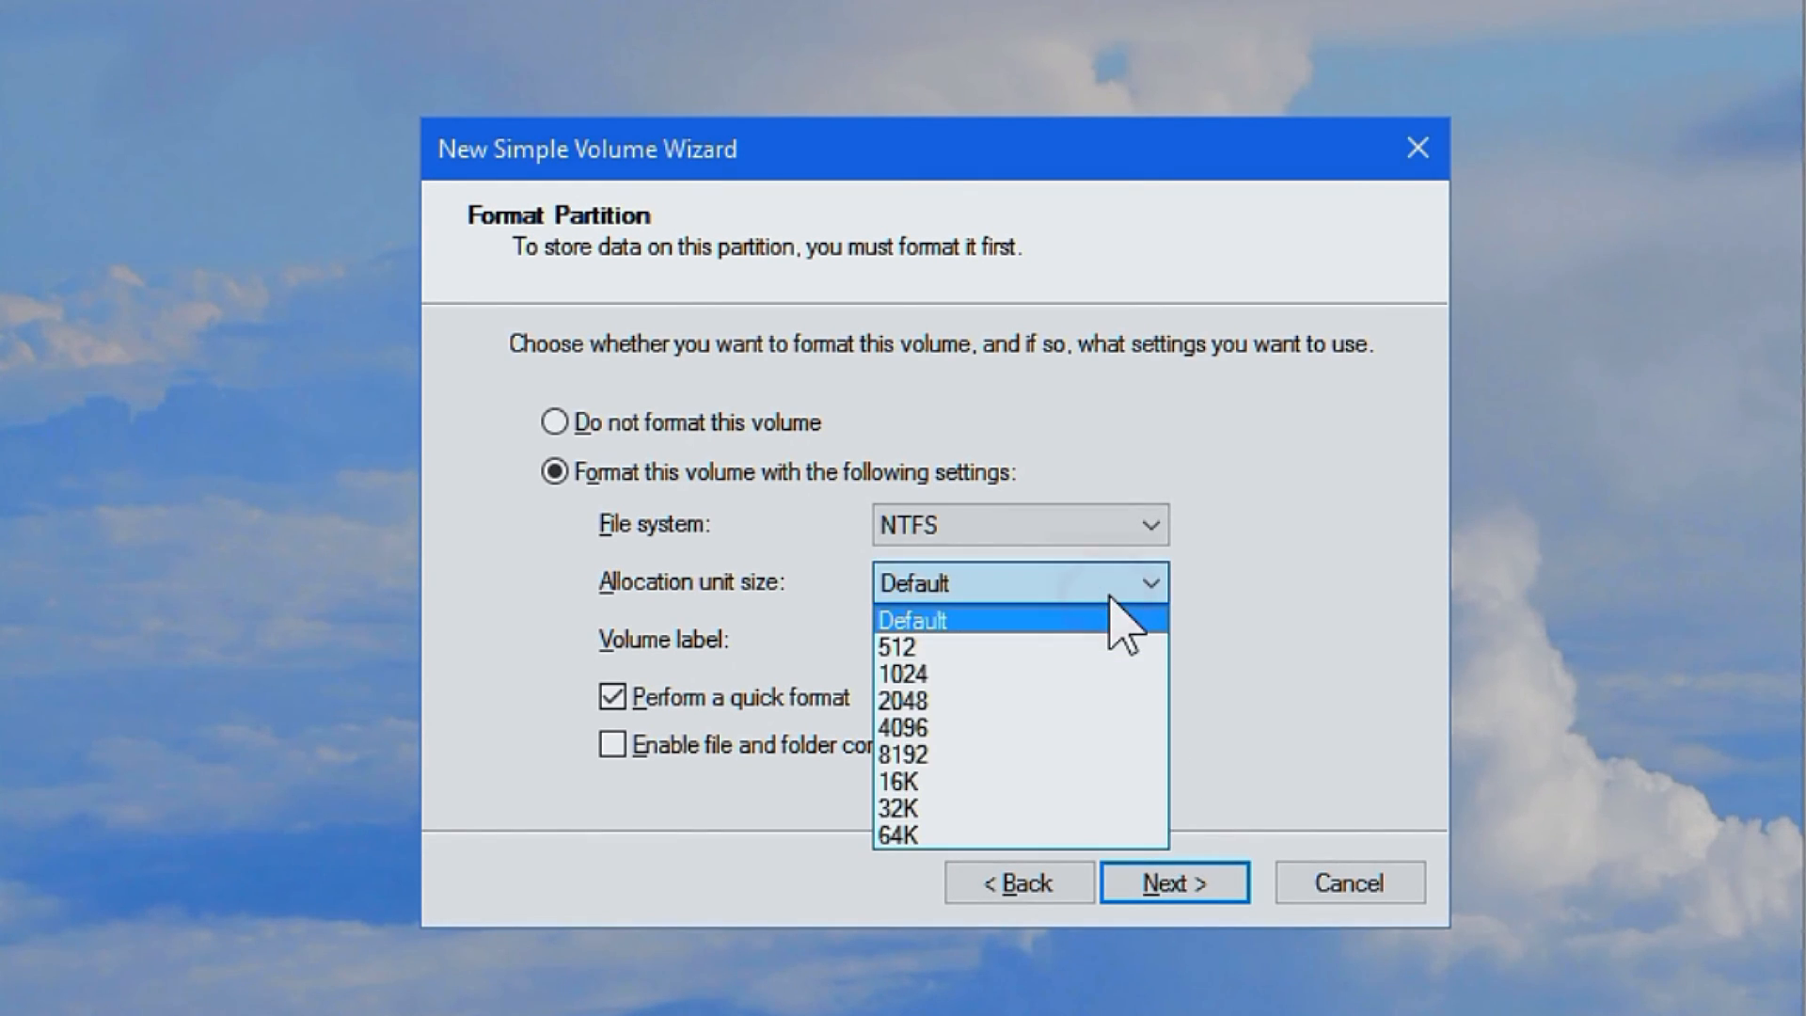
pyautogui.moveTo(1006, 645)
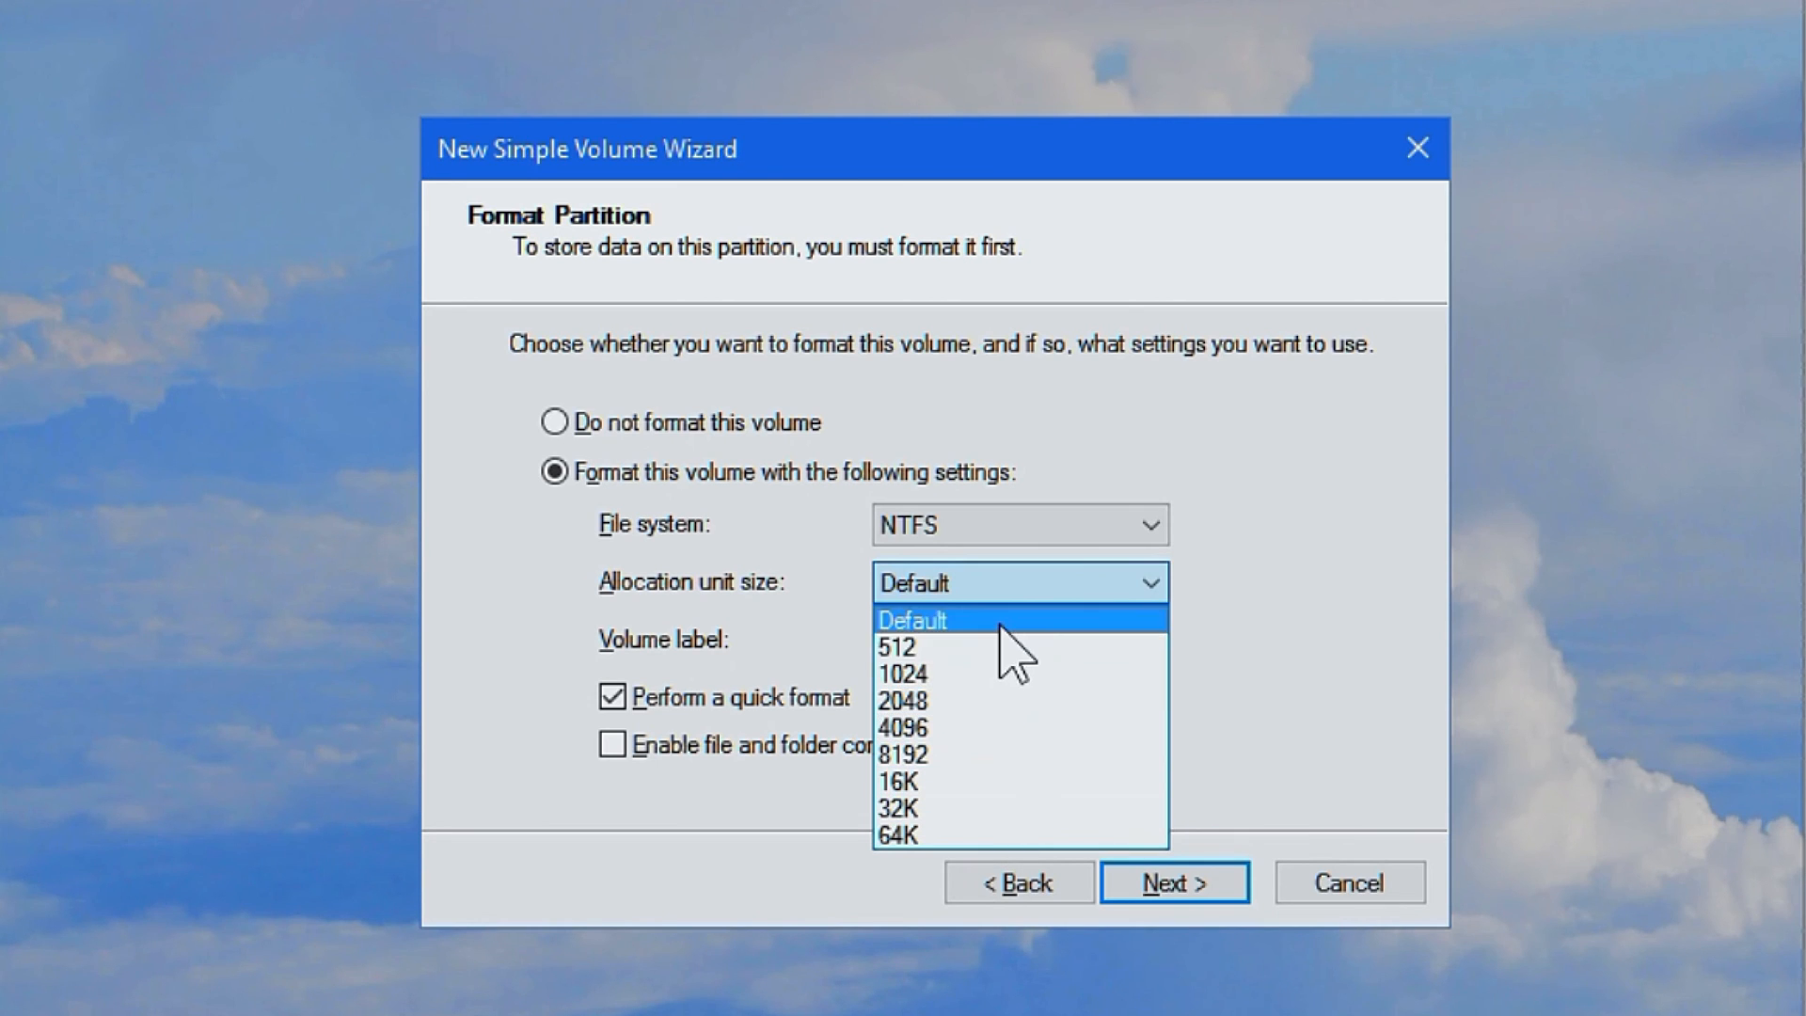
pyautogui.click(900, 836)
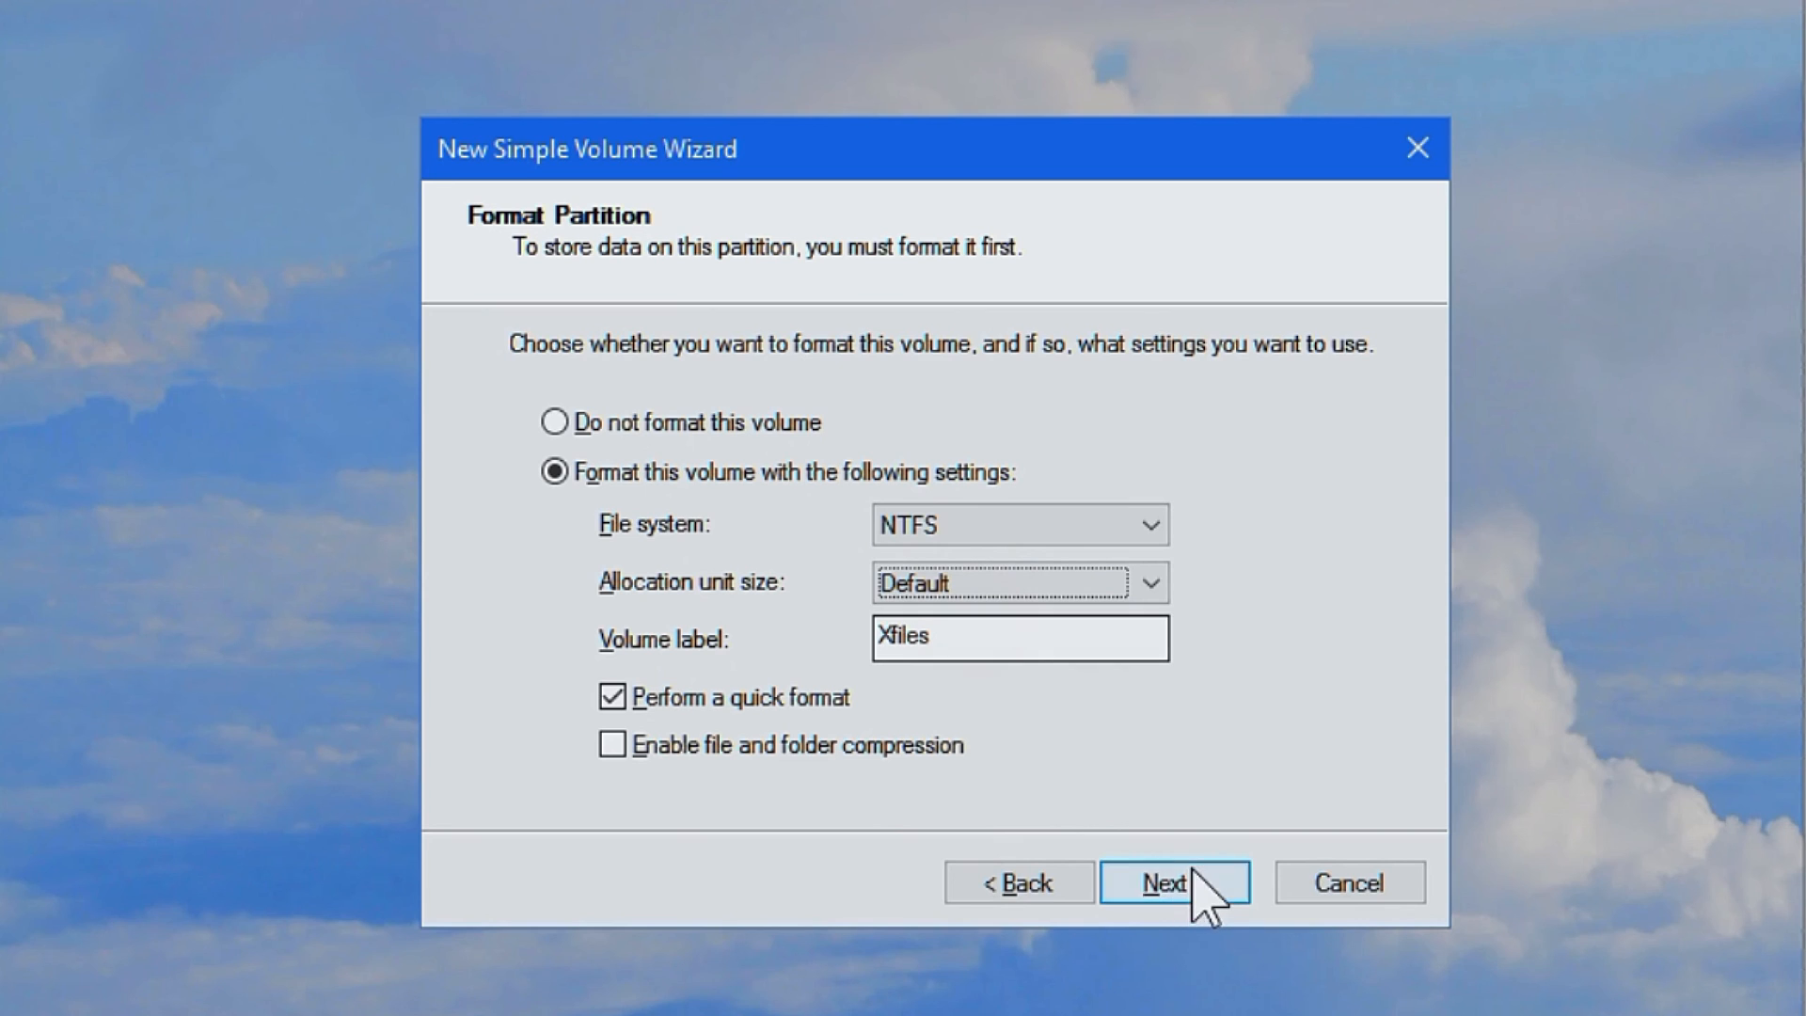
pyautogui.moveTo(1137, 751)
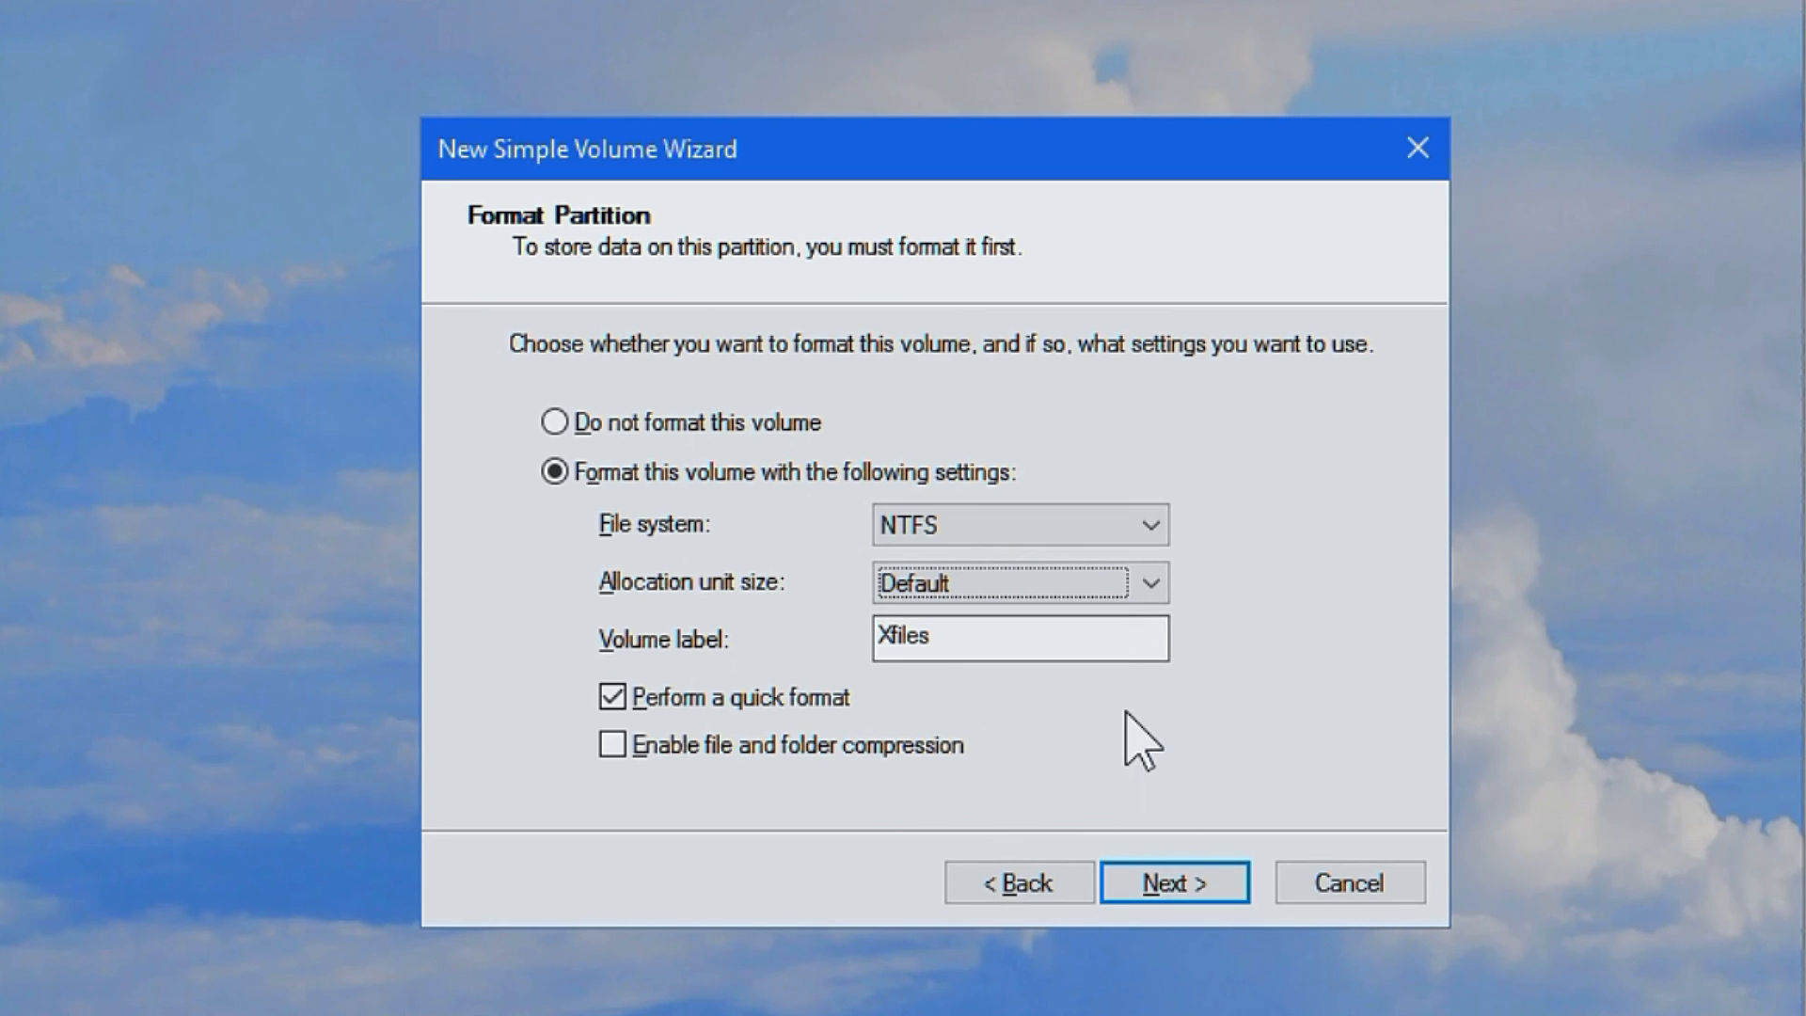
pyautogui.click(610, 696)
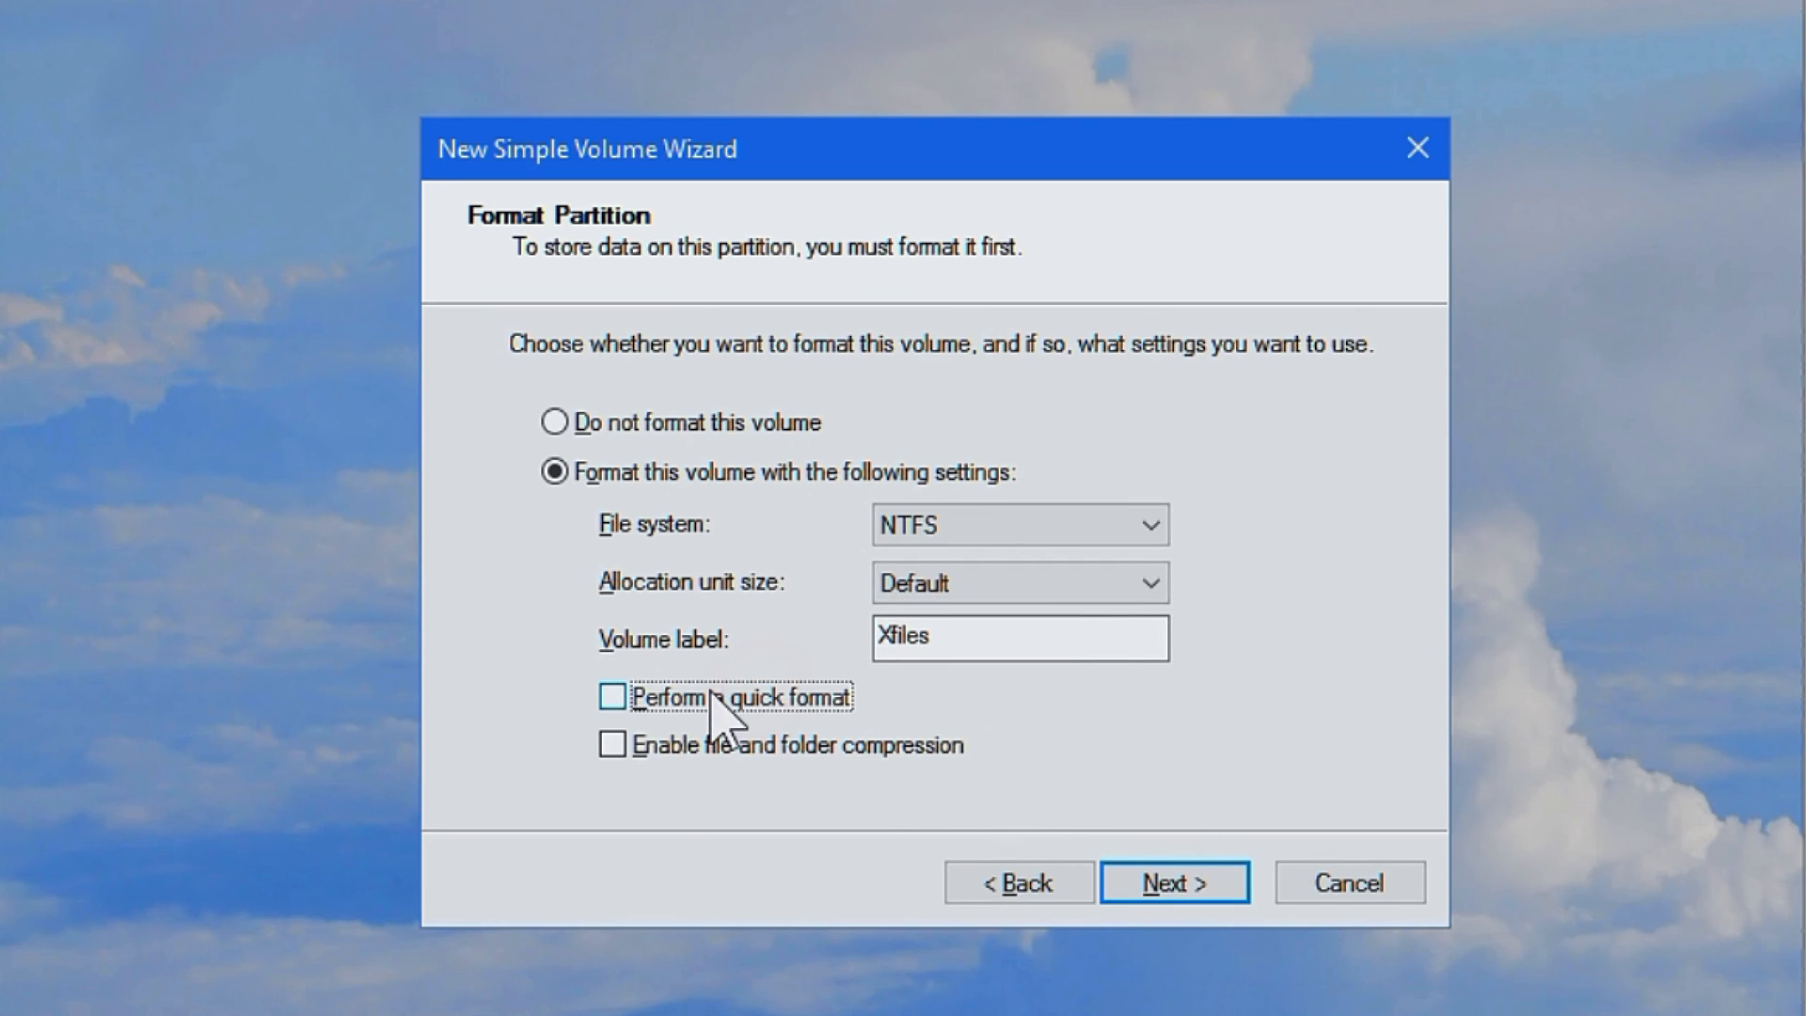
pyautogui.click(614, 696)
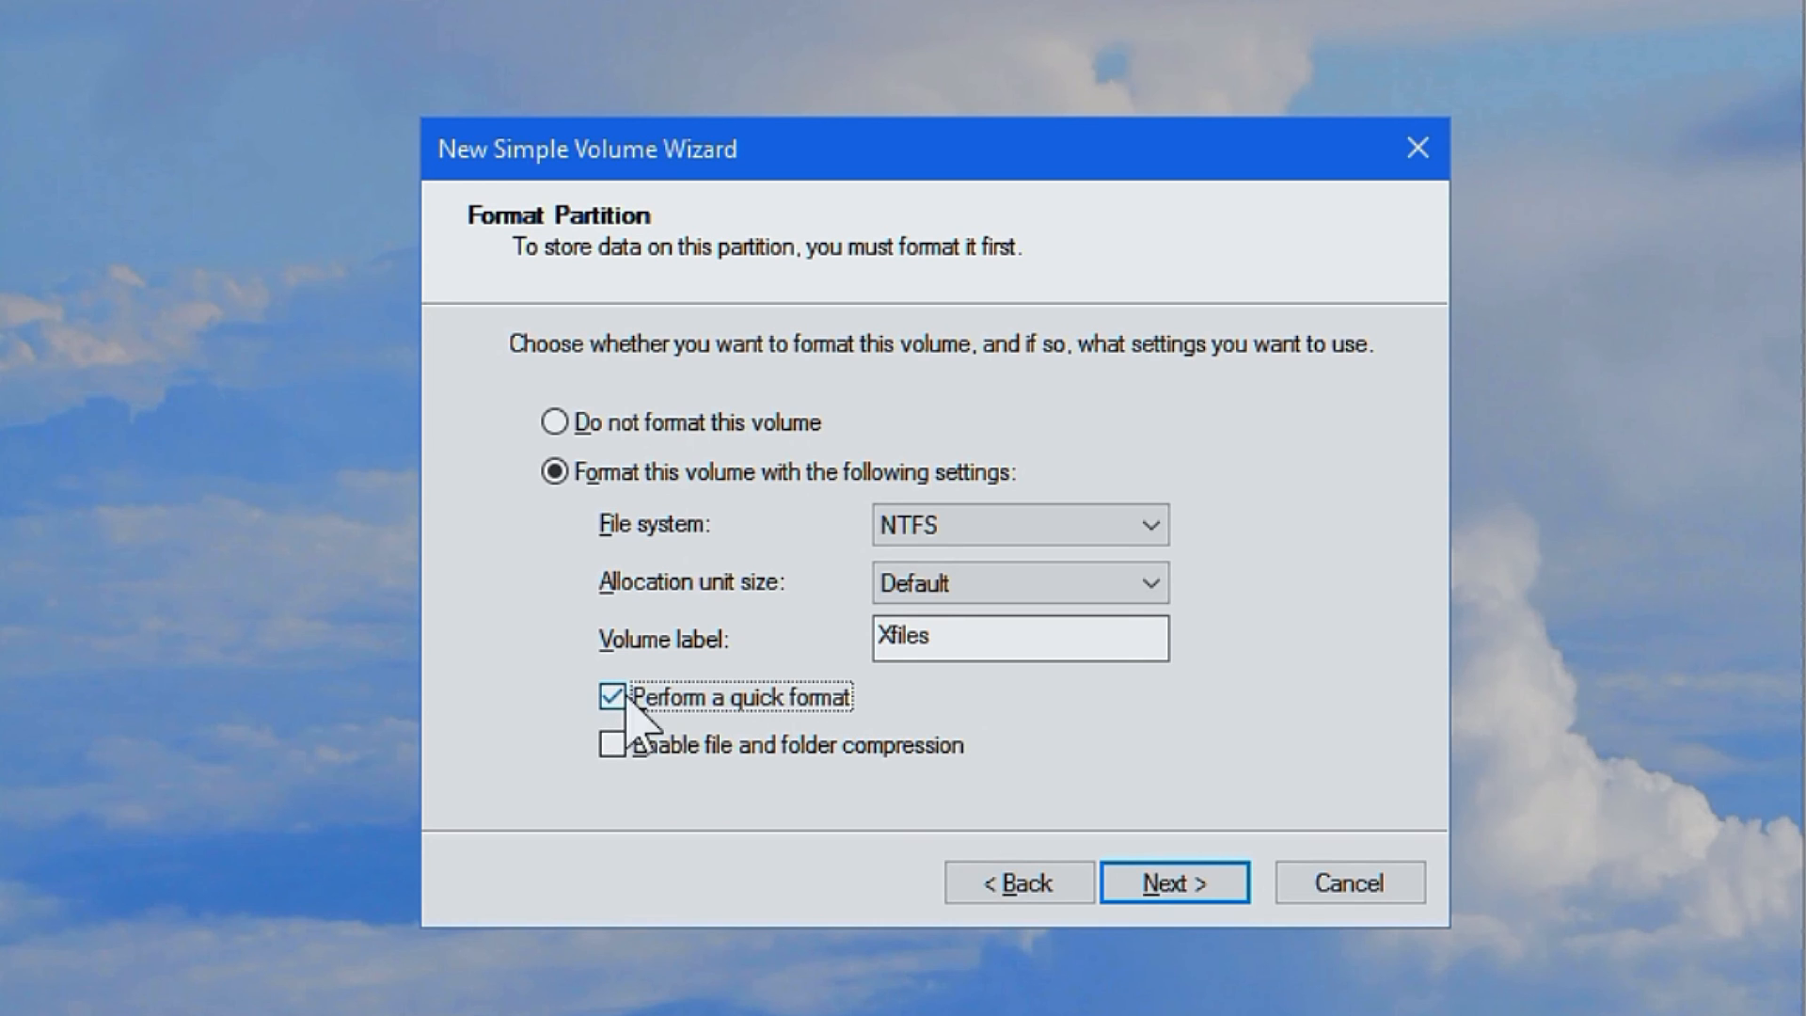
pyautogui.click(1175, 883)
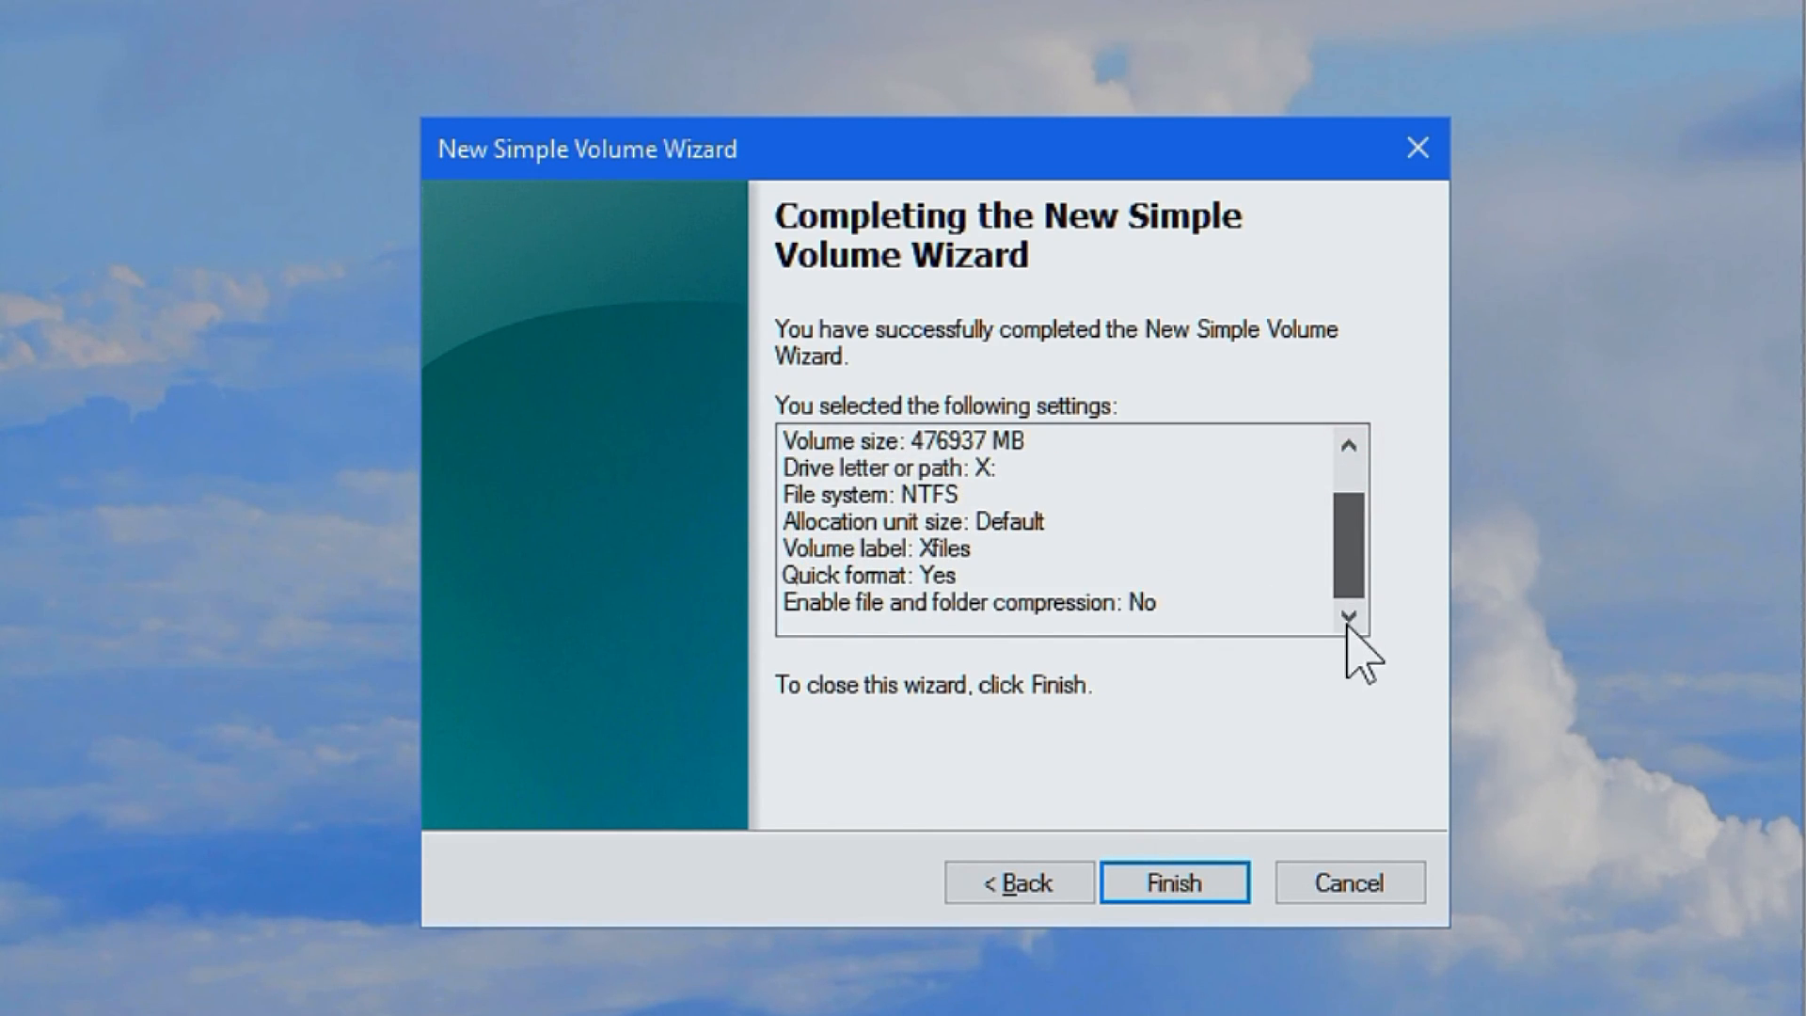
# Finish the wizard so the empty Xfiles (X:) drive opens in File Explorer
pyautogui.click(1174, 882)
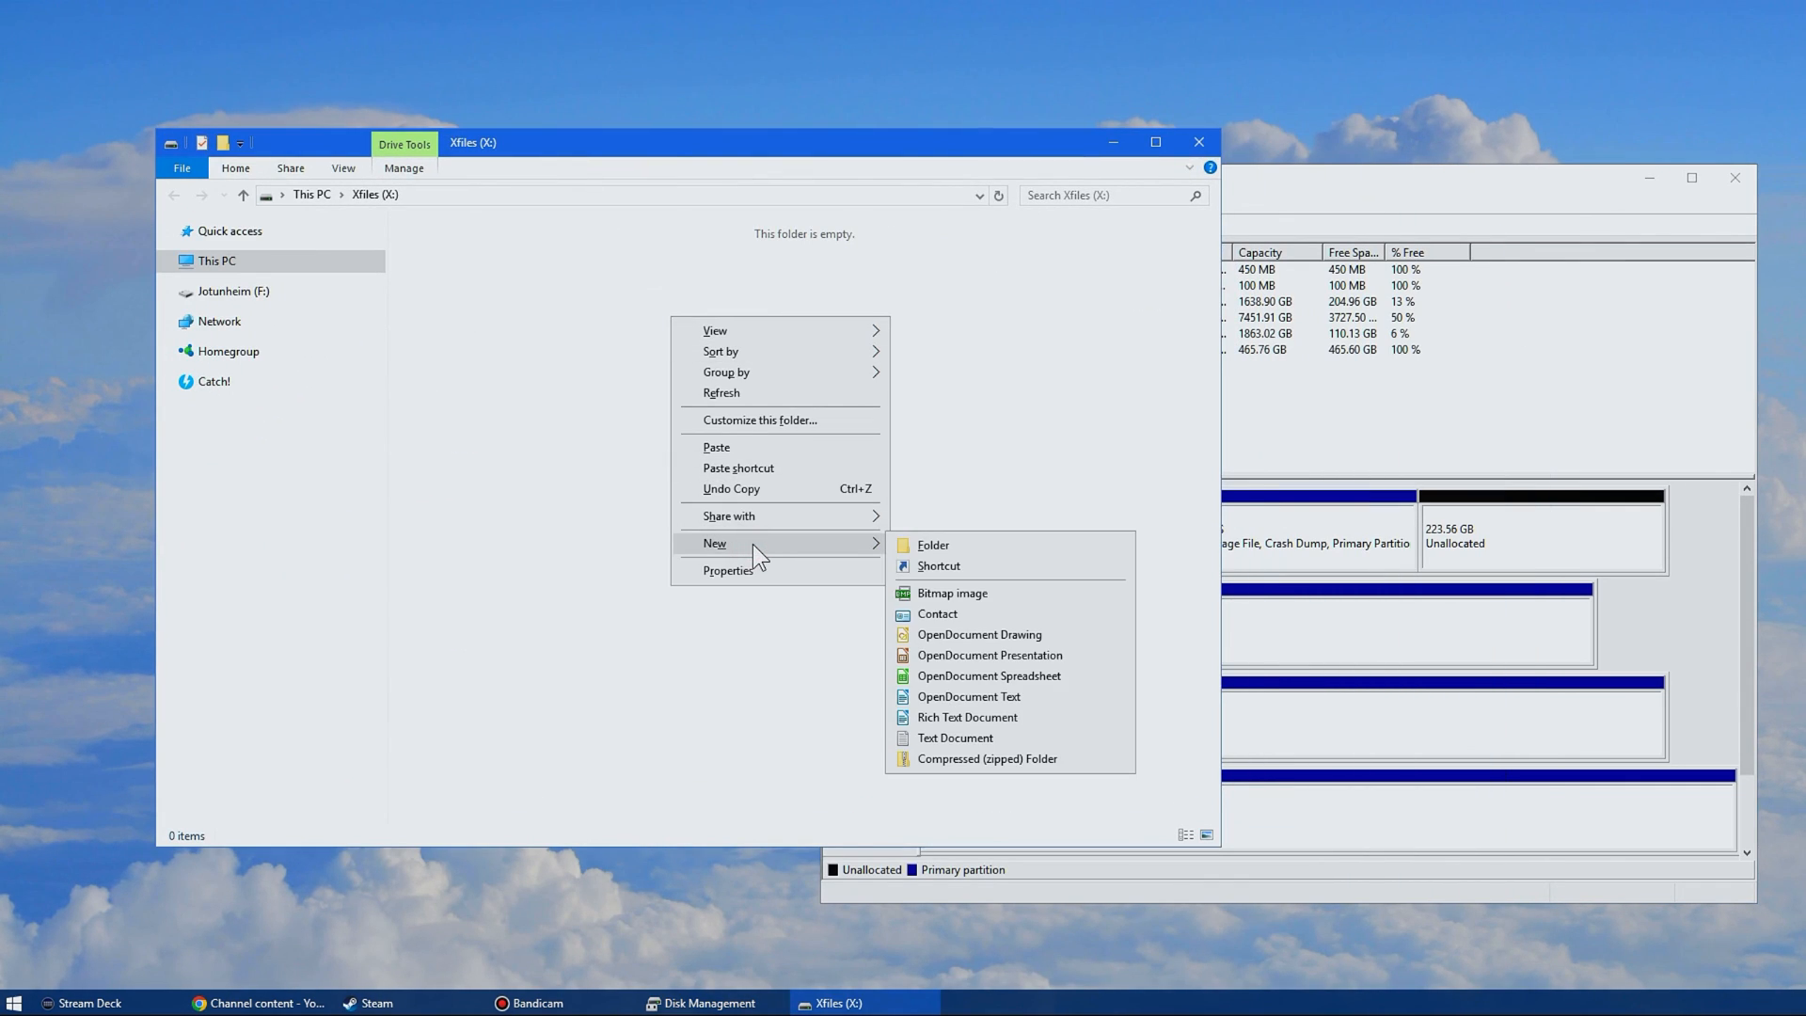
pyautogui.moveTo(1035, 685)
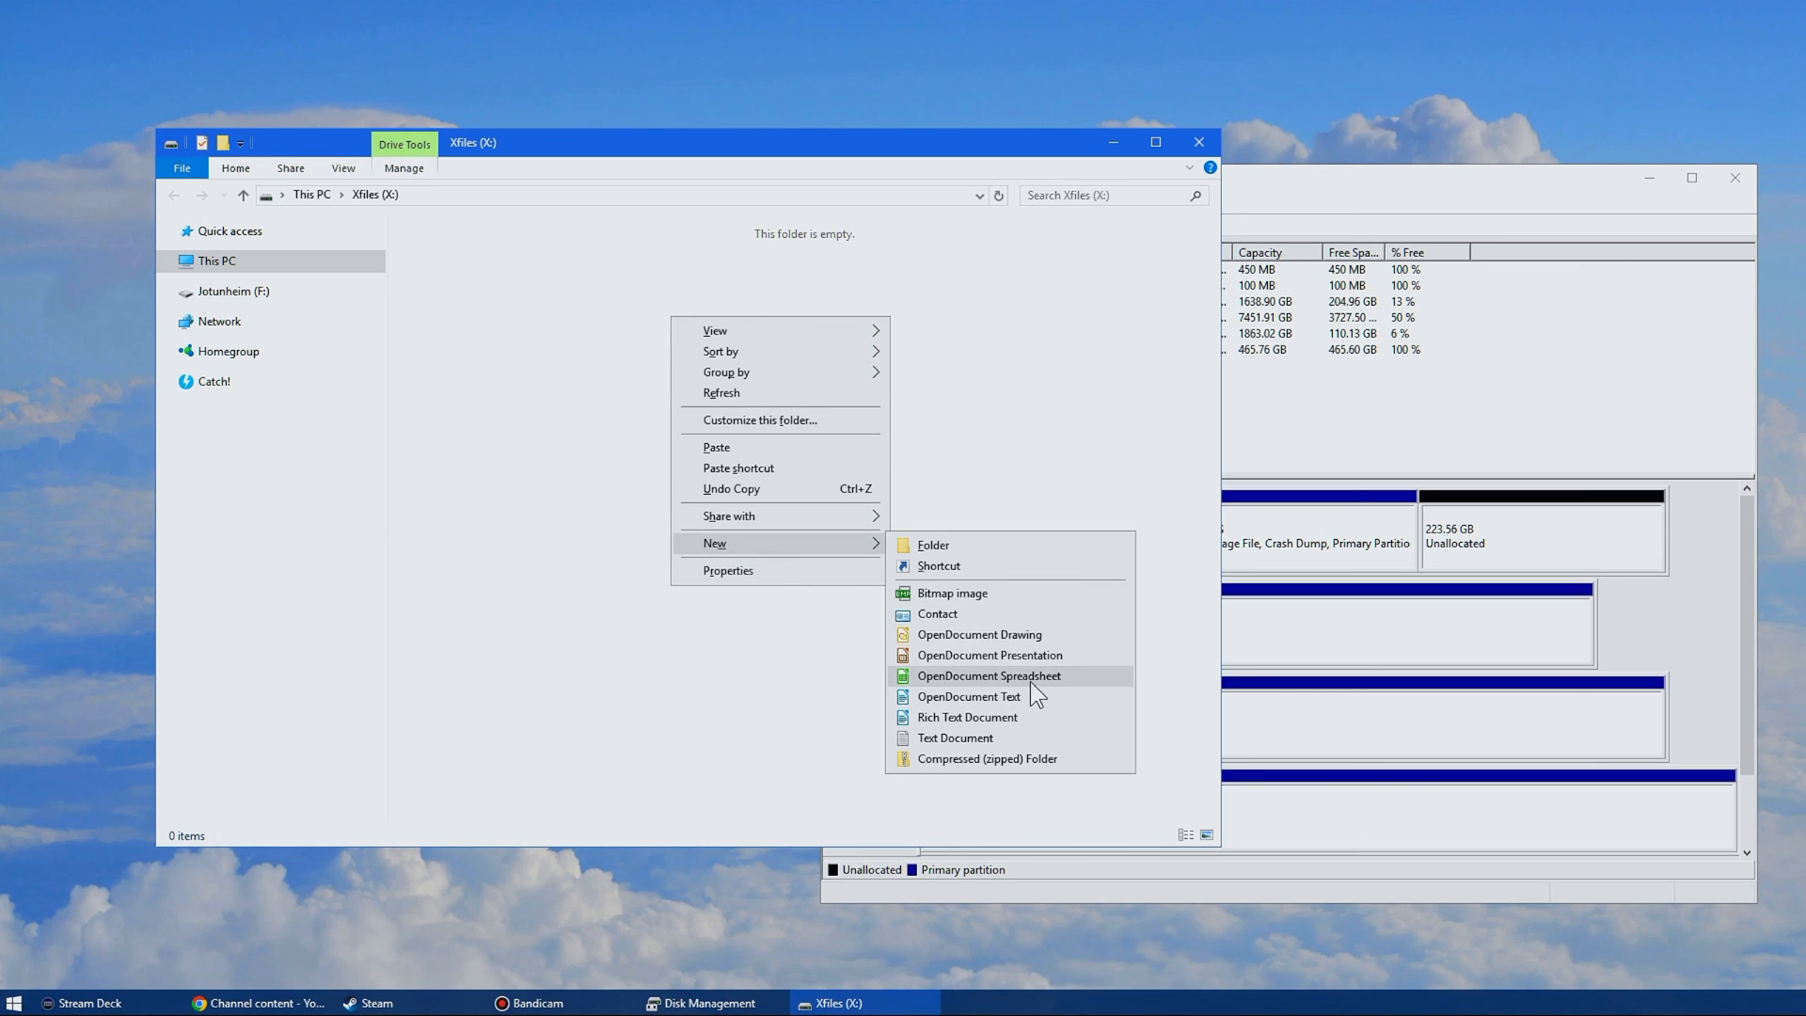
# Create an OpenDocument Text file on Xfiles (X:) named 'You can now use it like normal!'
pyautogui.click(971, 696)
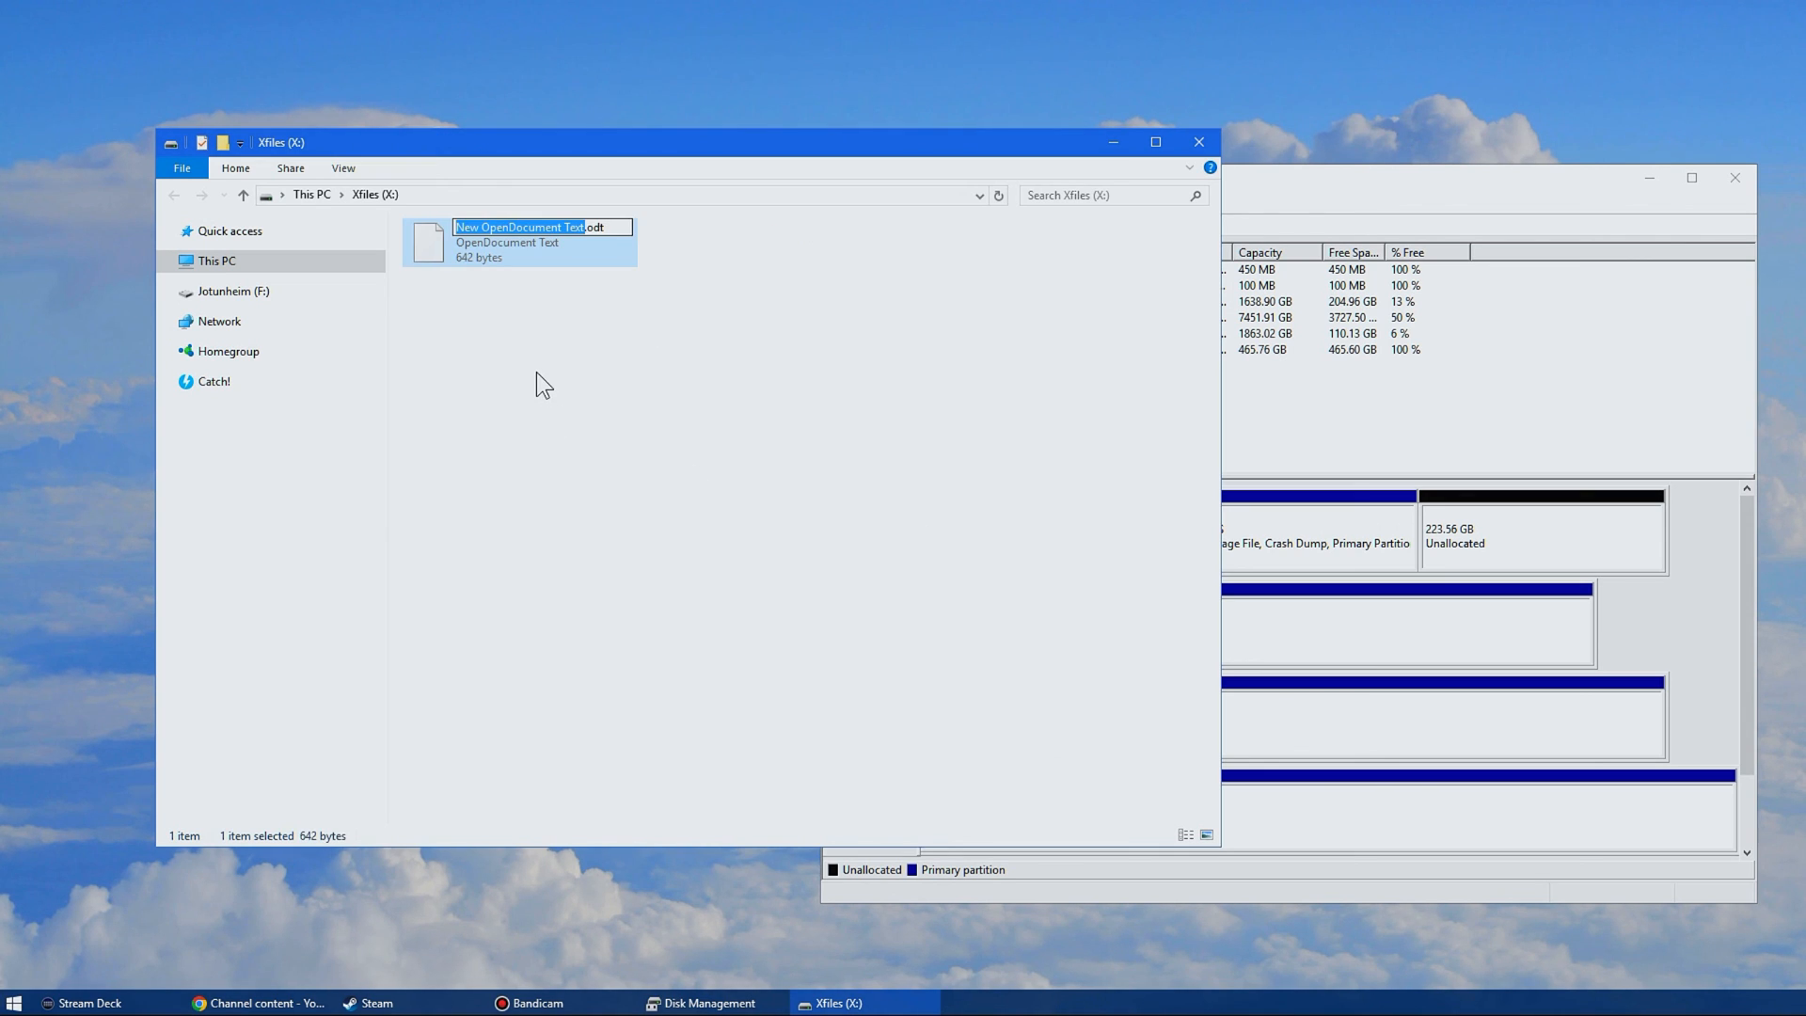
pyautogui.write('You can .odt')
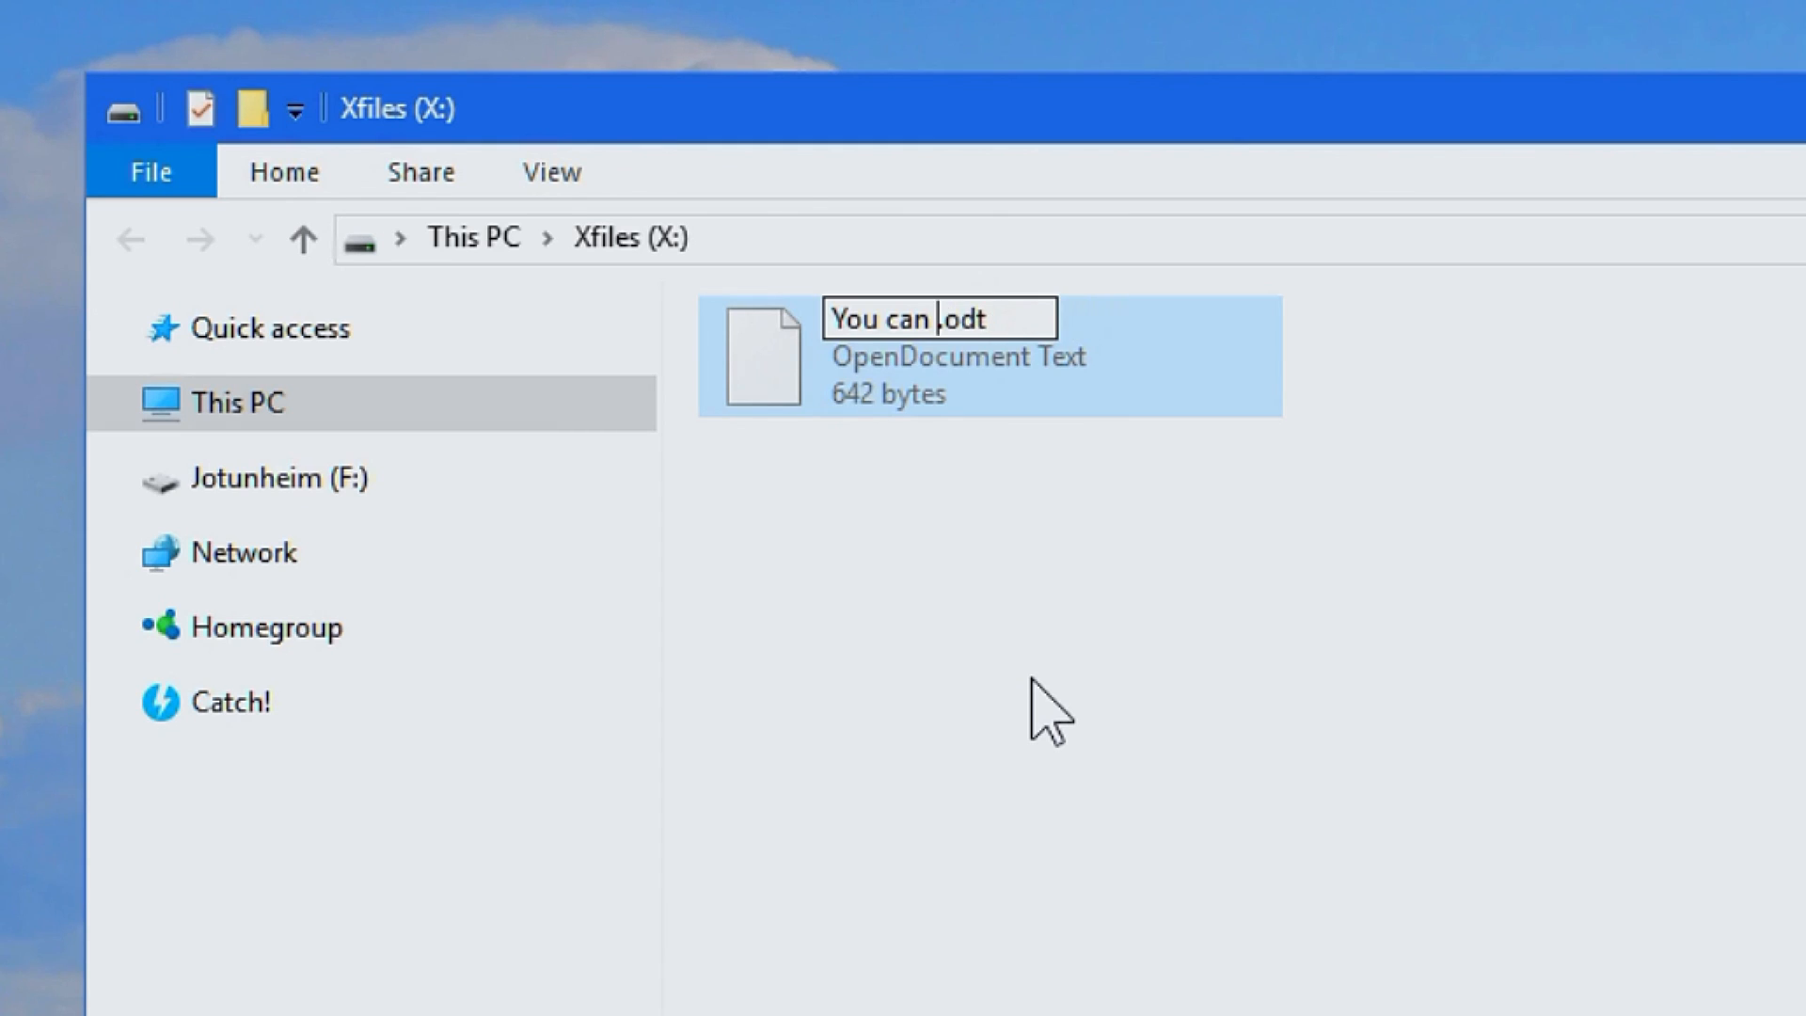
pyautogui.write('now use it')
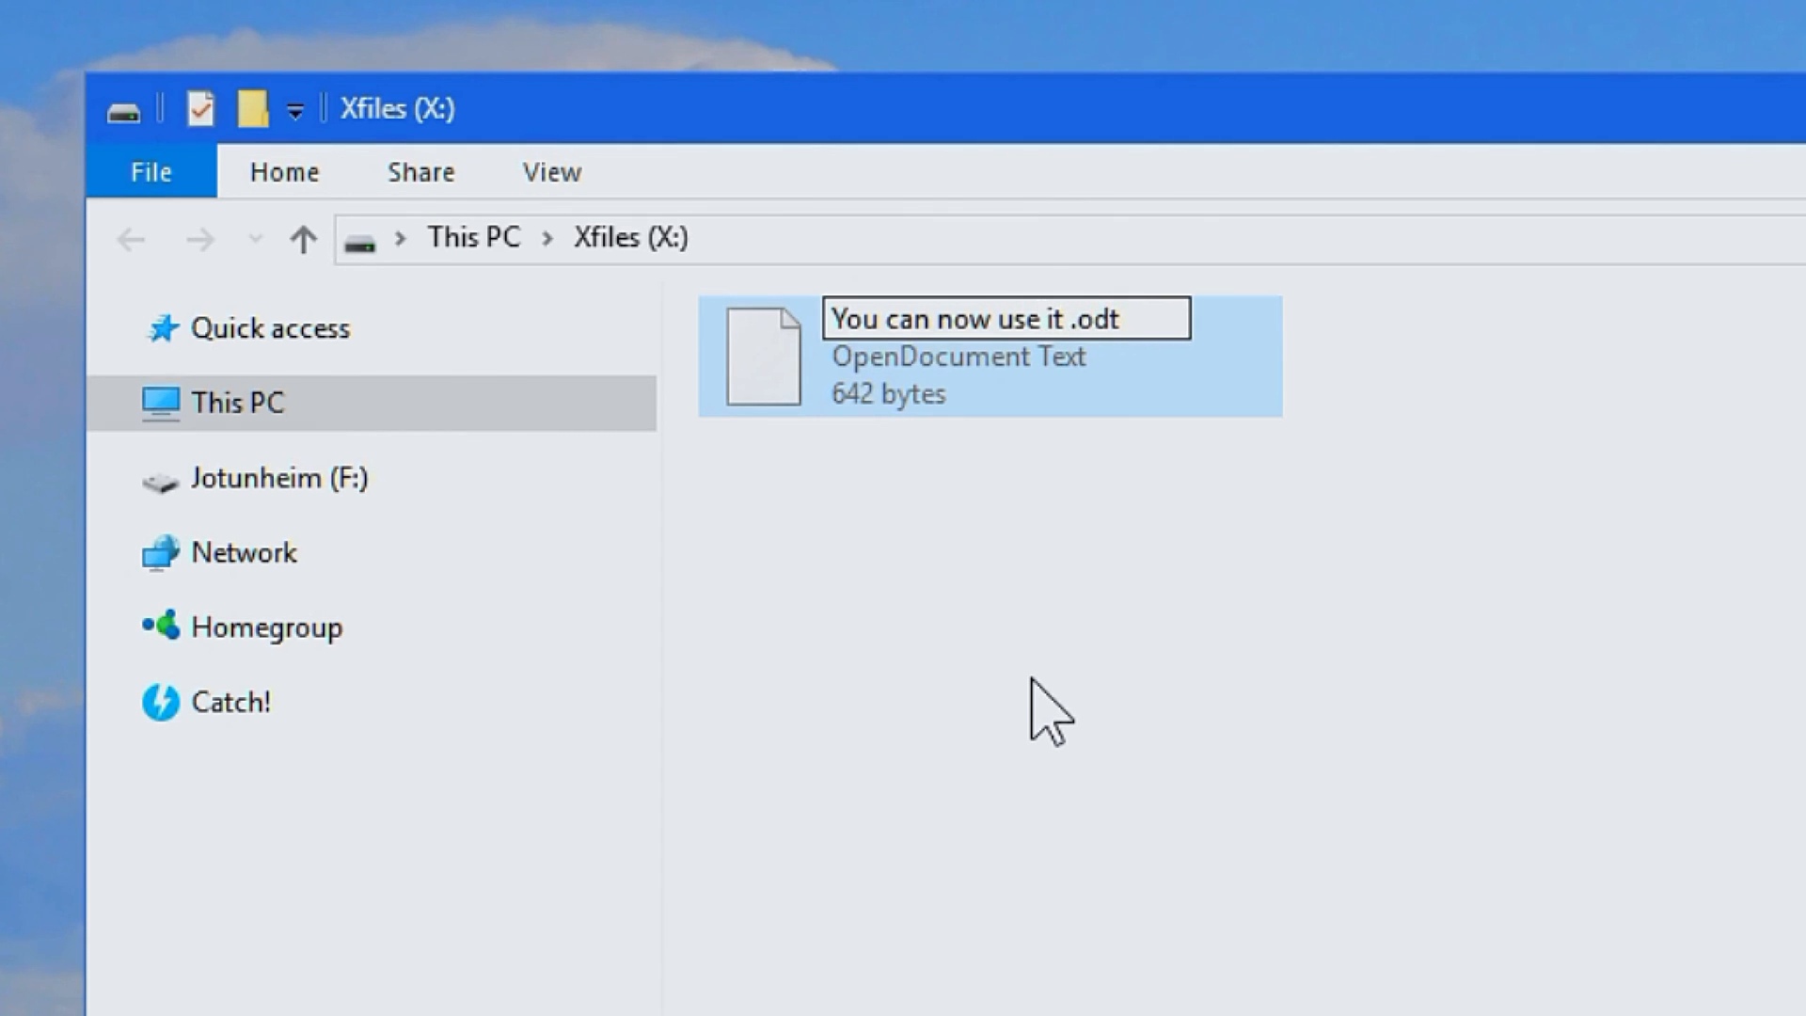
pyautogui.write('like normal')
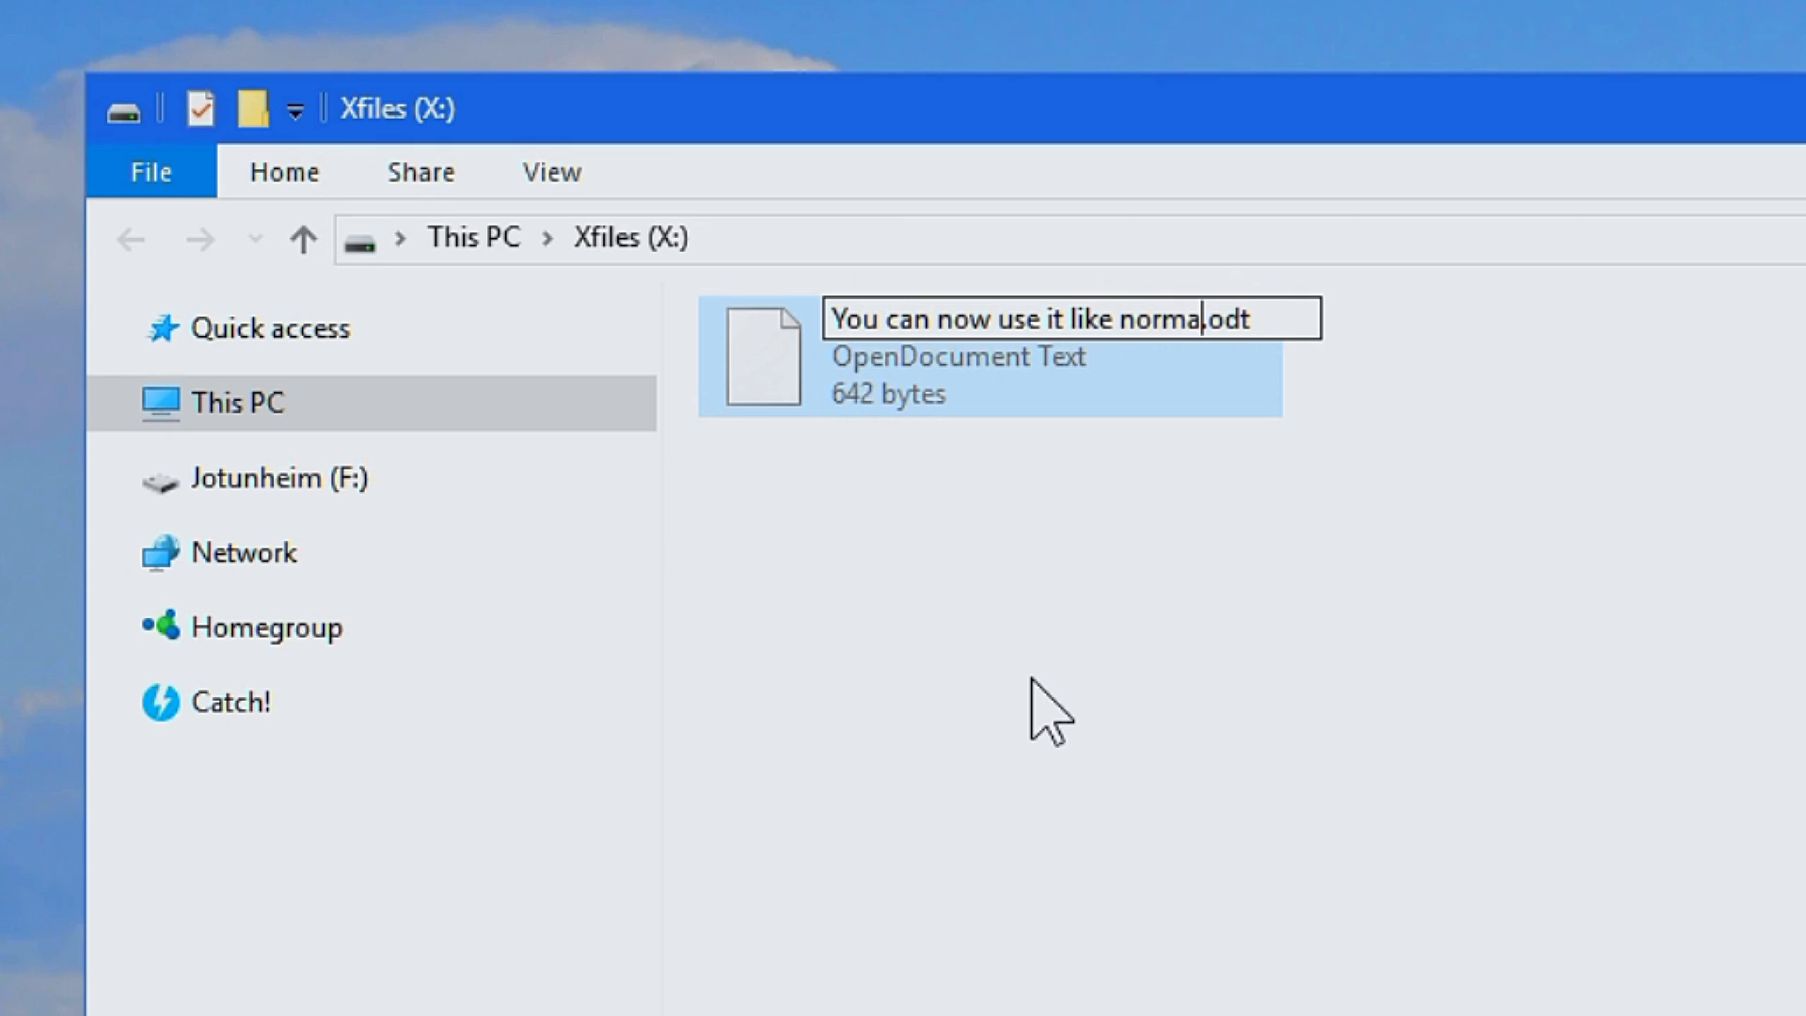
pyautogui.write('!')
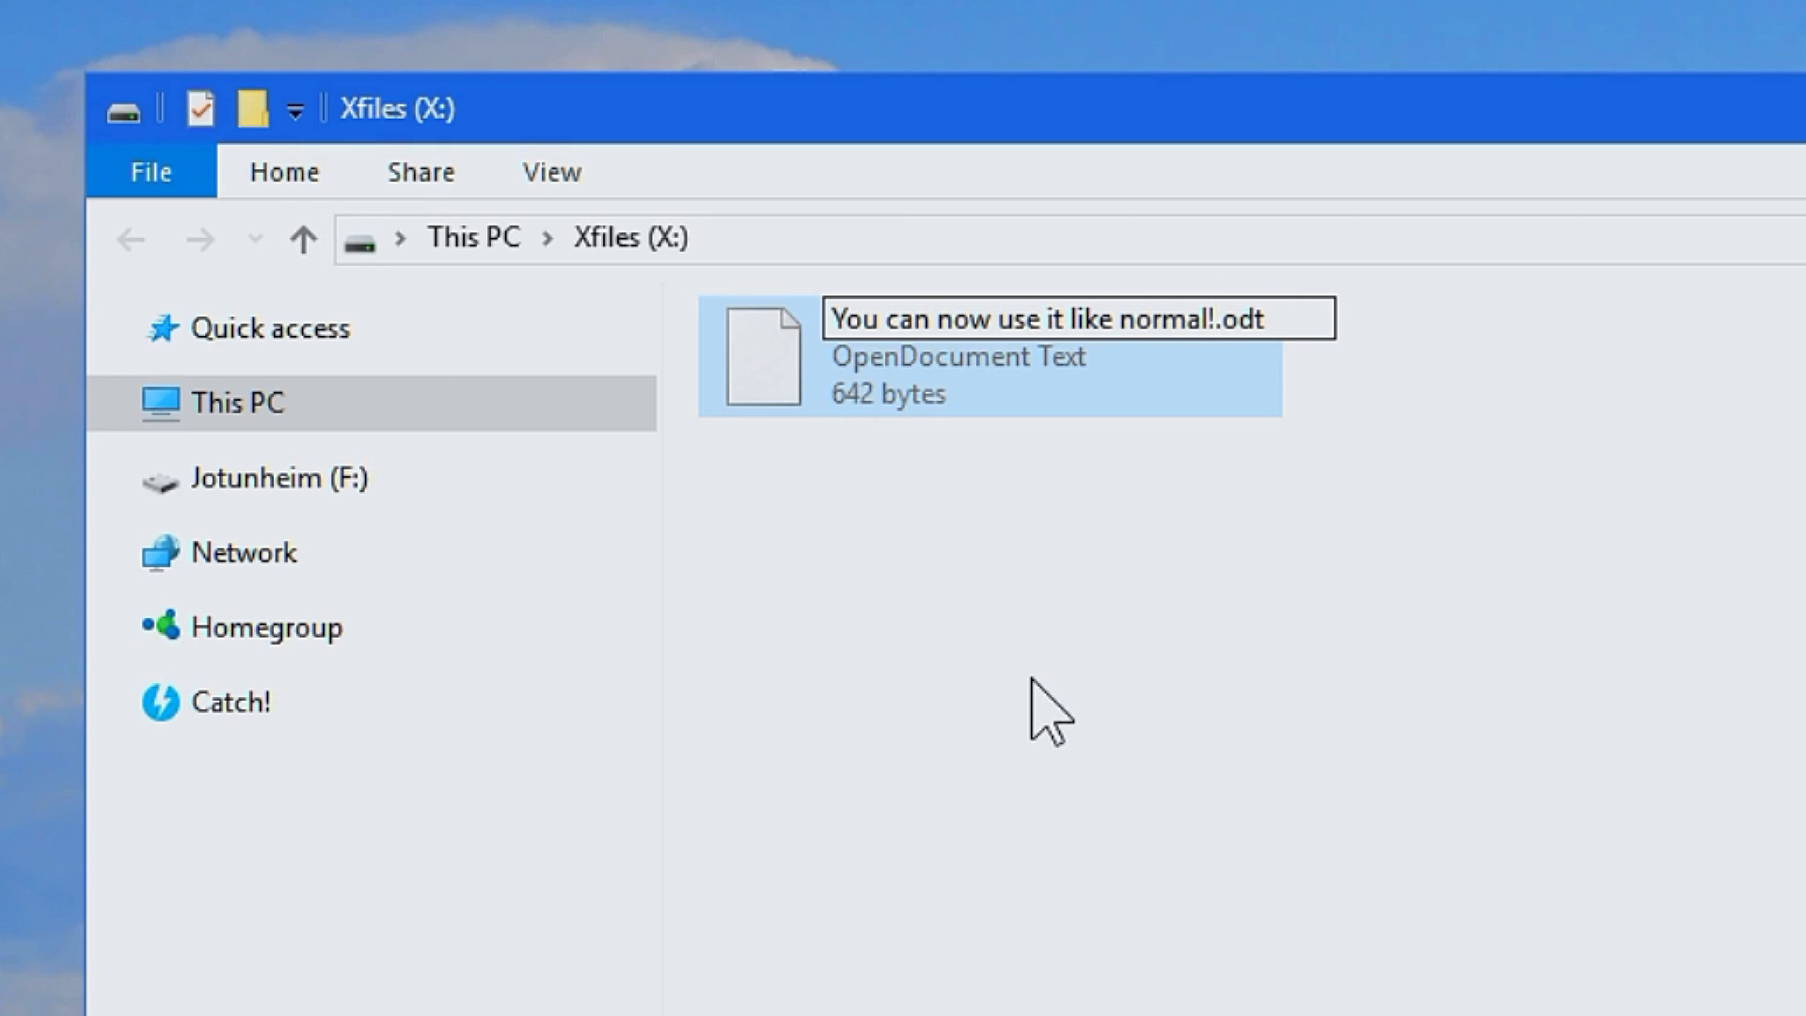